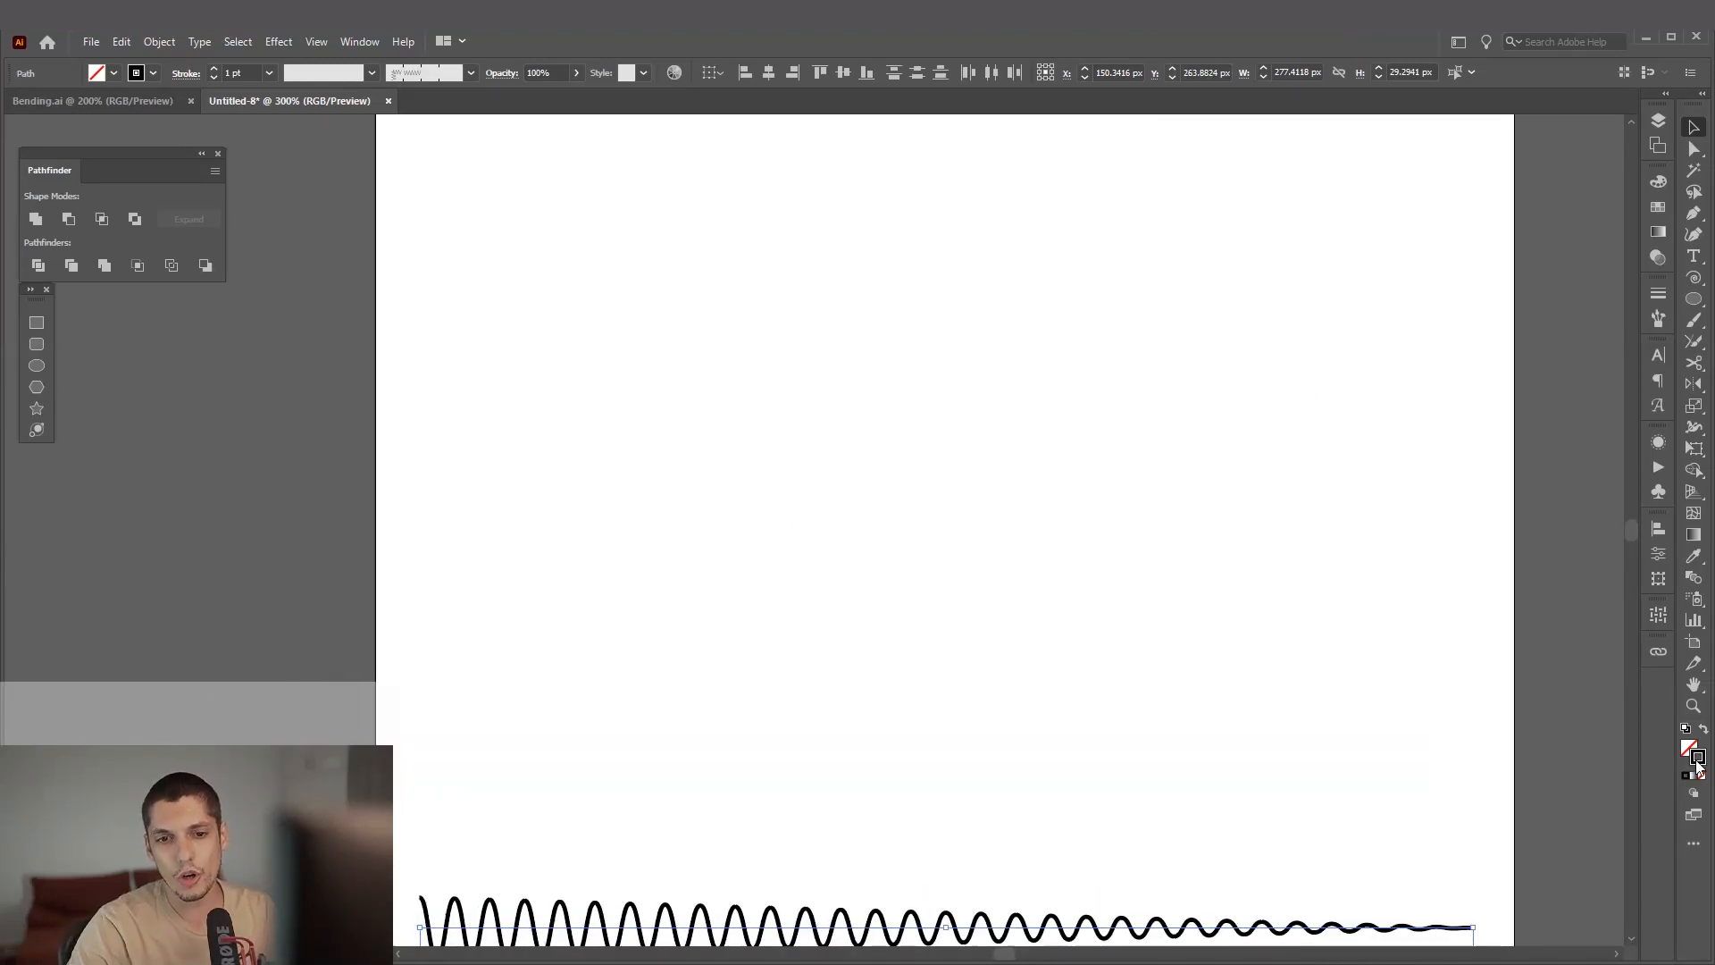
# Step: Dismiss the stroke colour panel and switch to the Line Segment tool
pyautogui.click(1684, 748)
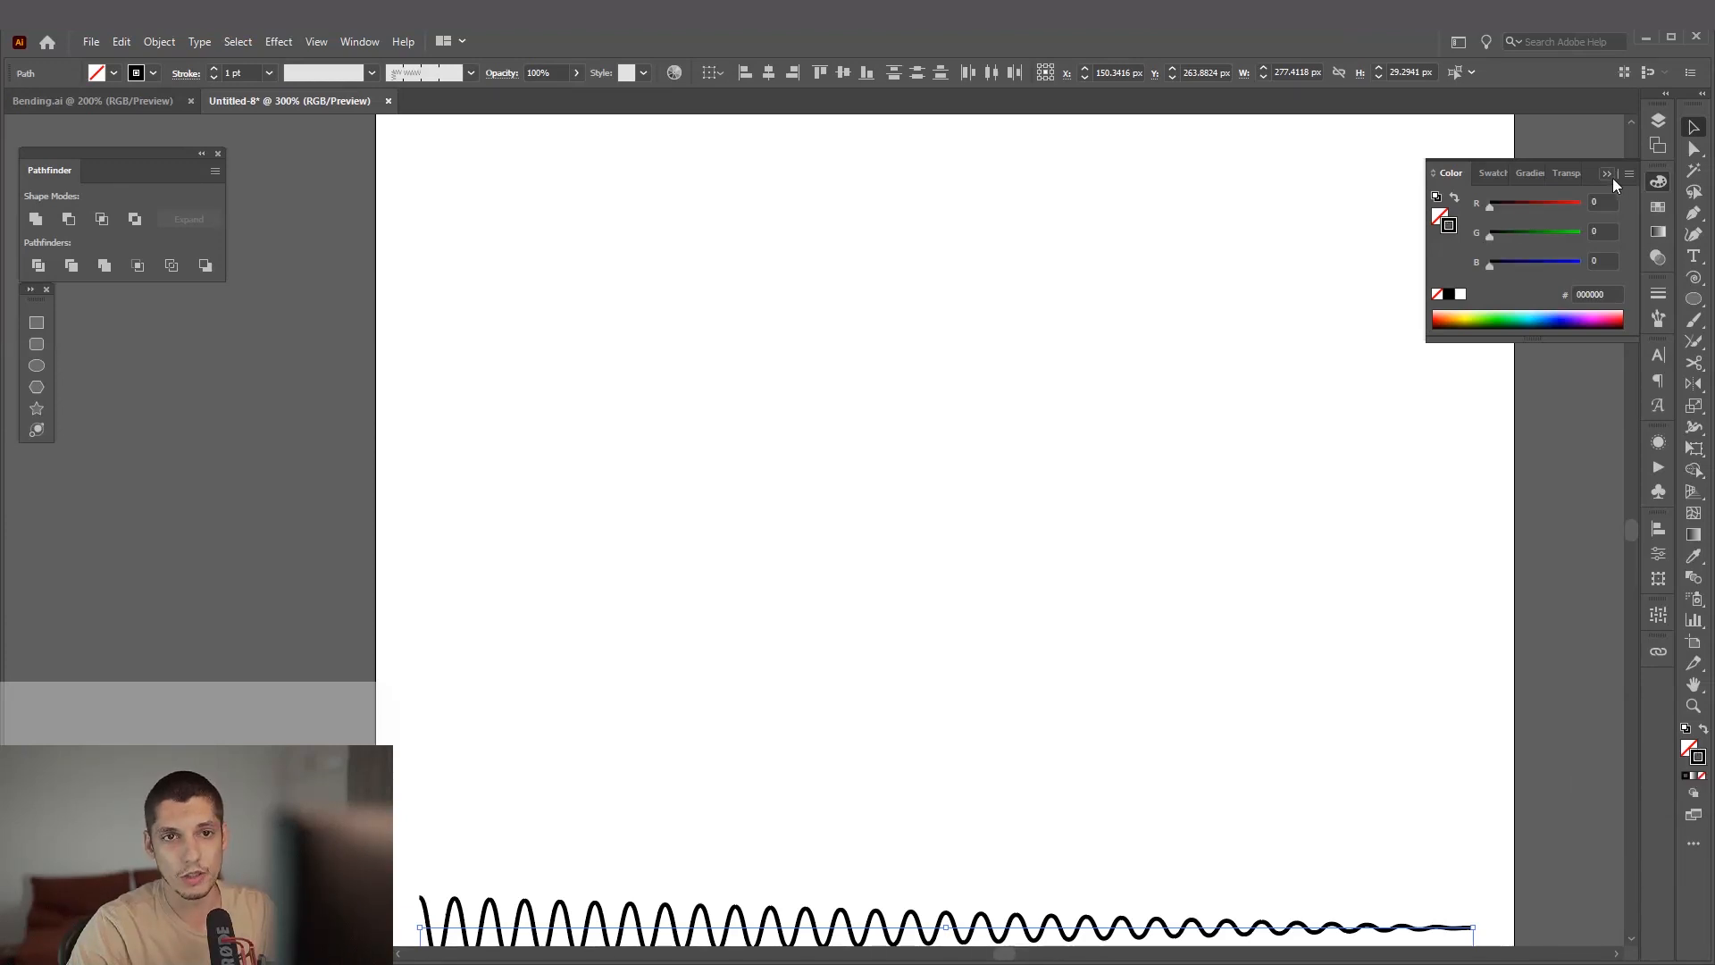
pyautogui.click(1608, 173)
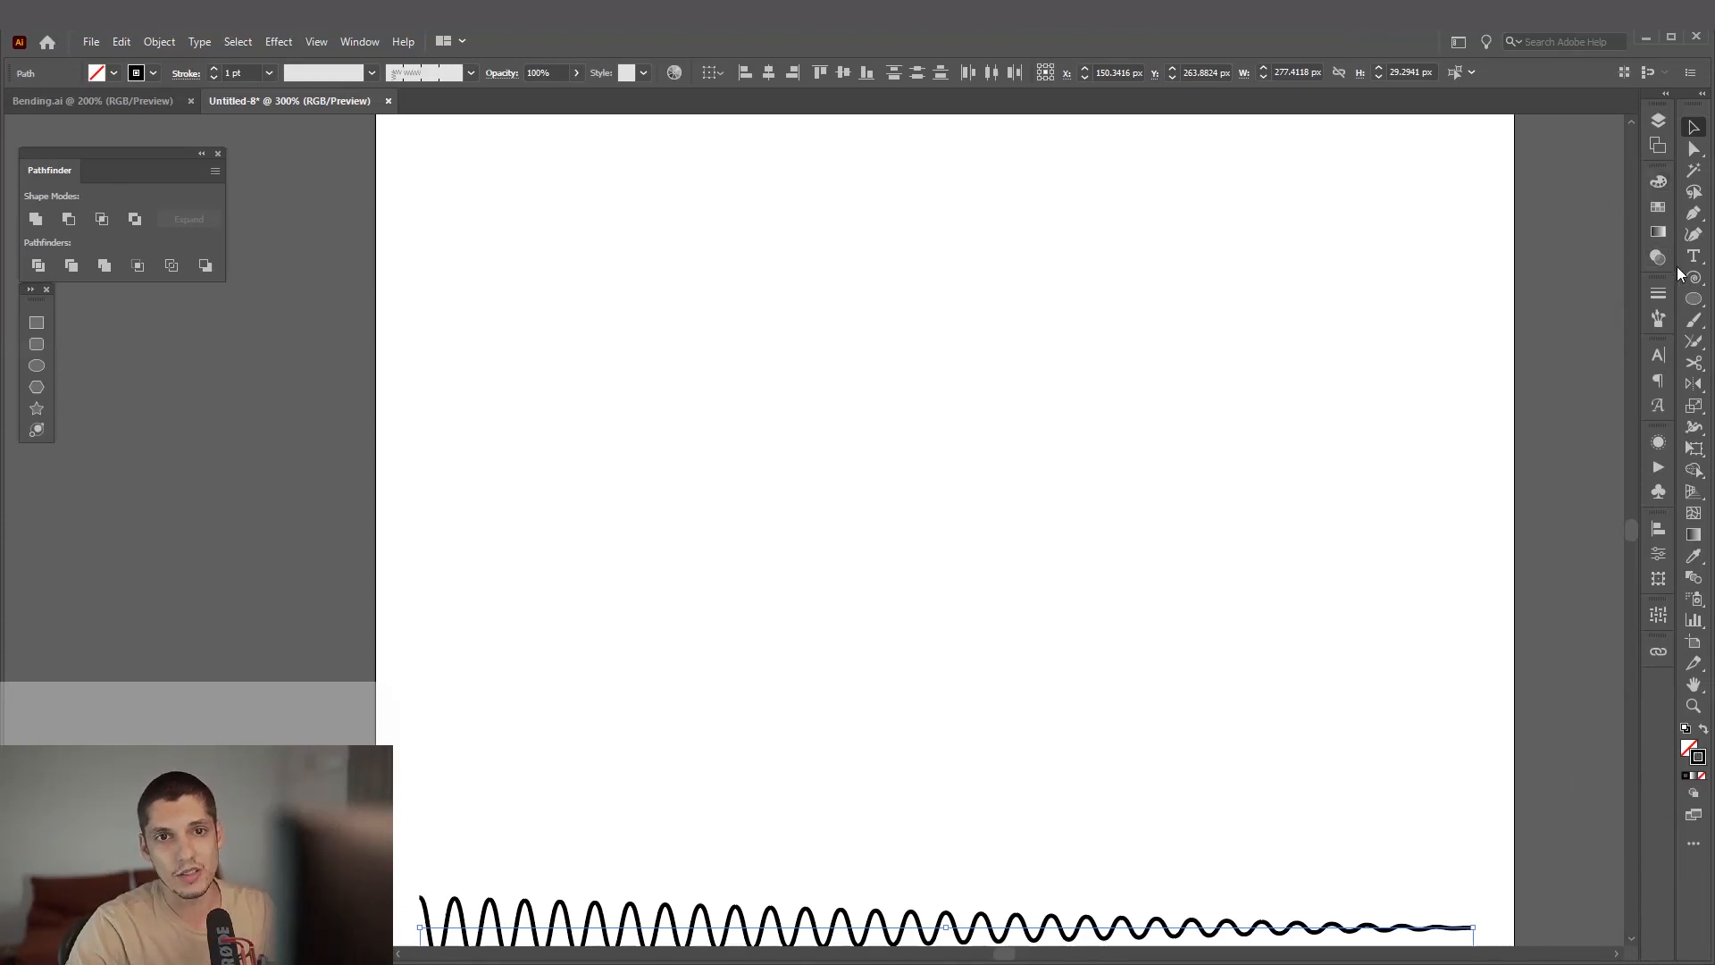
pyautogui.click(1692, 277)
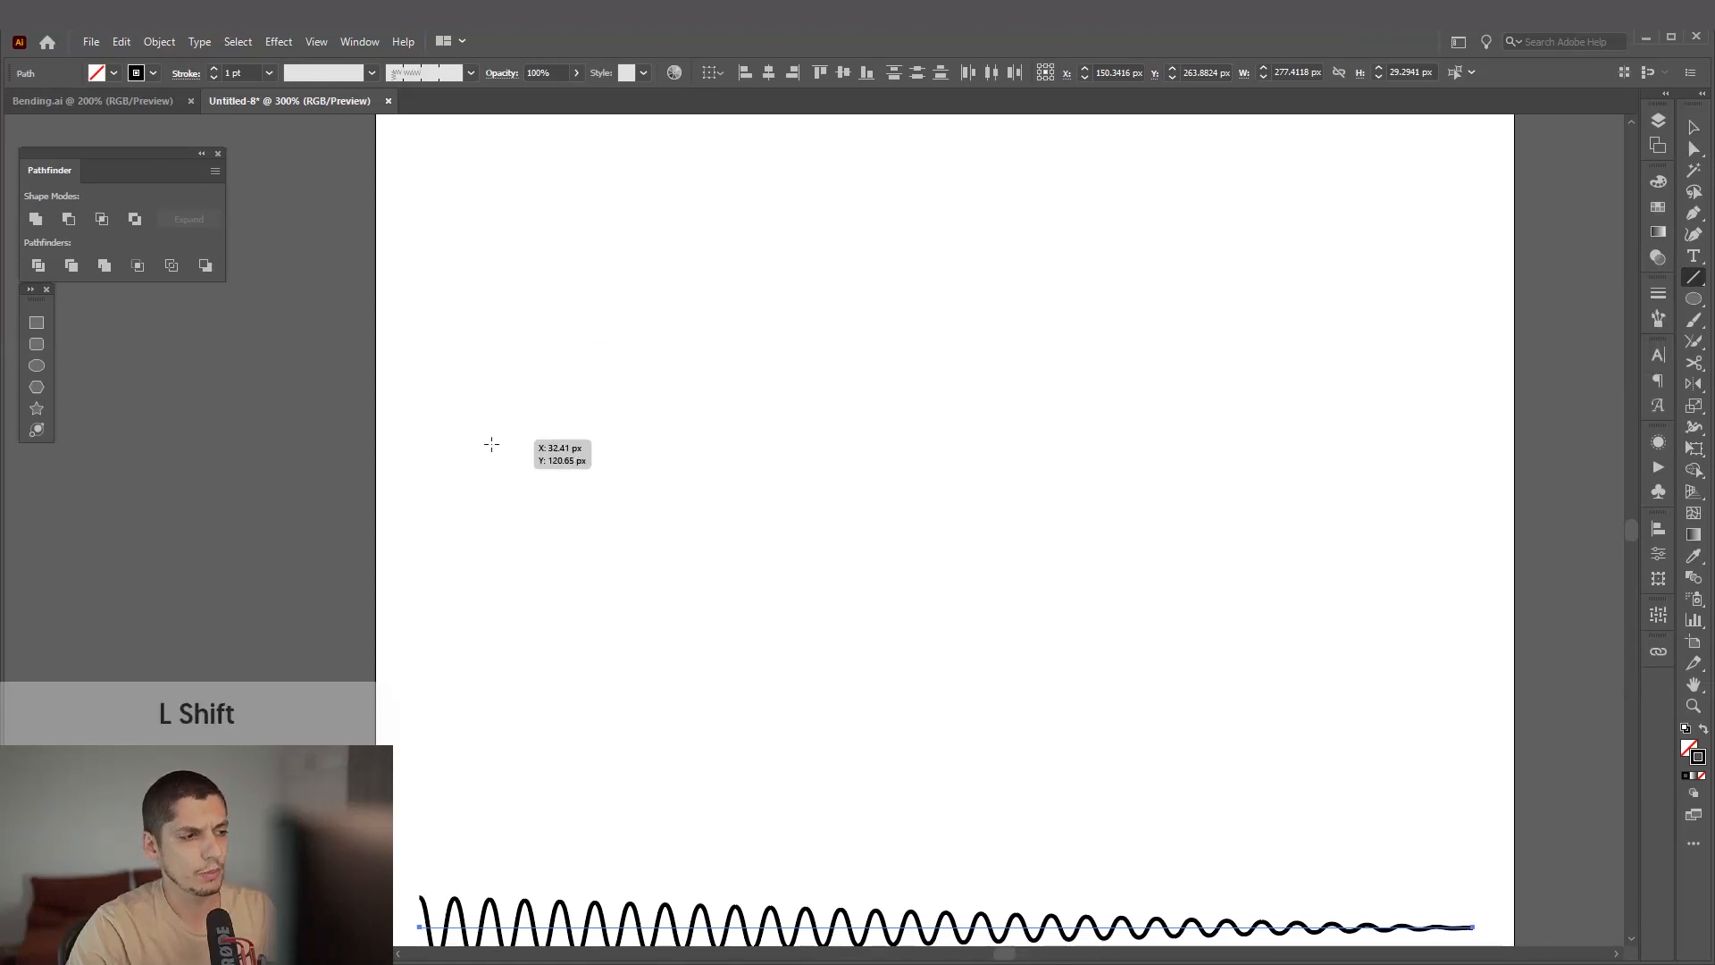
# Step: Draw a long horizontal line above the waveform and go to the Effect menu
pyautogui.moveTo(454, 429); pyautogui.dragTo(1395, 429)
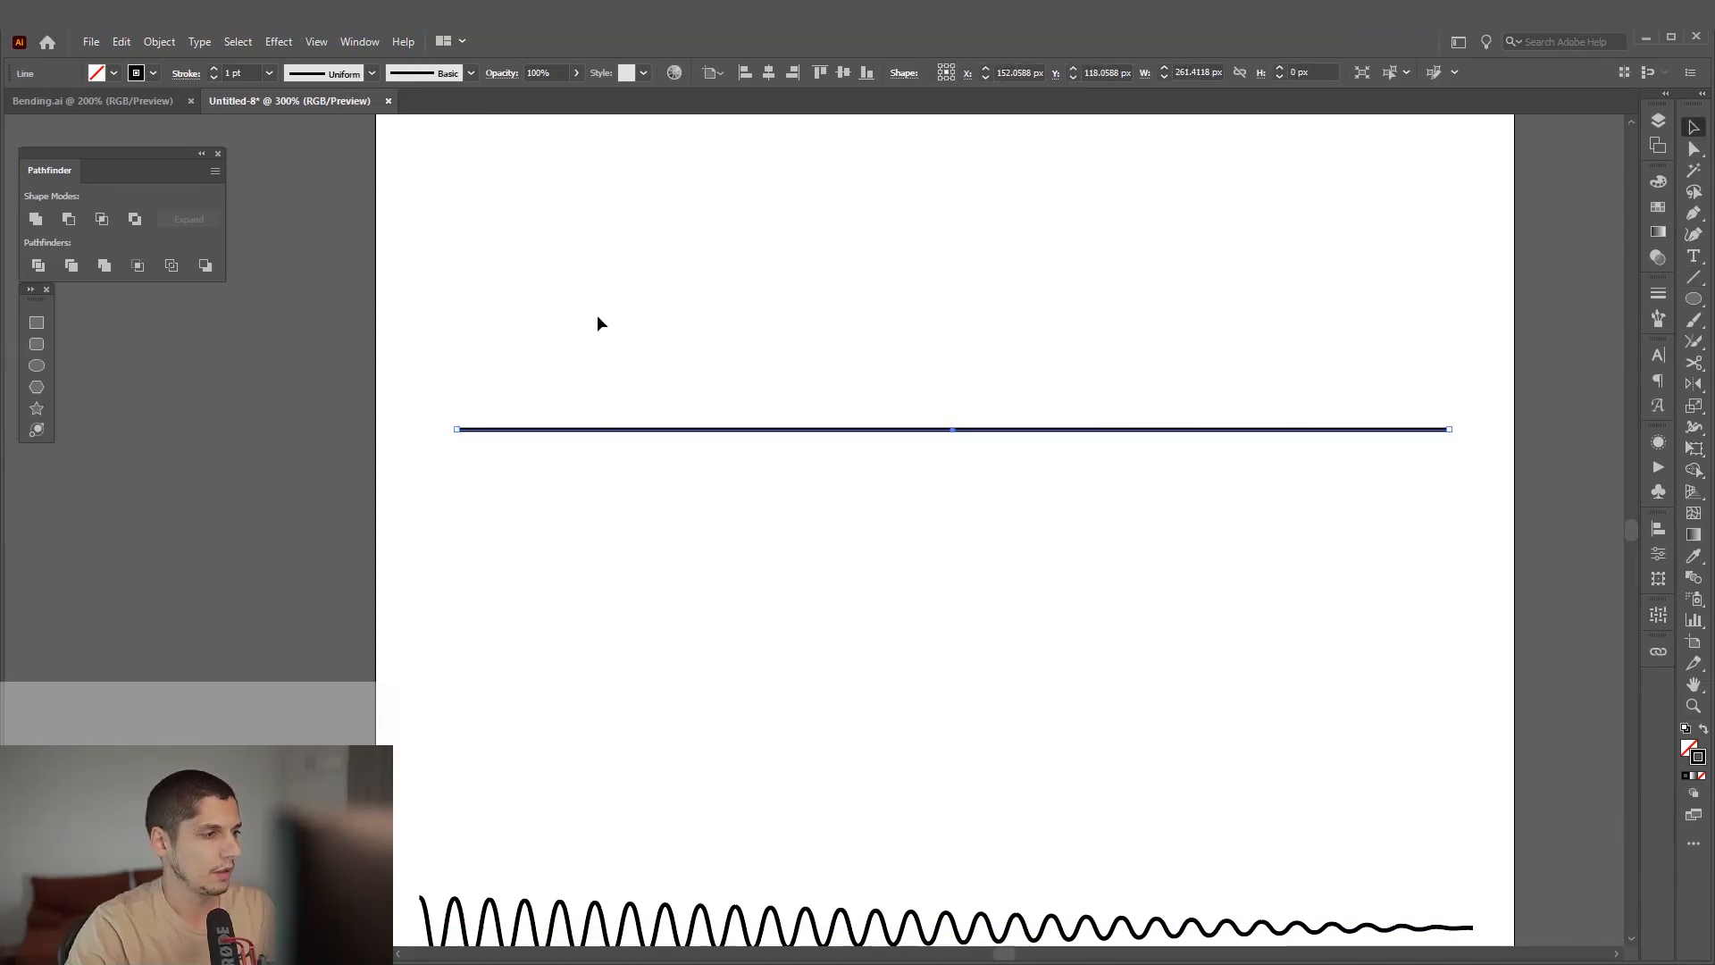
pyautogui.click(279, 41)
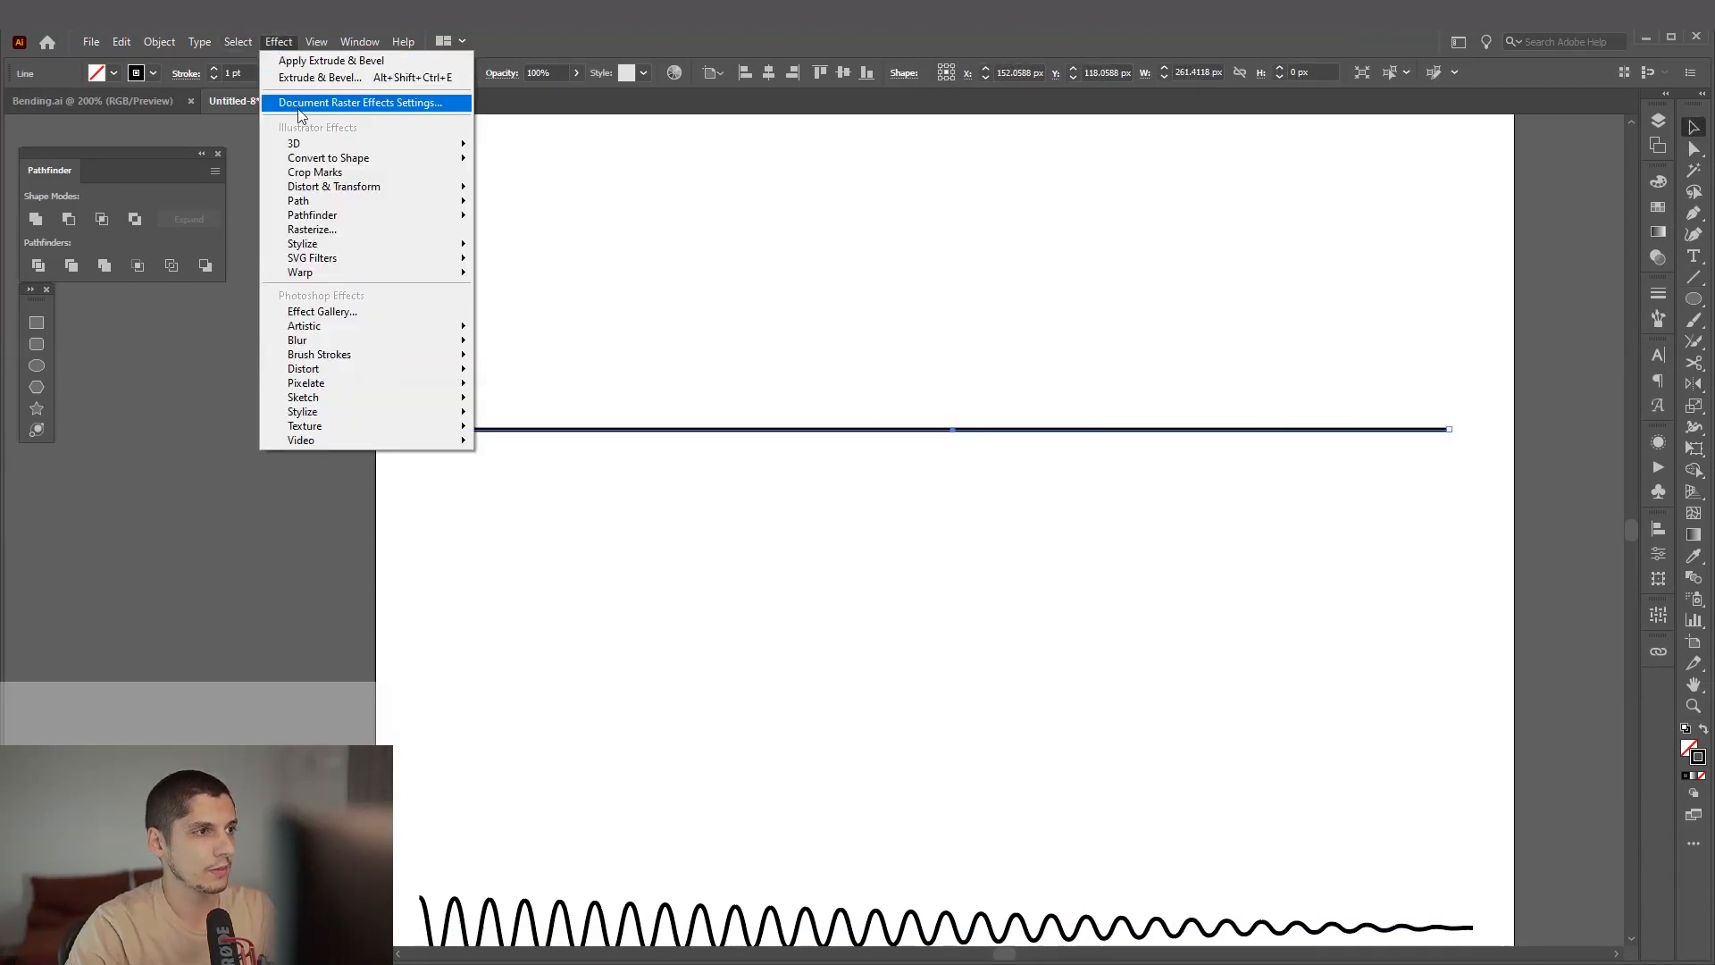
pyautogui.moveTo(334, 186)
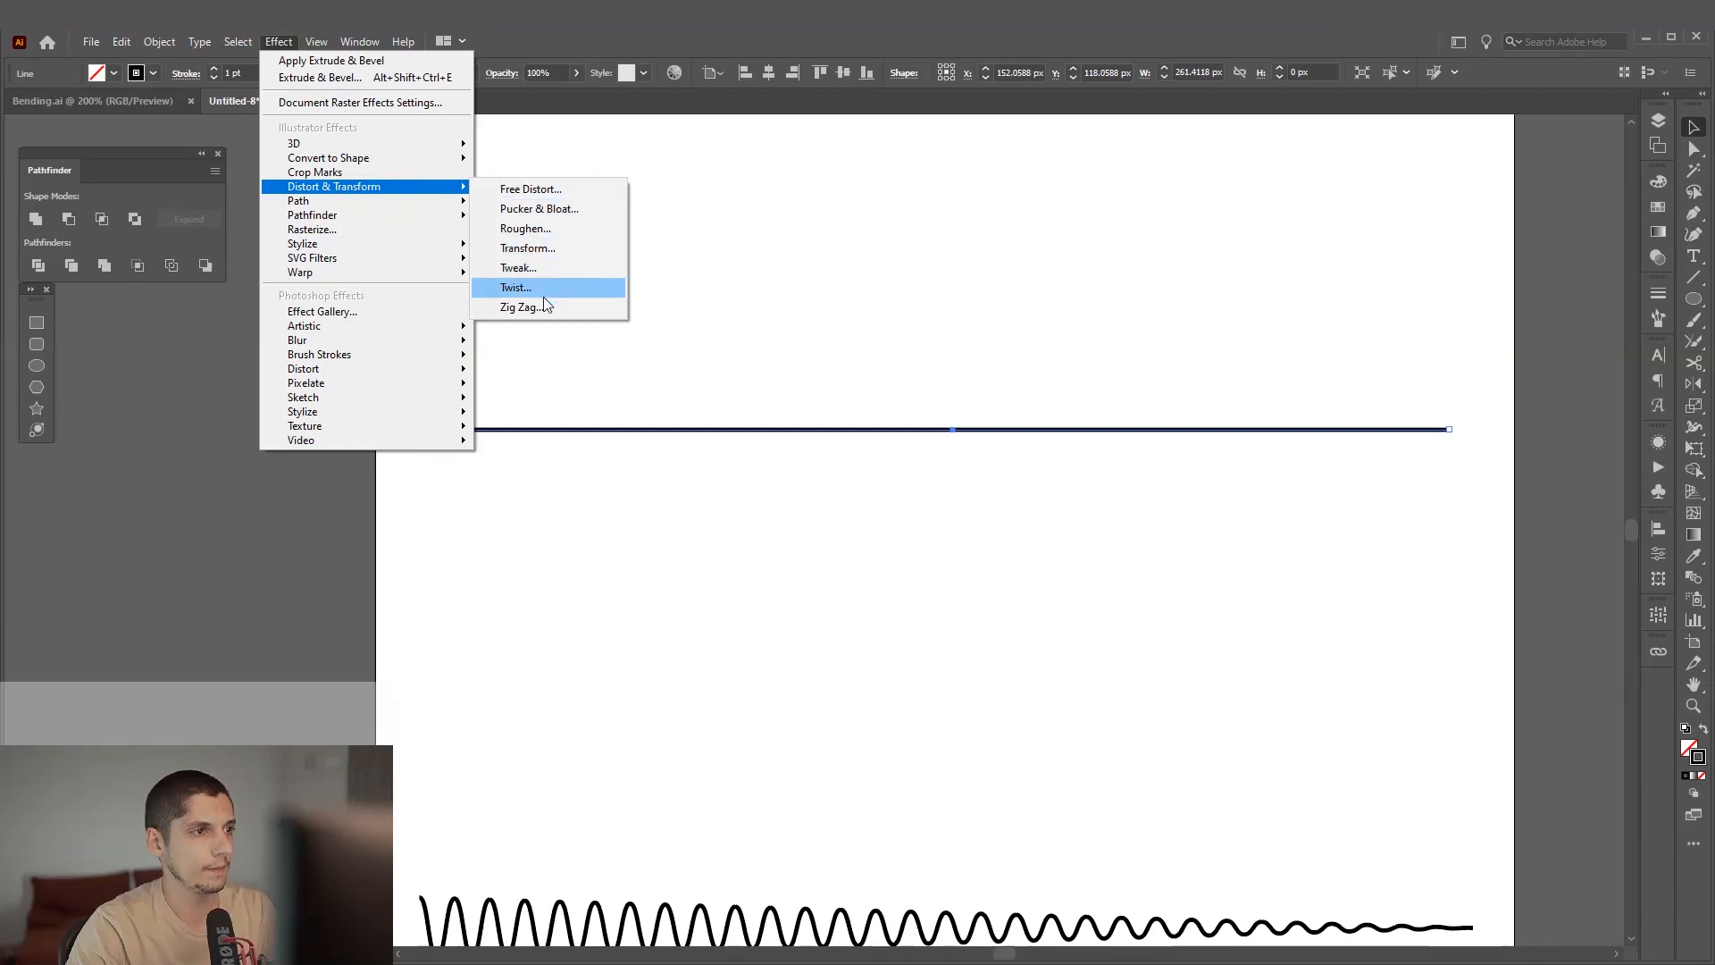
# Step: Apply a Zig Zag effect with smooth points, low size and around 11 ridges per segment
pyautogui.click(527, 307)
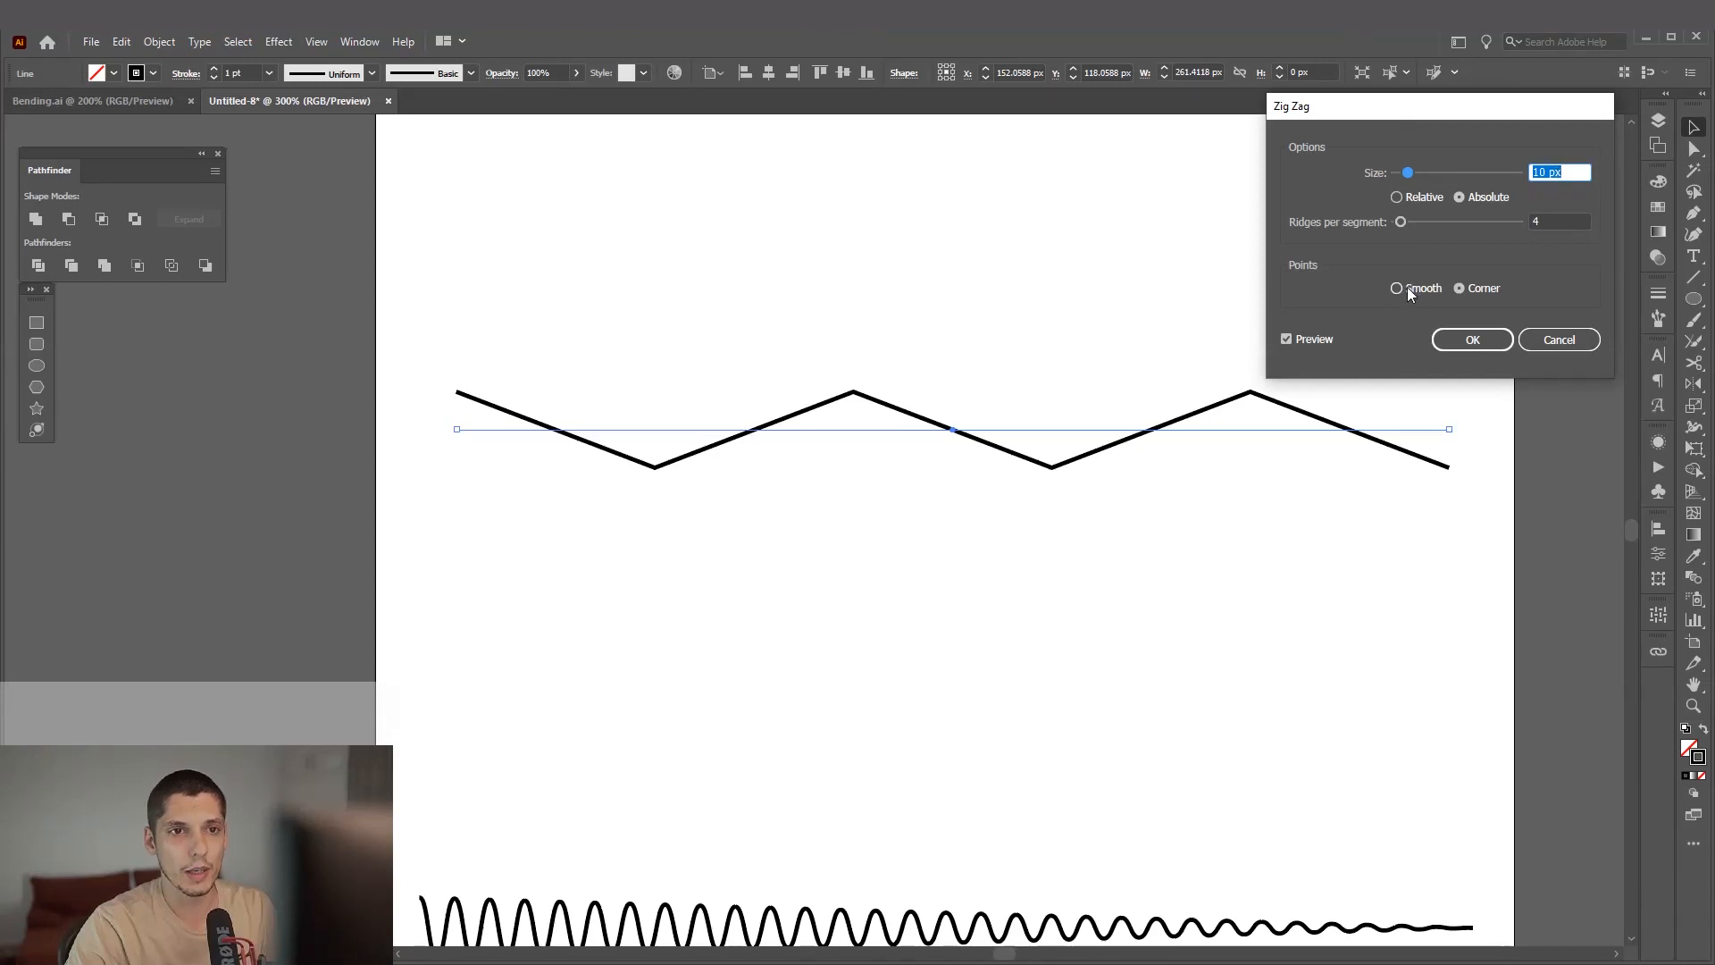
pyautogui.click(1397, 288)
pyautogui.write('22')
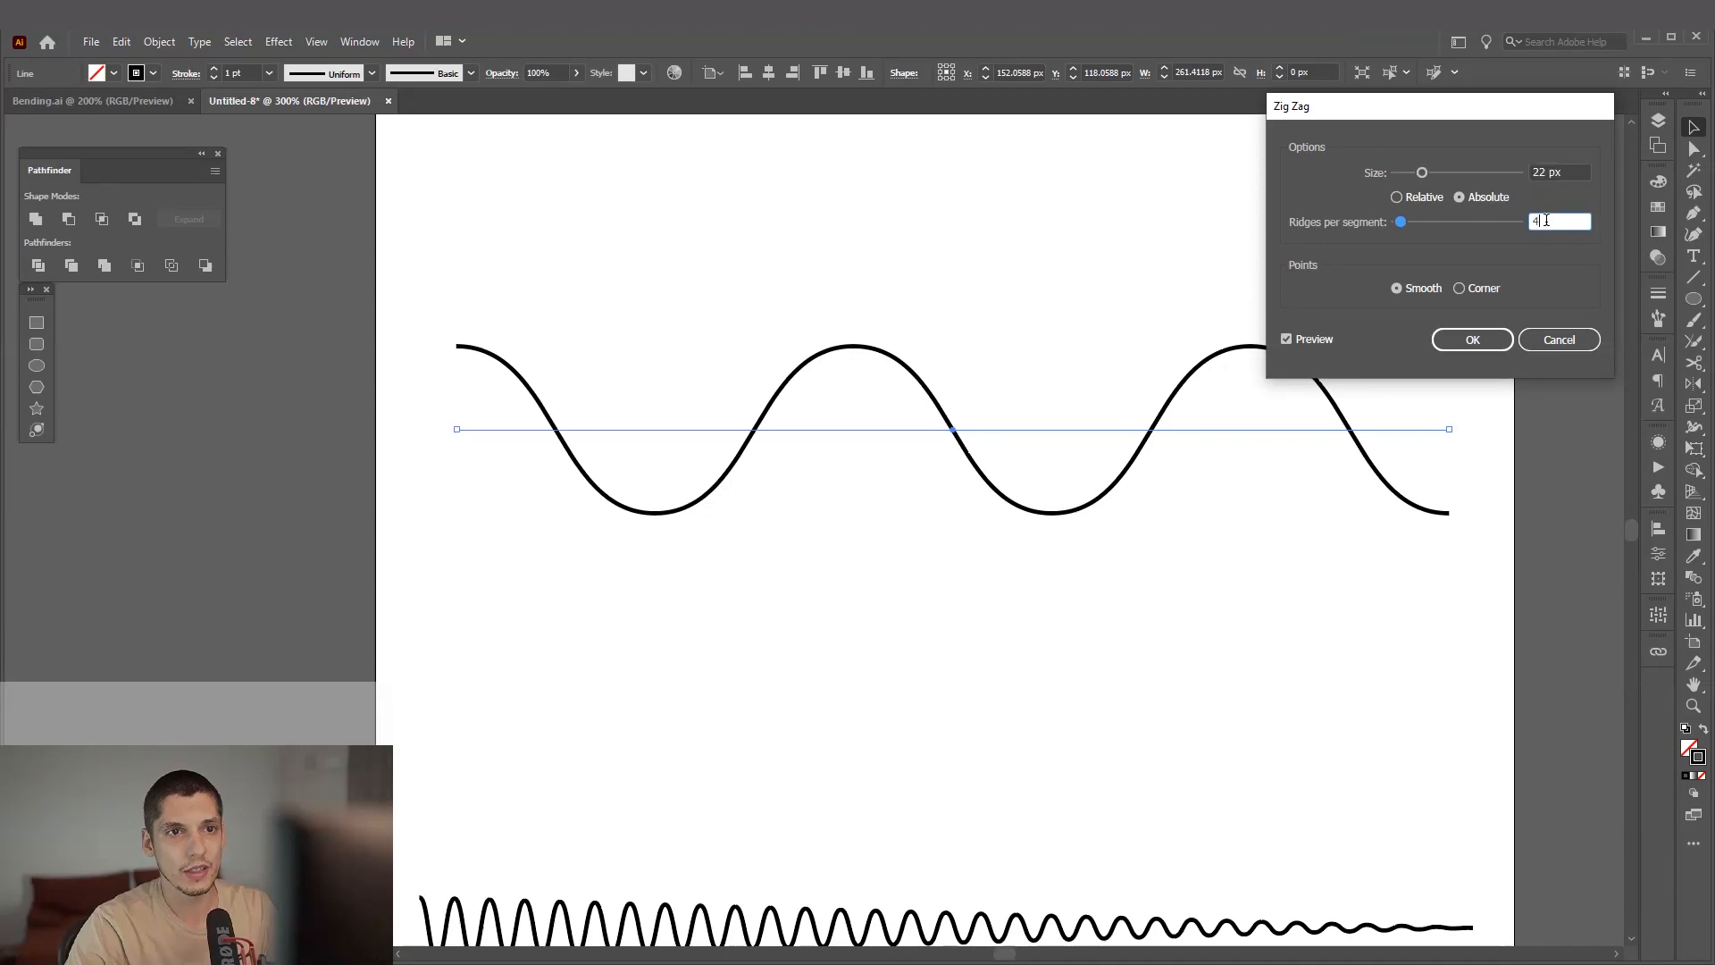
pyautogui.write('16')
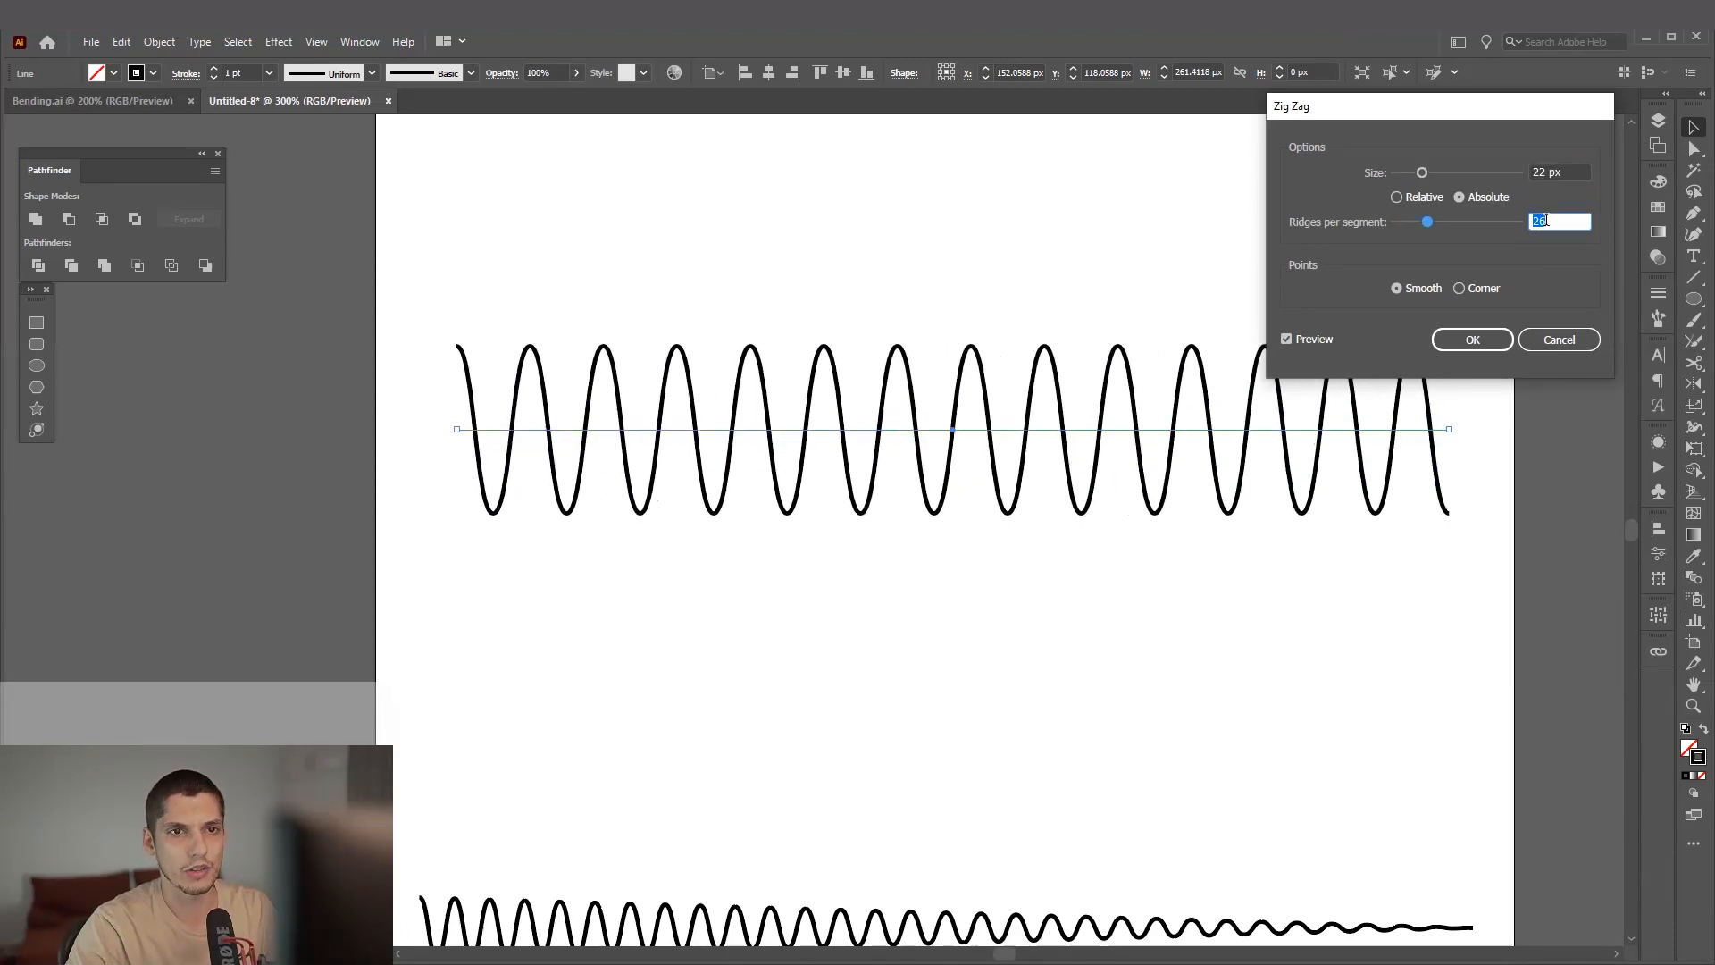
pyautogui.write('30')
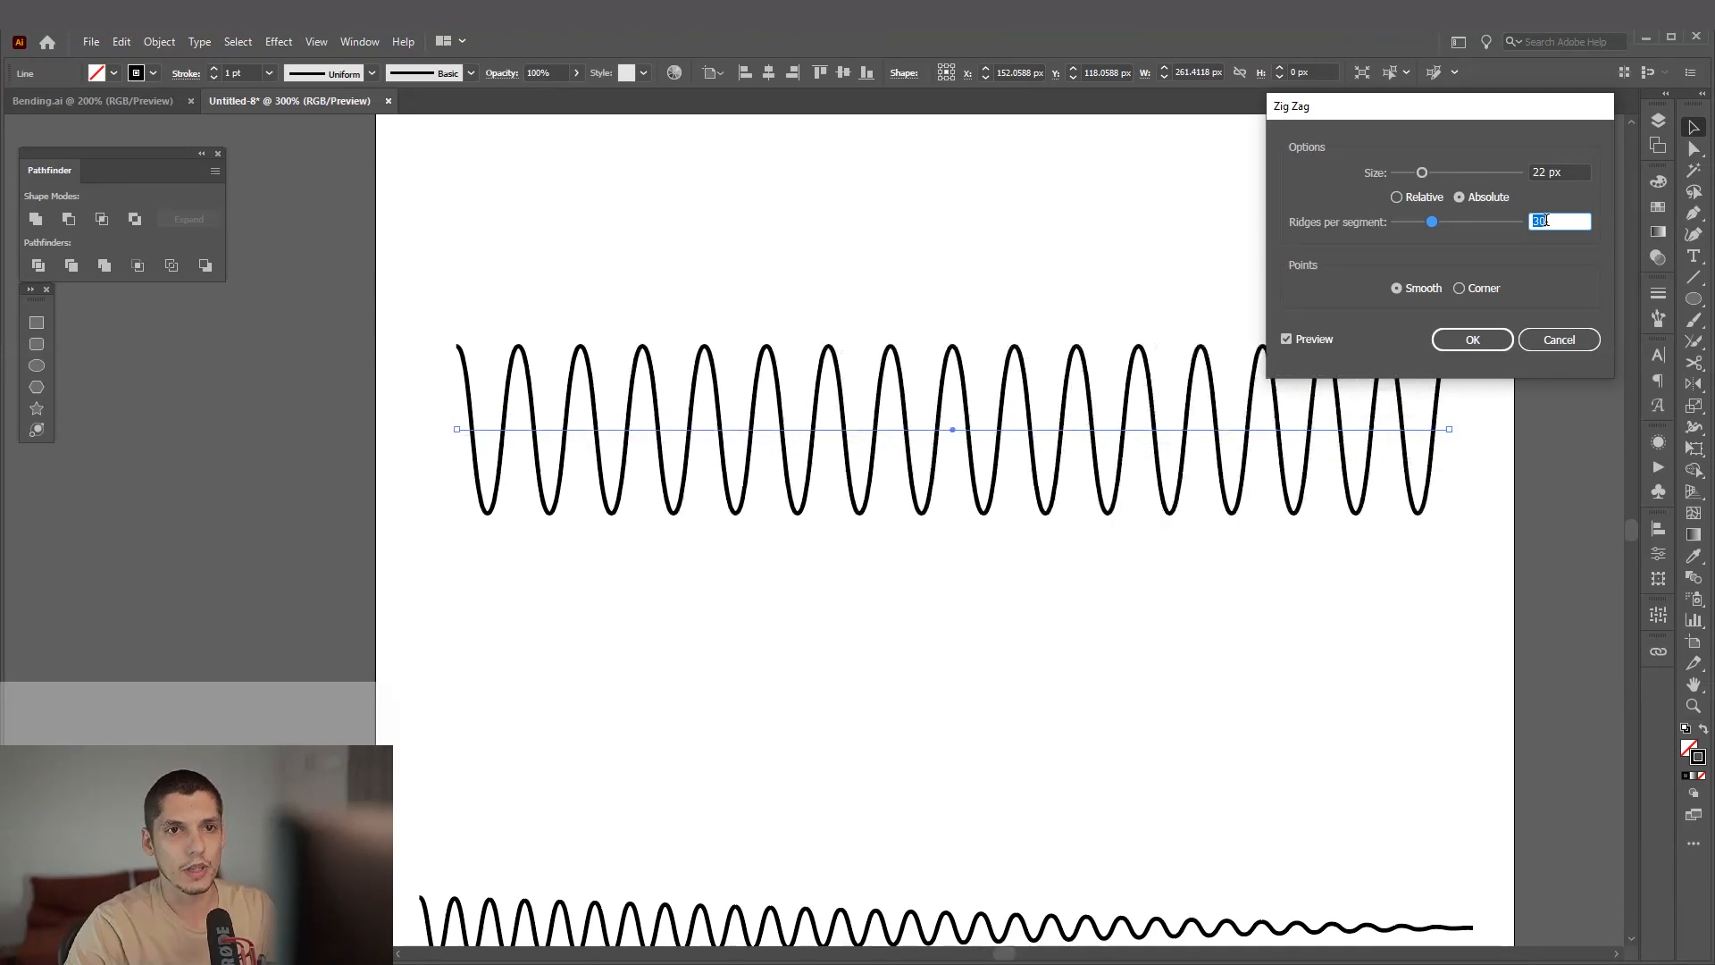
pyautogui.write('11')
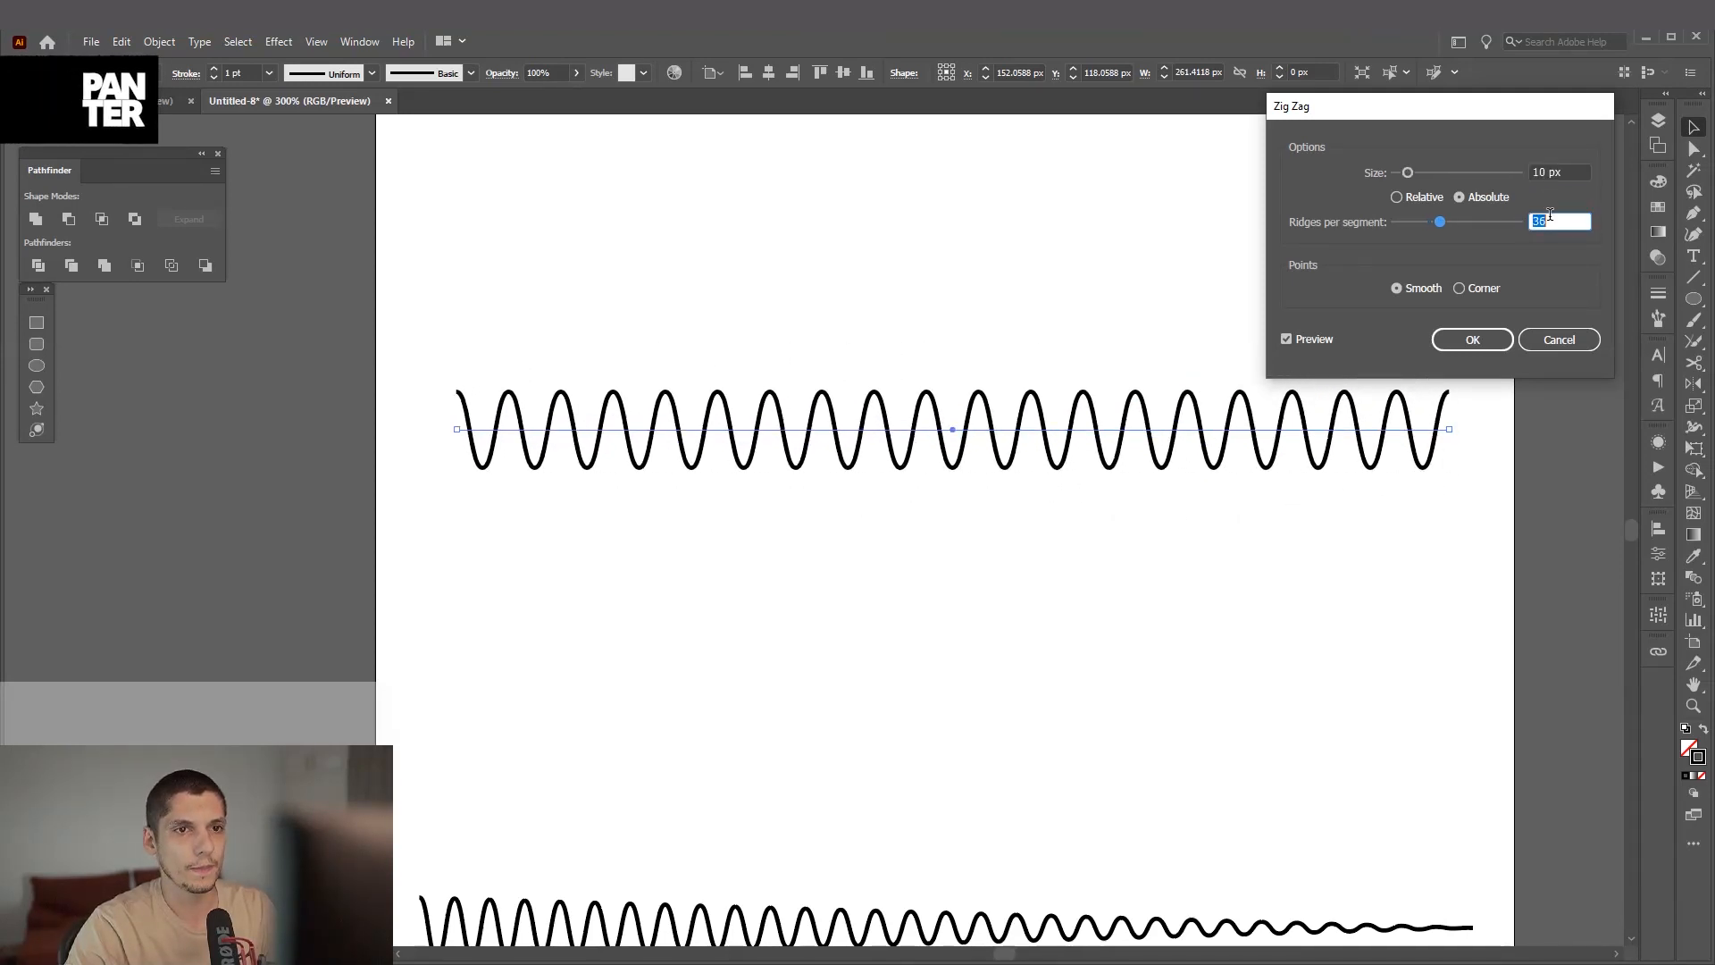
pyautogui.moveTo(1438, 221); pyautogui.dragTo(1452, 222)
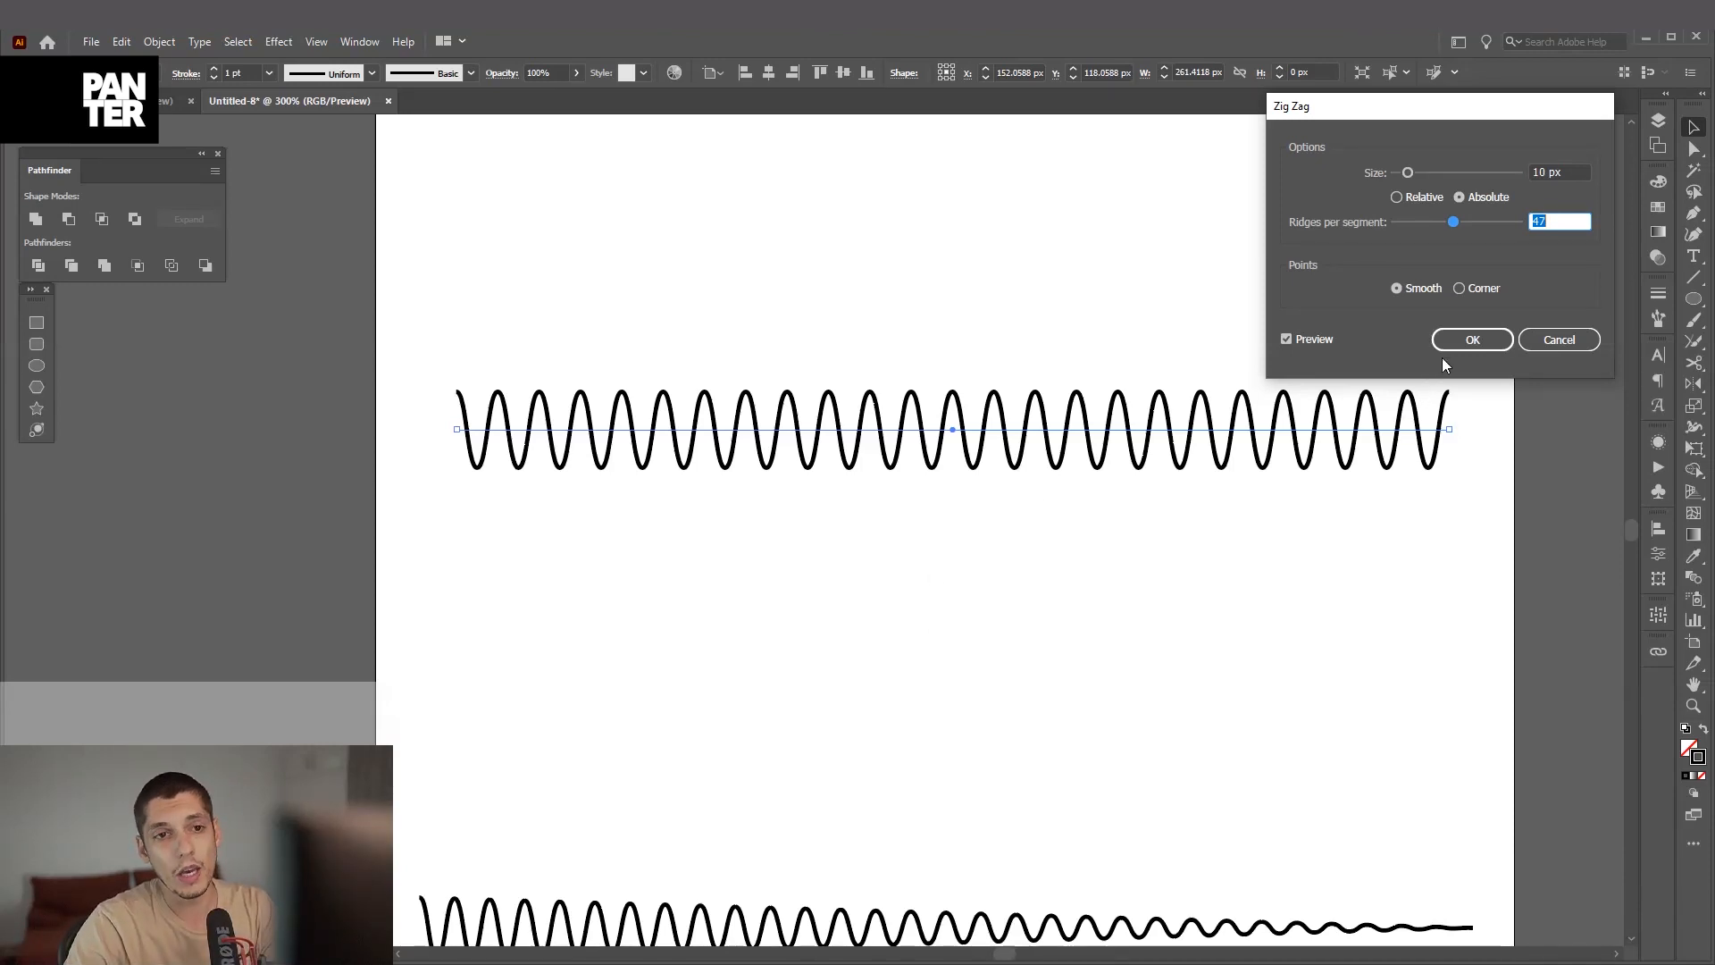
pyautogui.click(1470, 339)
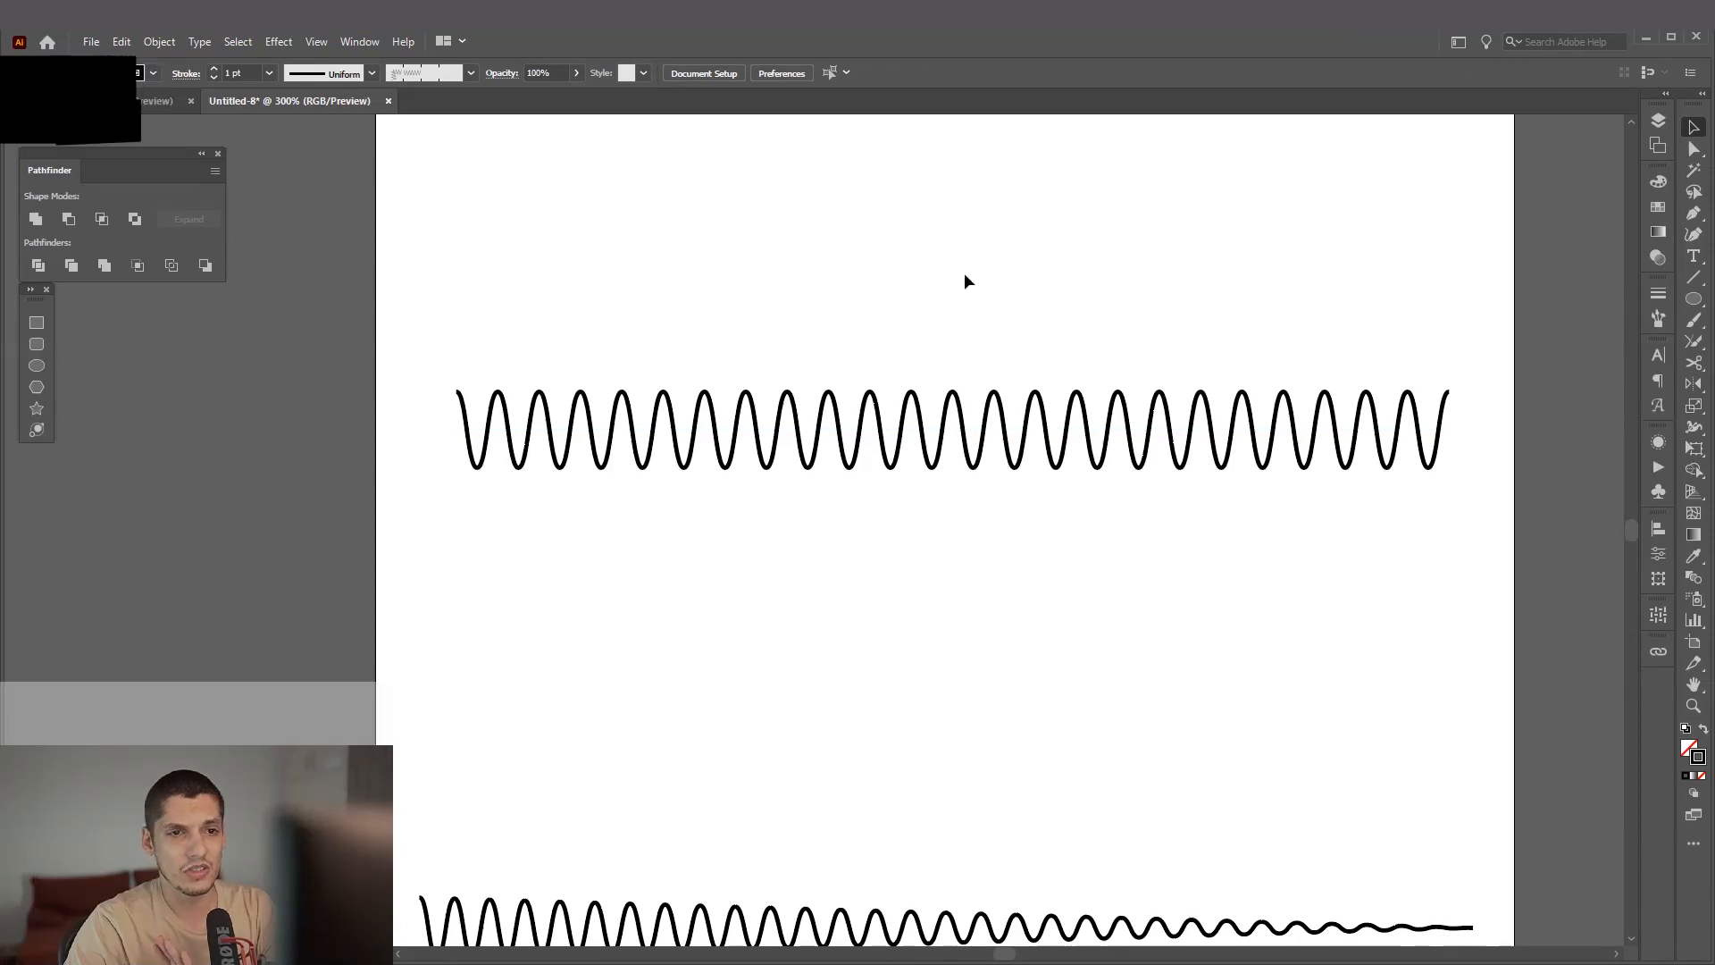
pyautogui.click(952, 429)
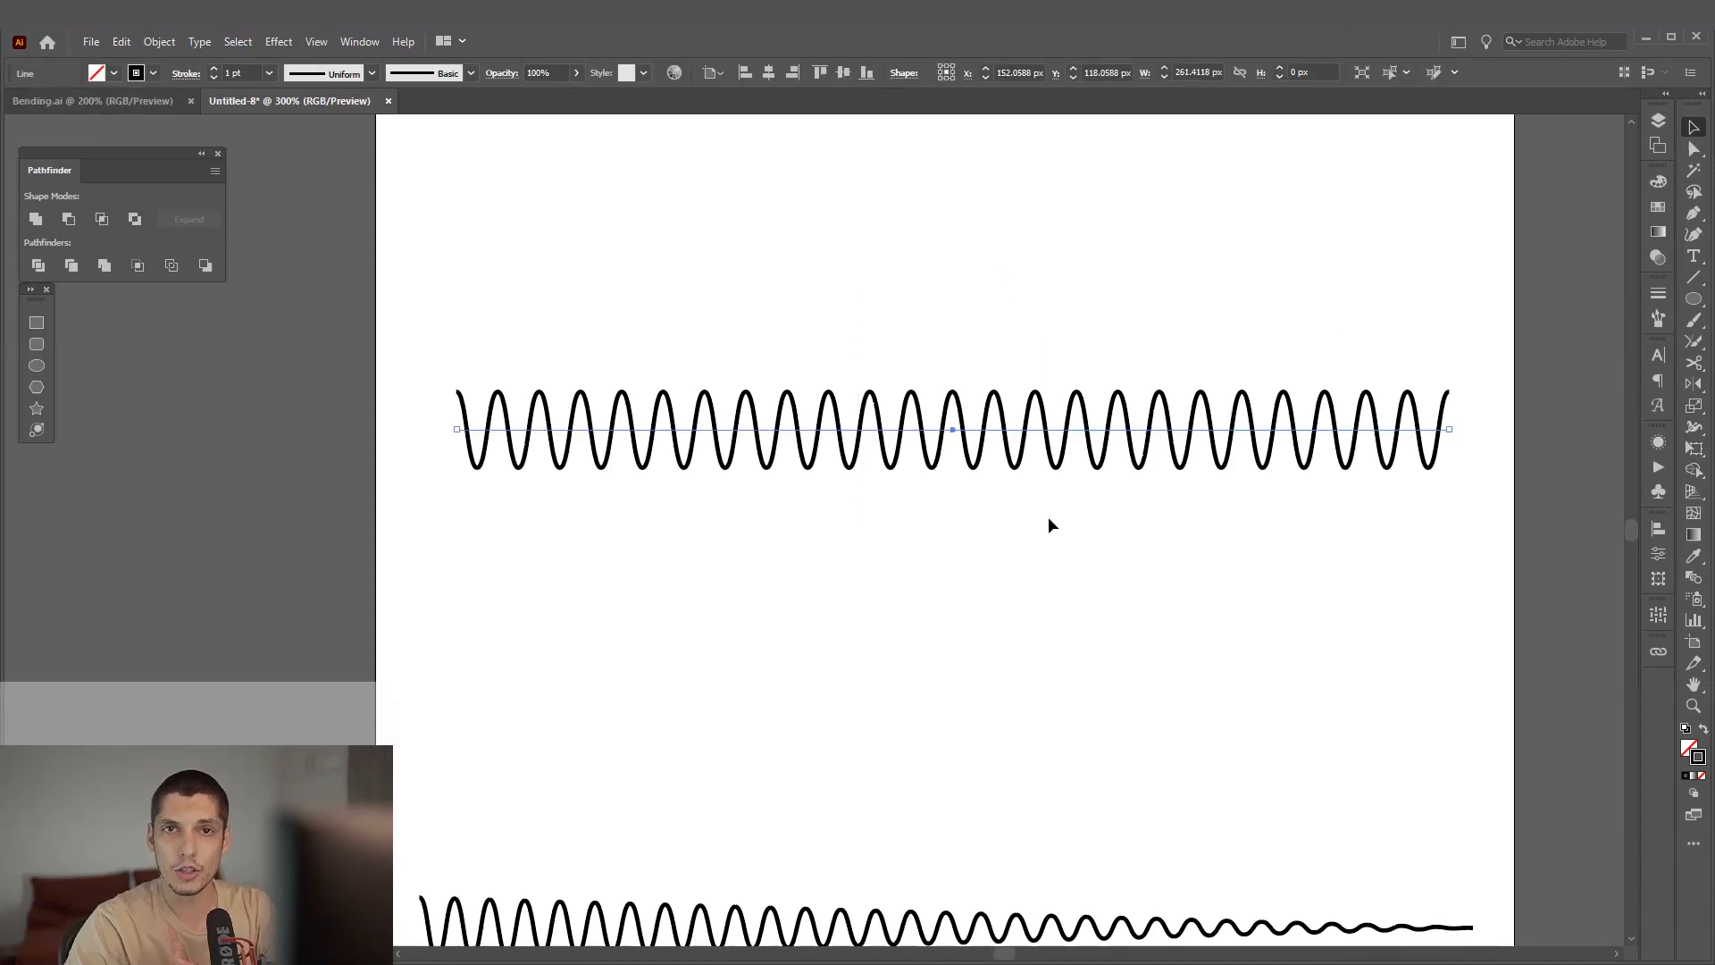
pyautogui.moveTo(1102, 597)
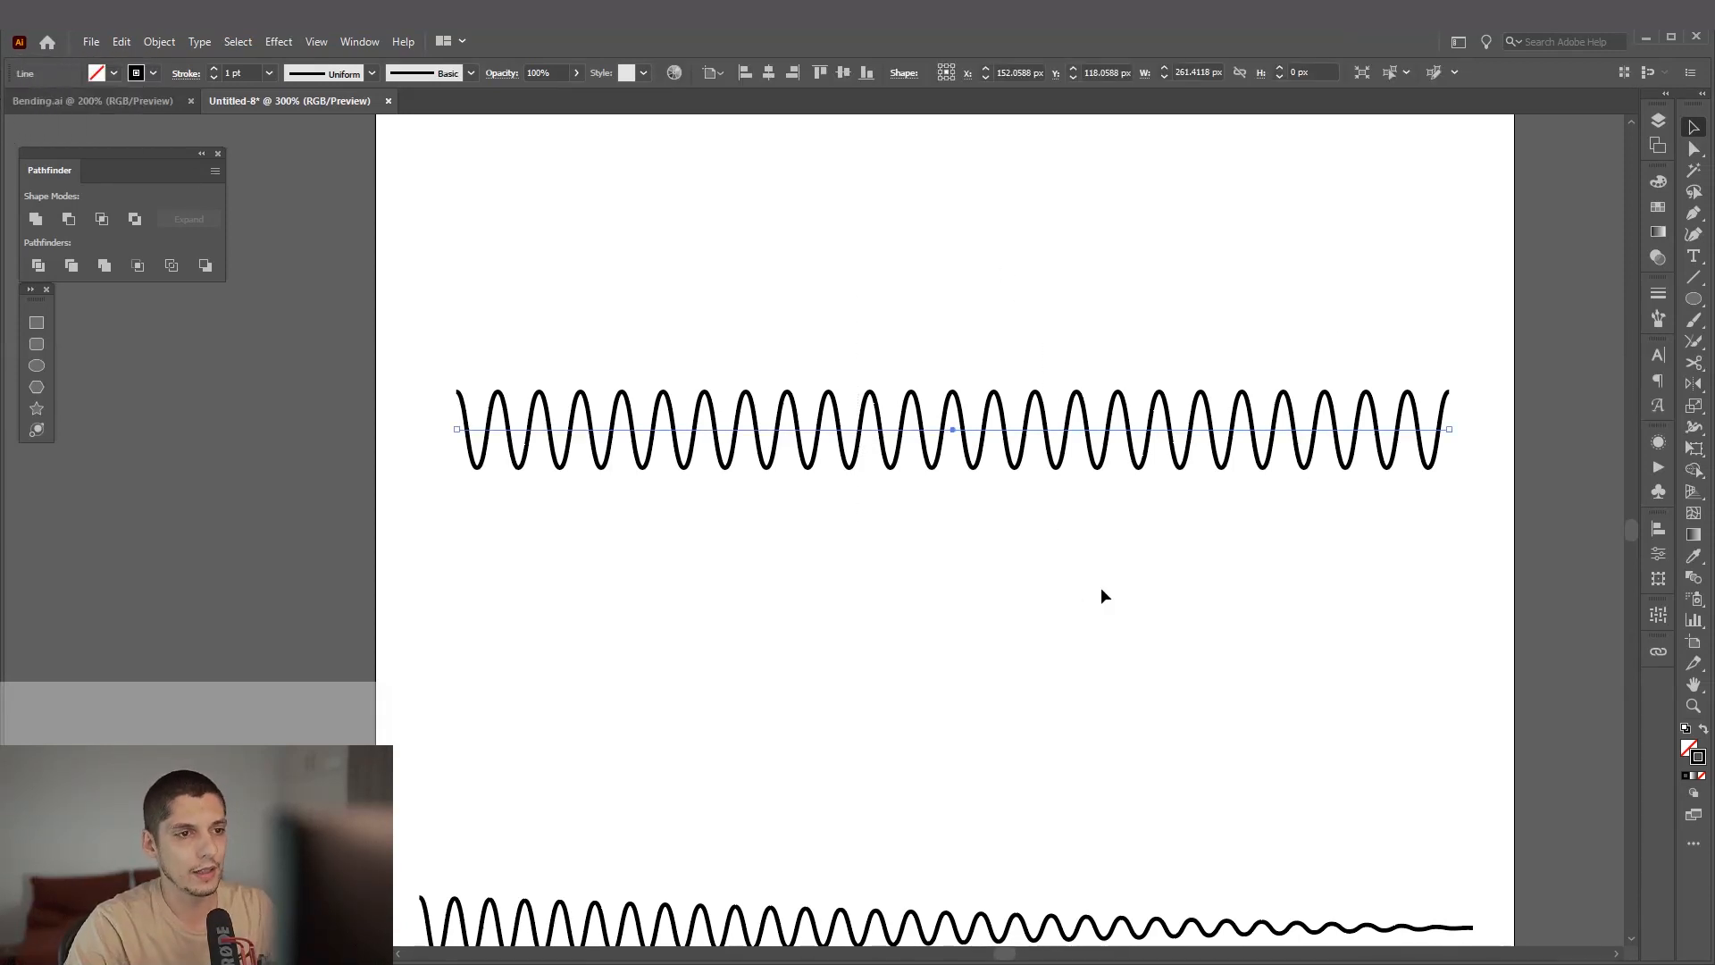
pyautogui.moveTo(1591, 382)
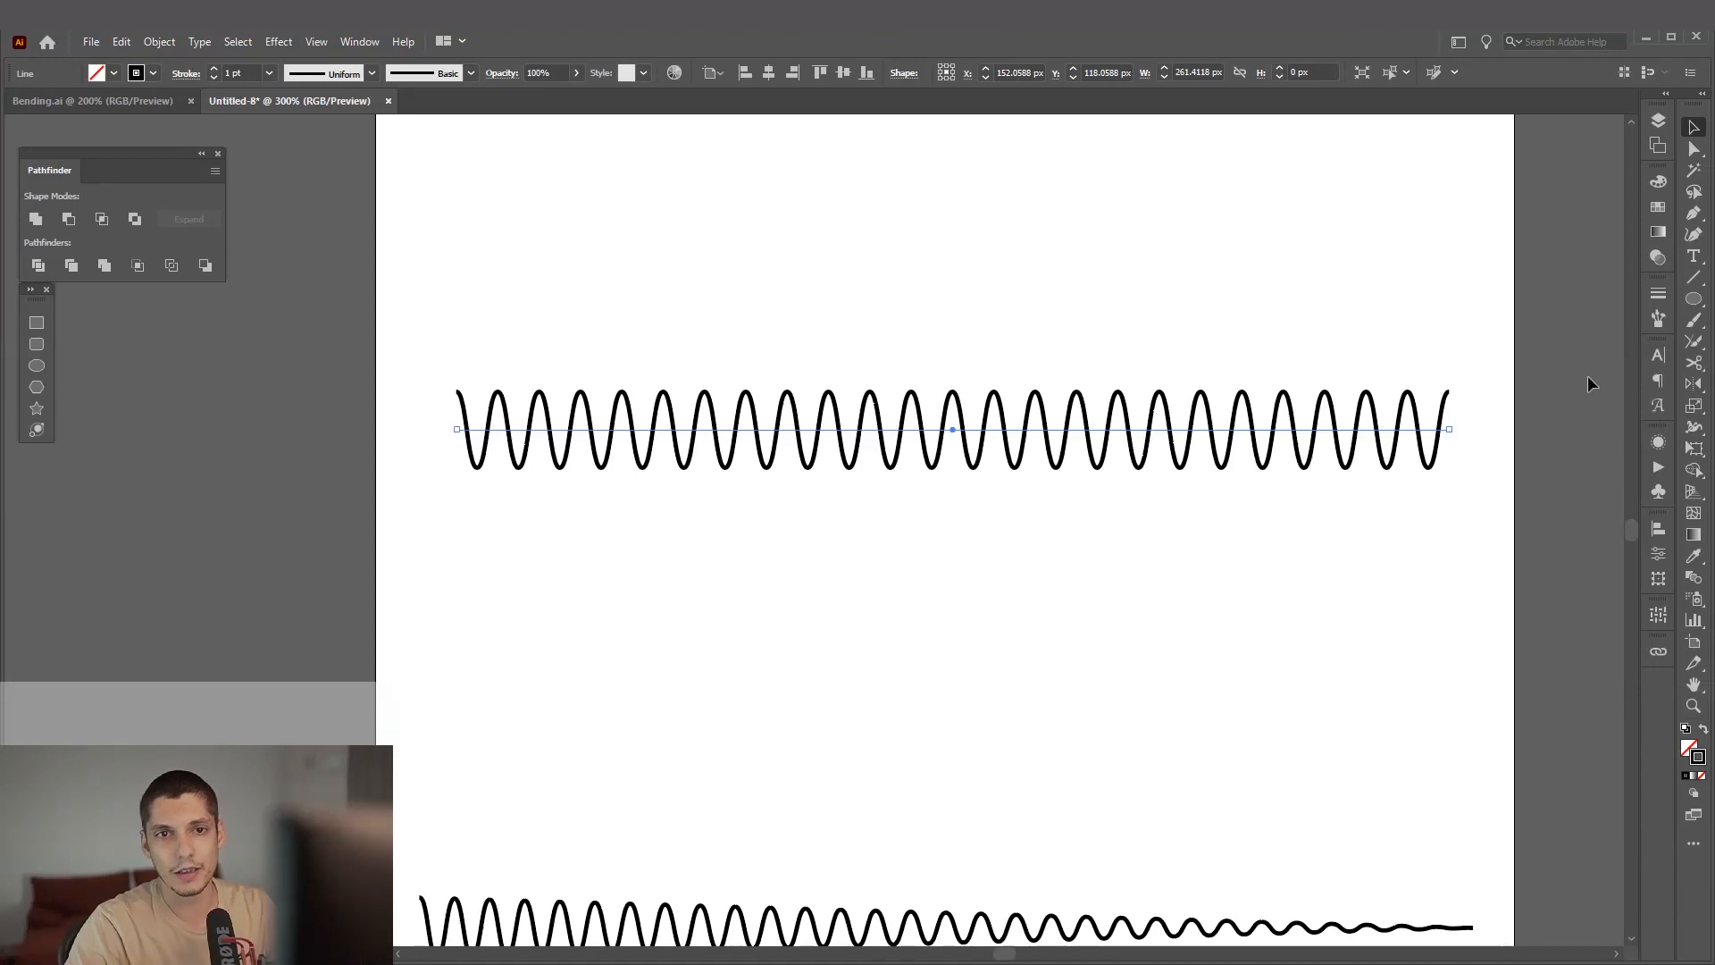
pyautogui.moveTo(1657, 309)
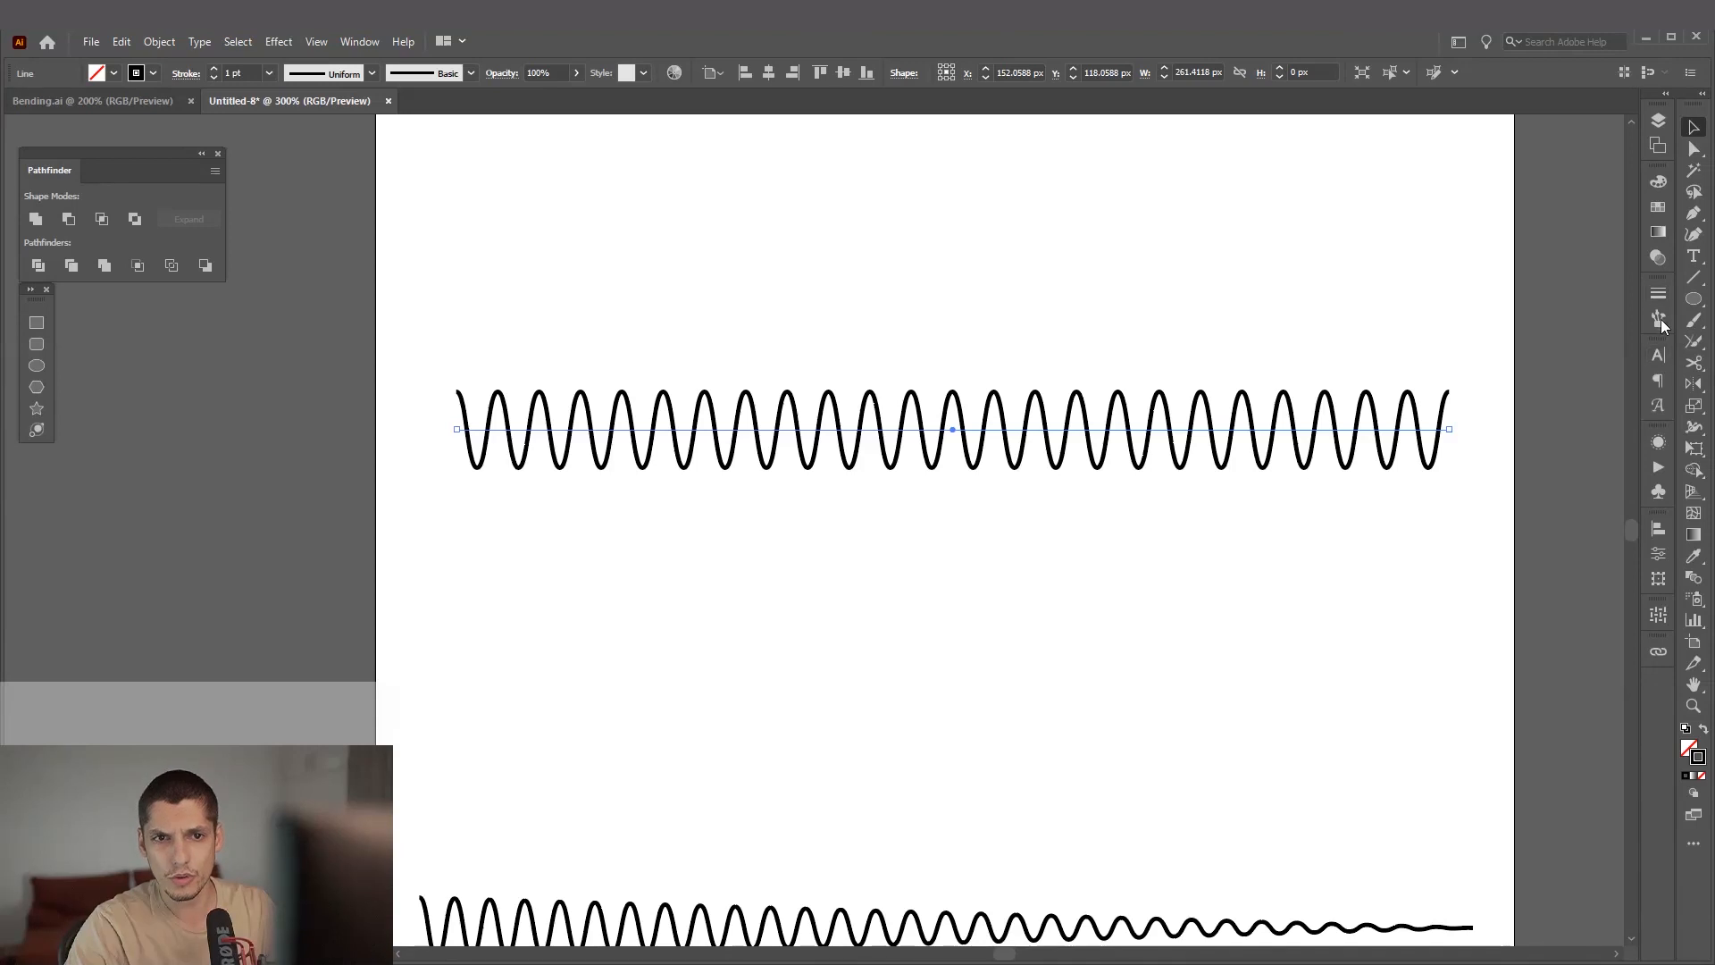
# Step: Add the smooth wave to the Brushes panel as a new Pattern Brush with default options
pyautogui.click(1658, 318)
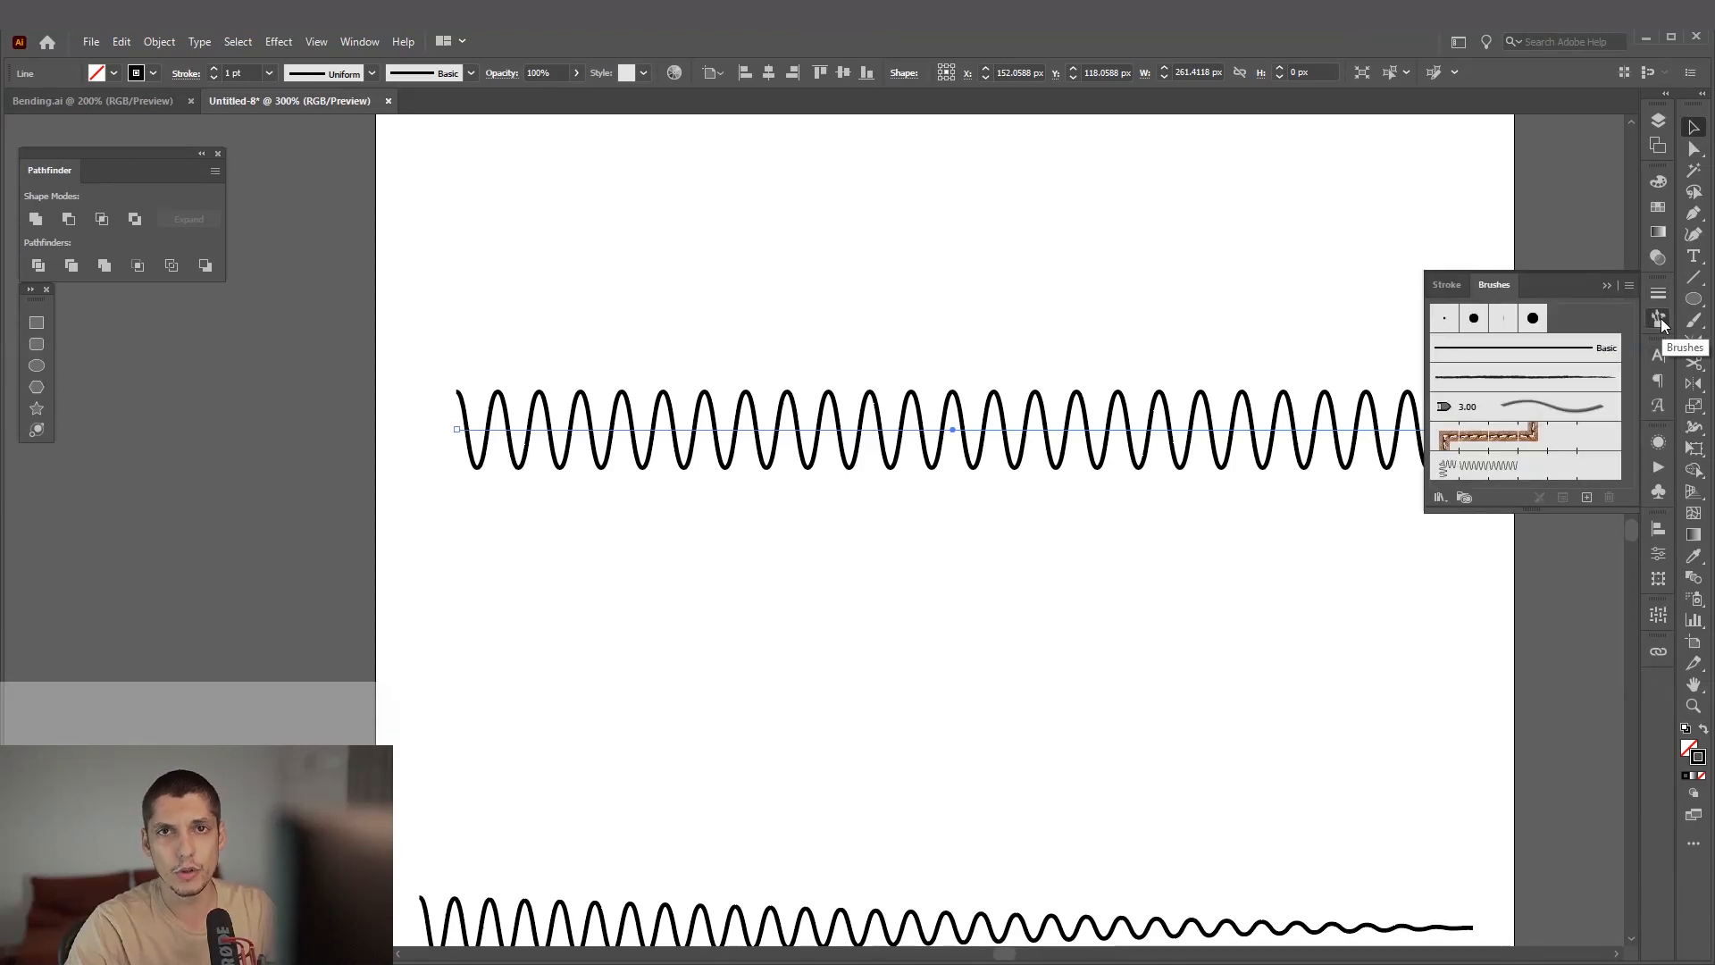
pyautogui.click(359, 41)
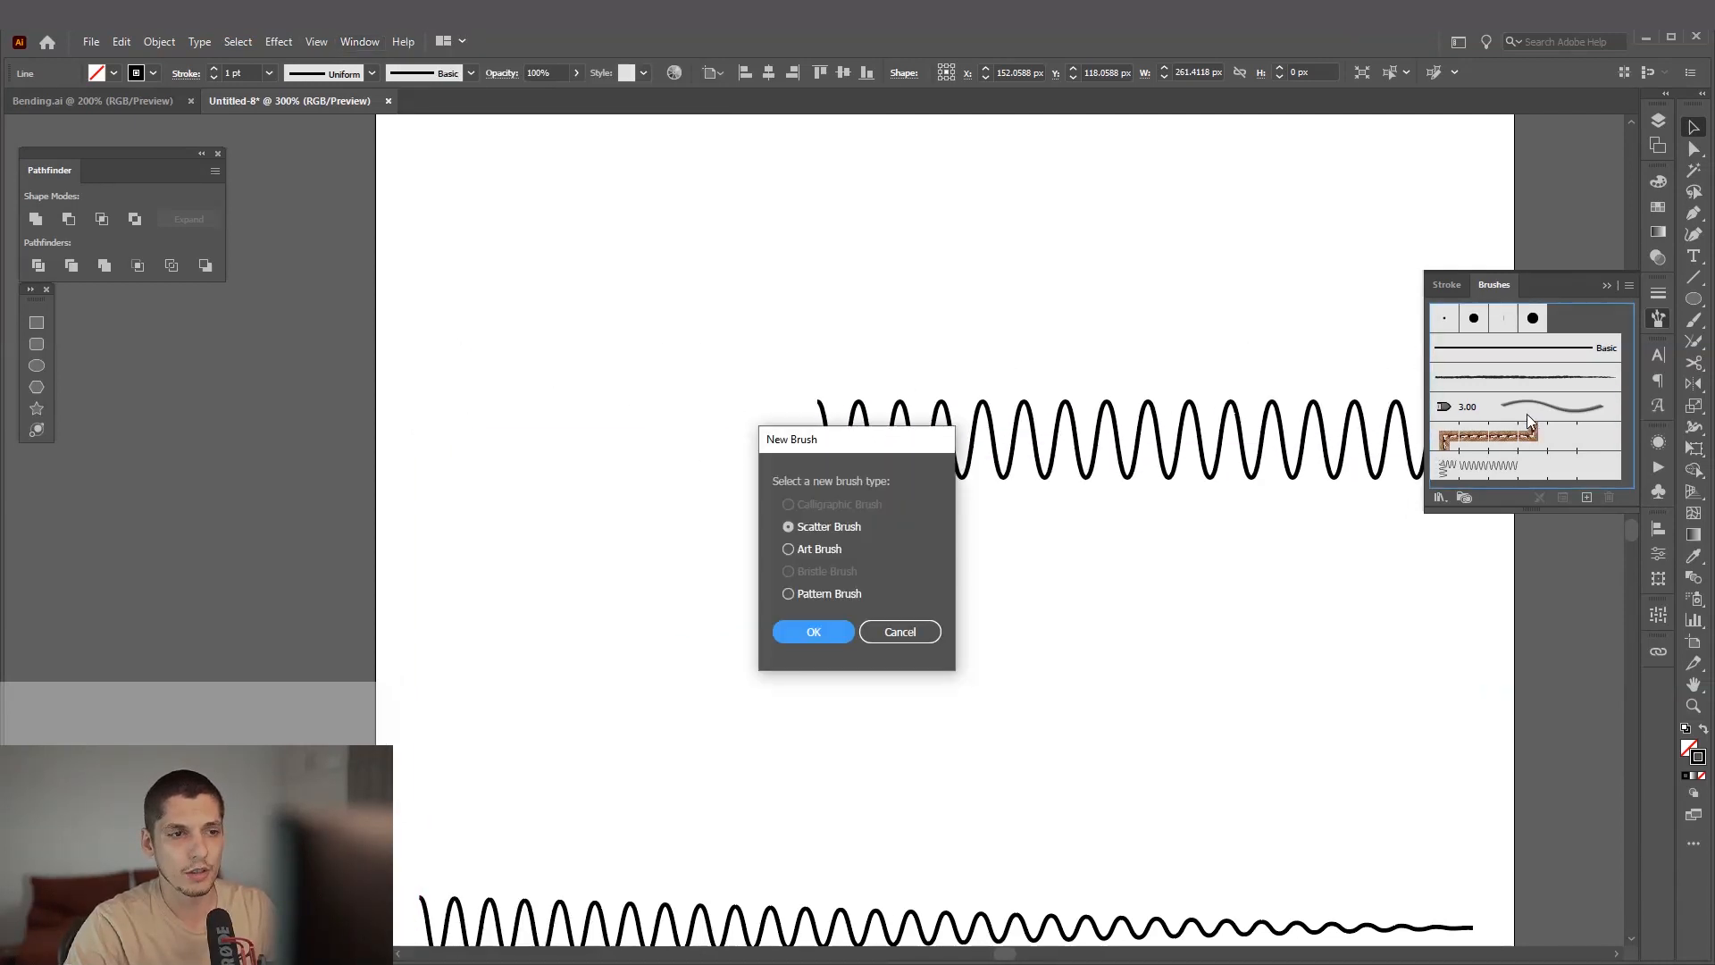
pyautogui.click(786, 593)
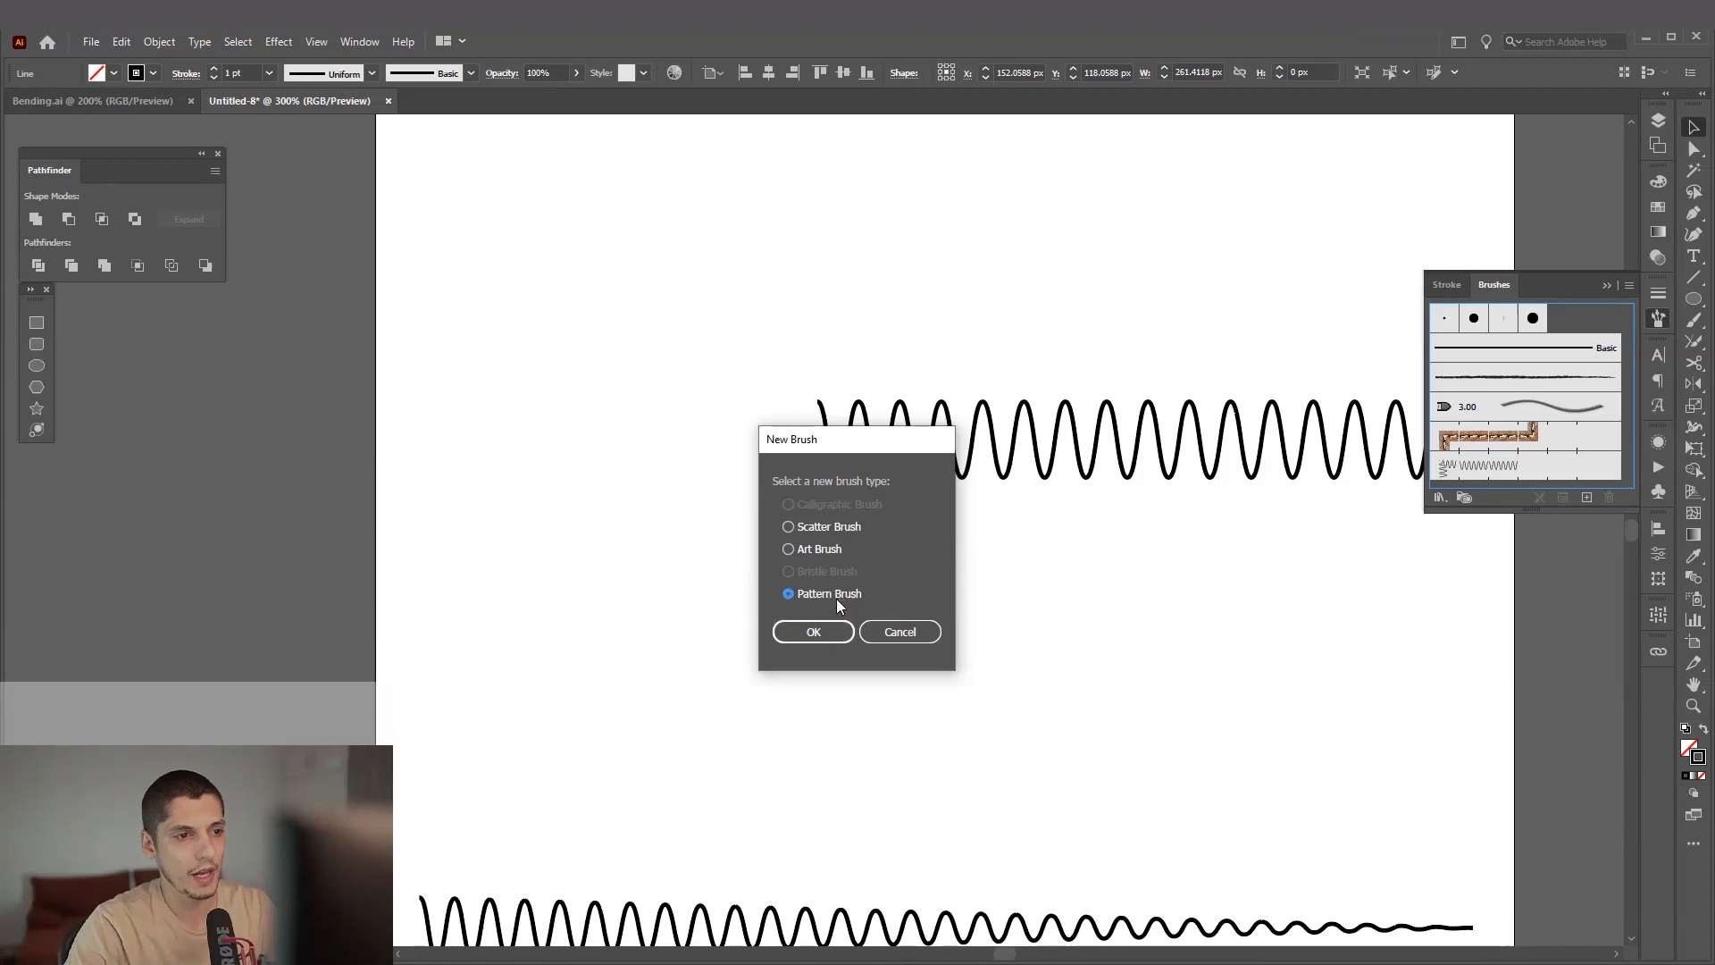
pyautogui.click(813, 631)
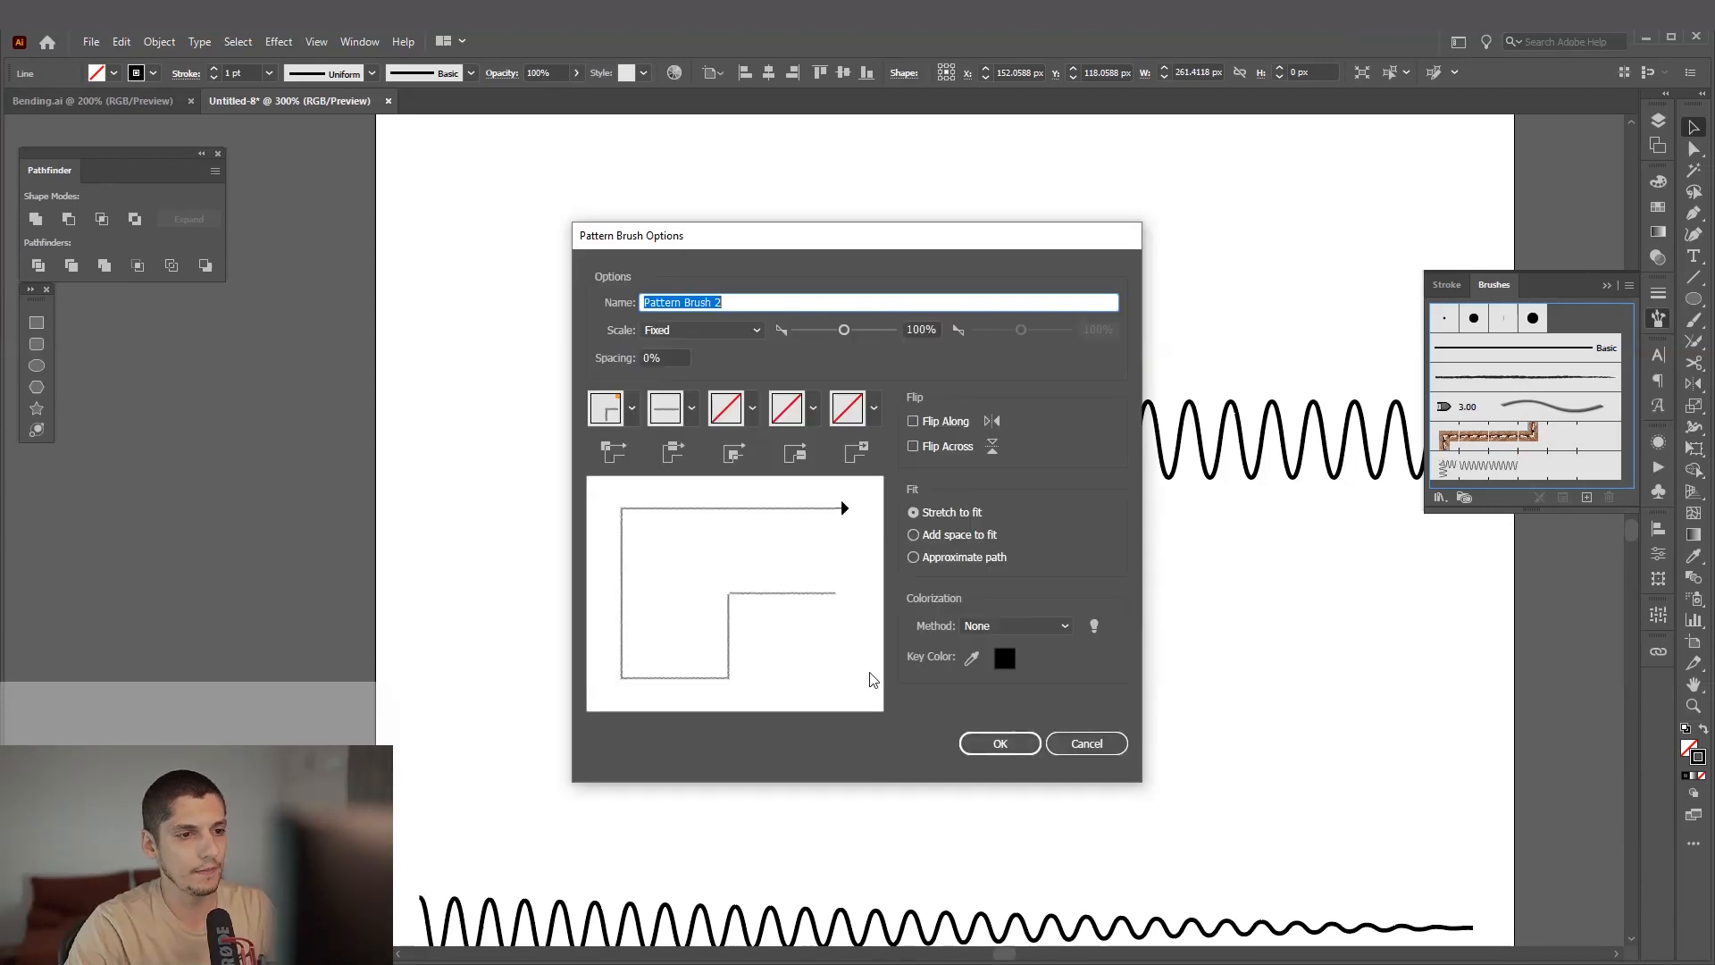
pyautogui.click(997, 743)
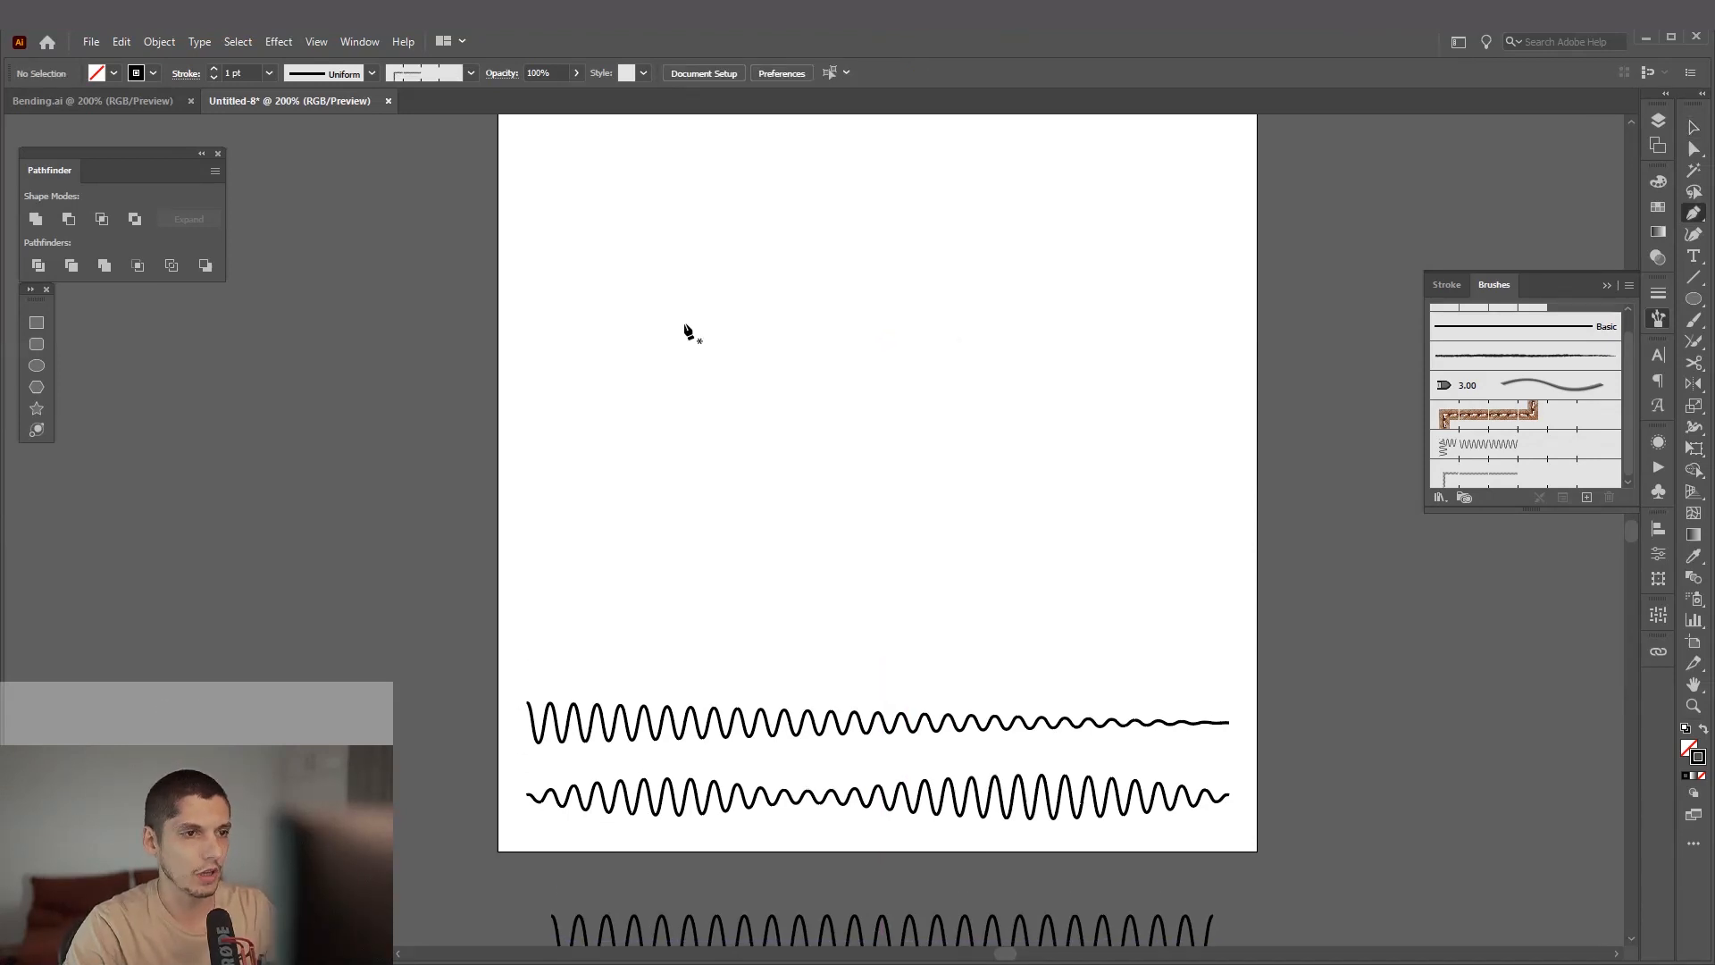
# Step: Draw a straight horizontal path with the Pen tool and apply the new wave pattern brush
pyautogui.press('shift')
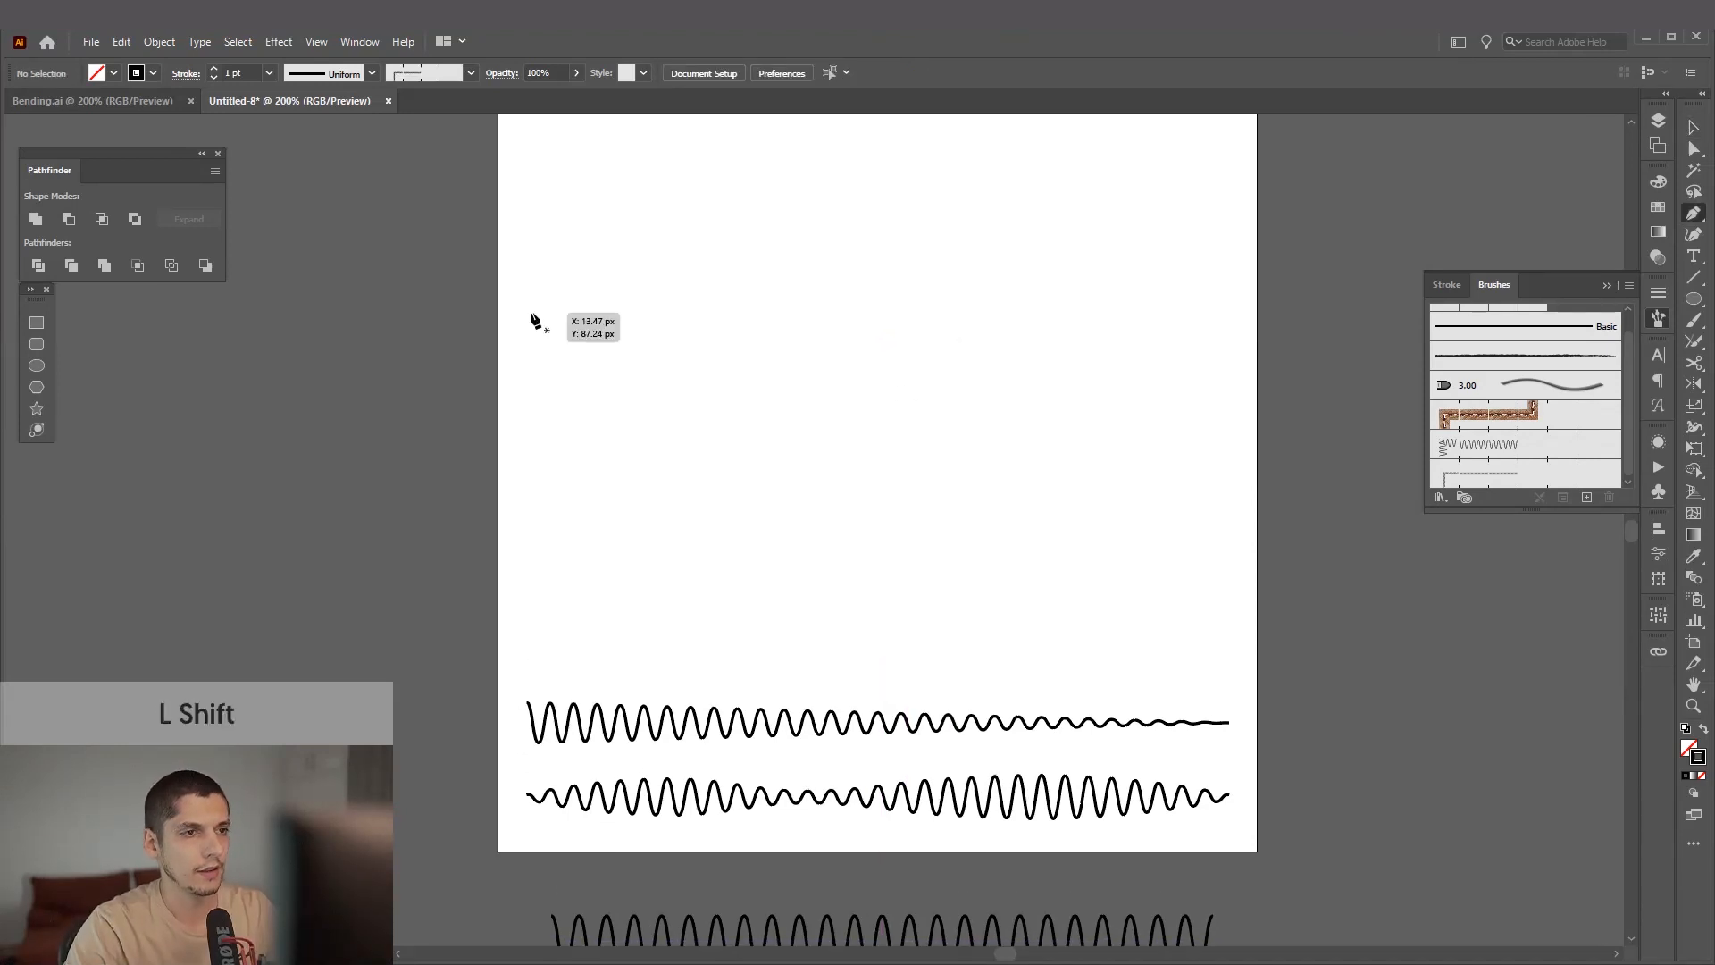
pyautogui.moveTo(528, 311); pyautogui.dragTo(1211, 310)
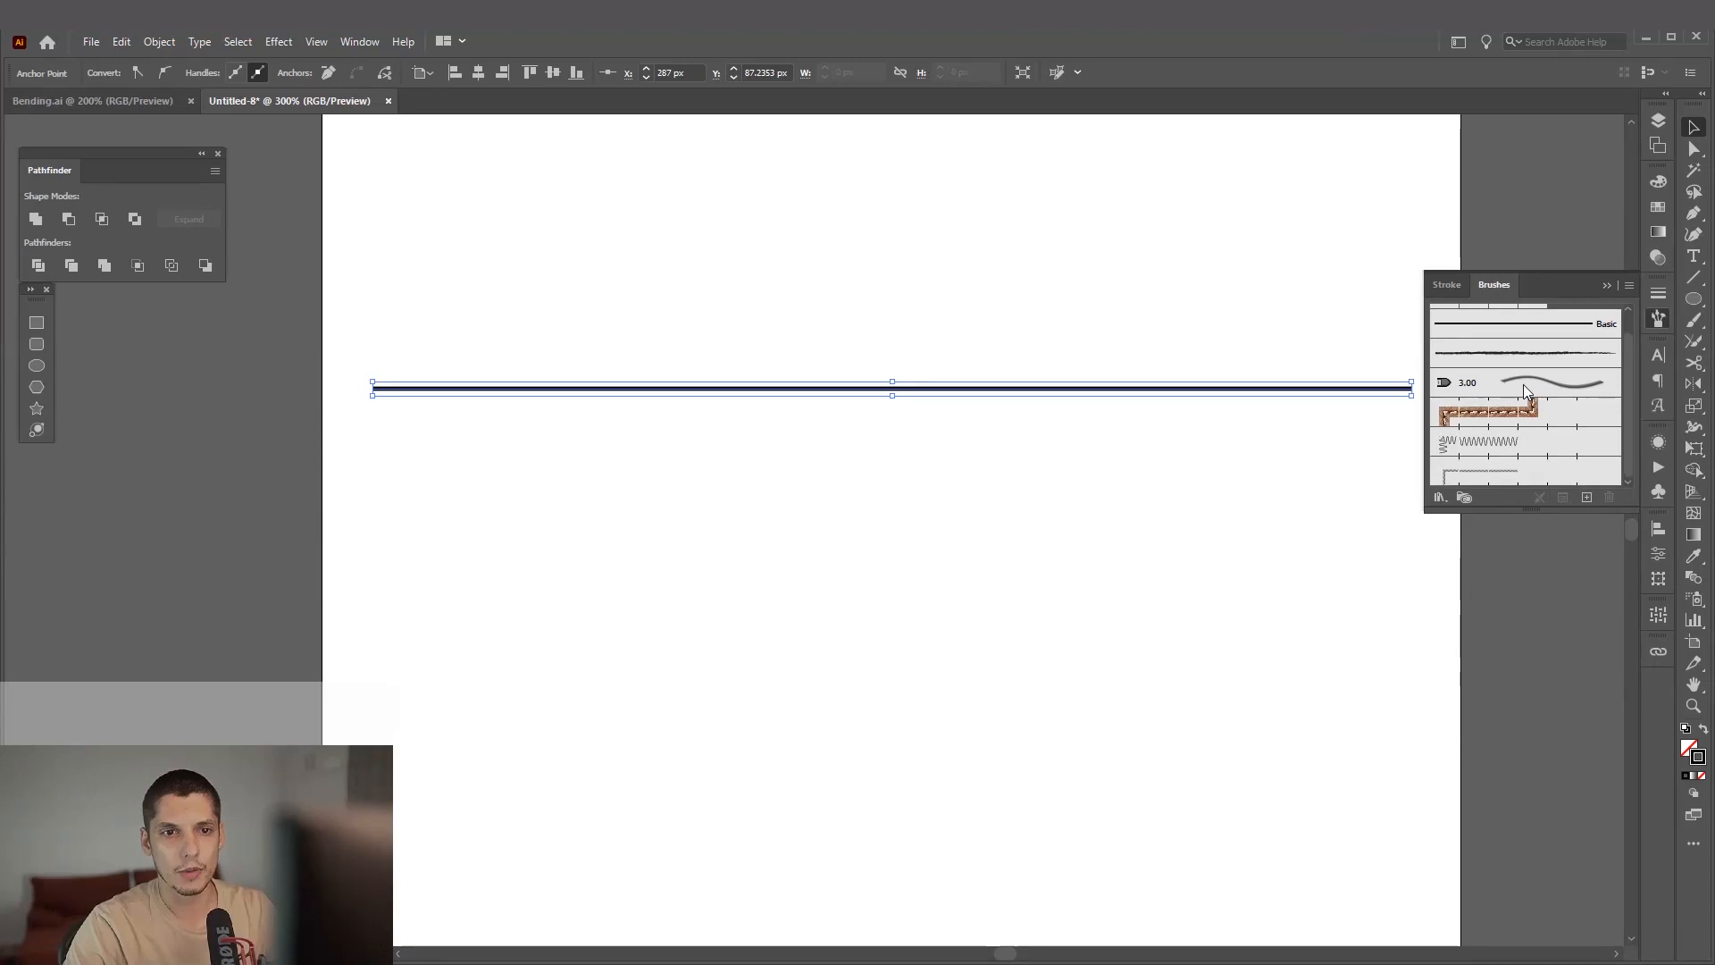
pyautogui.moveTo(1508, 479)
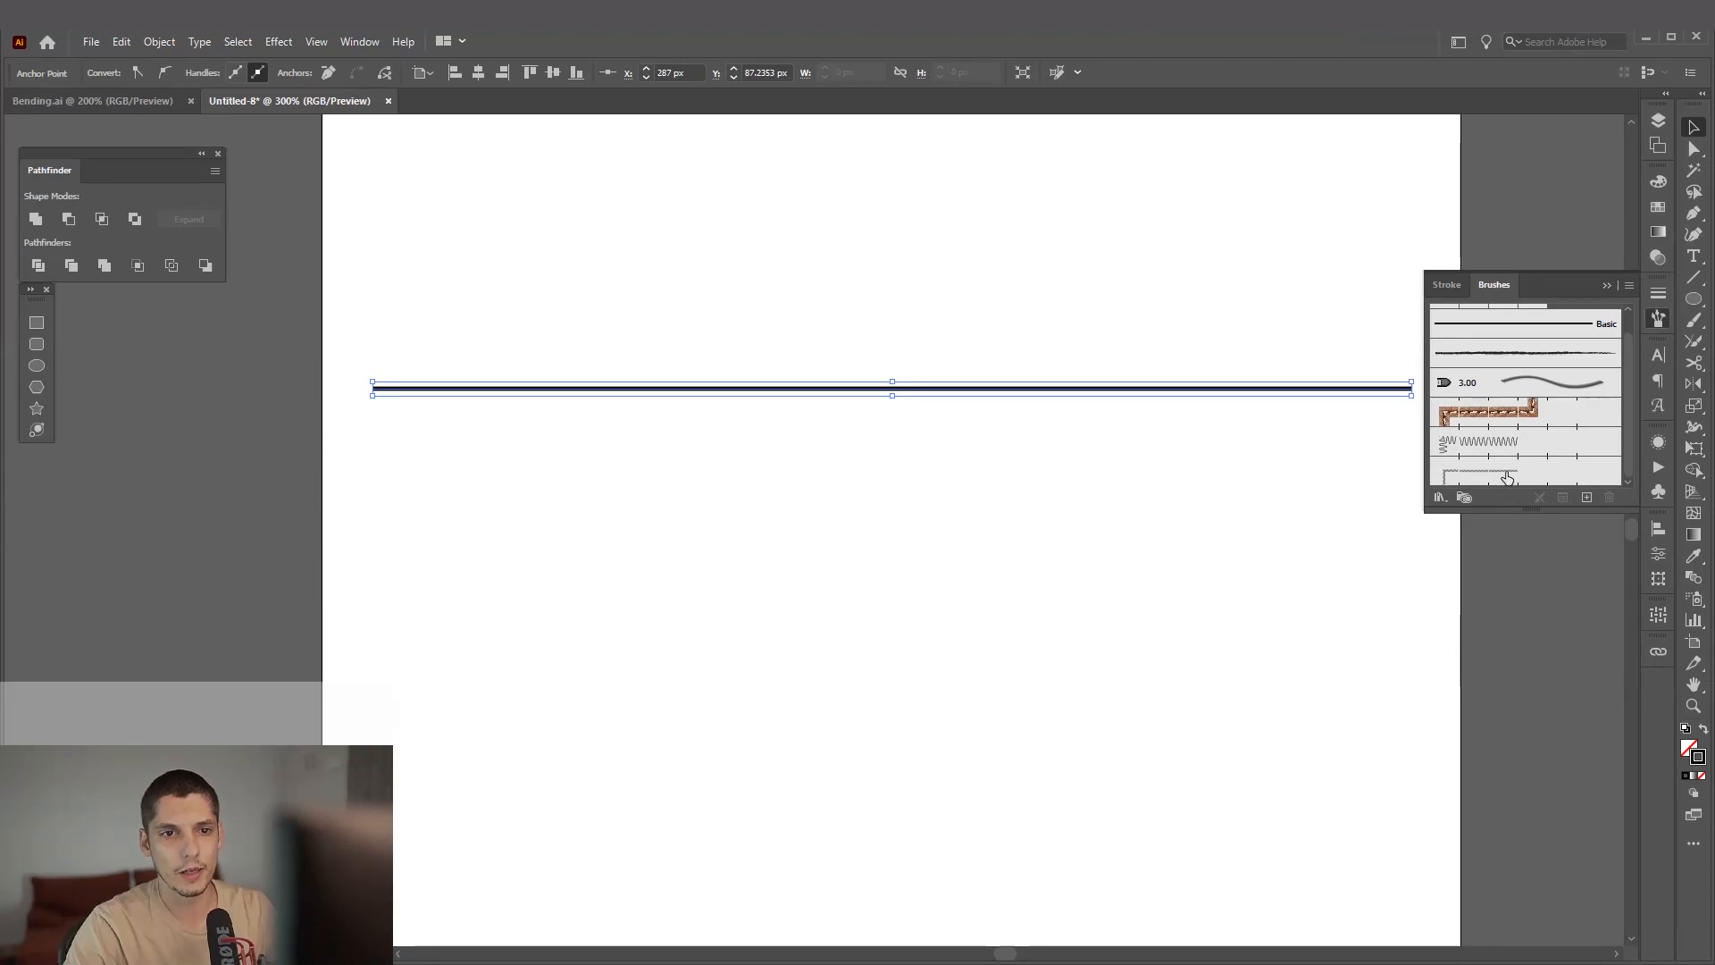
pyautogui.click(1479, 442)
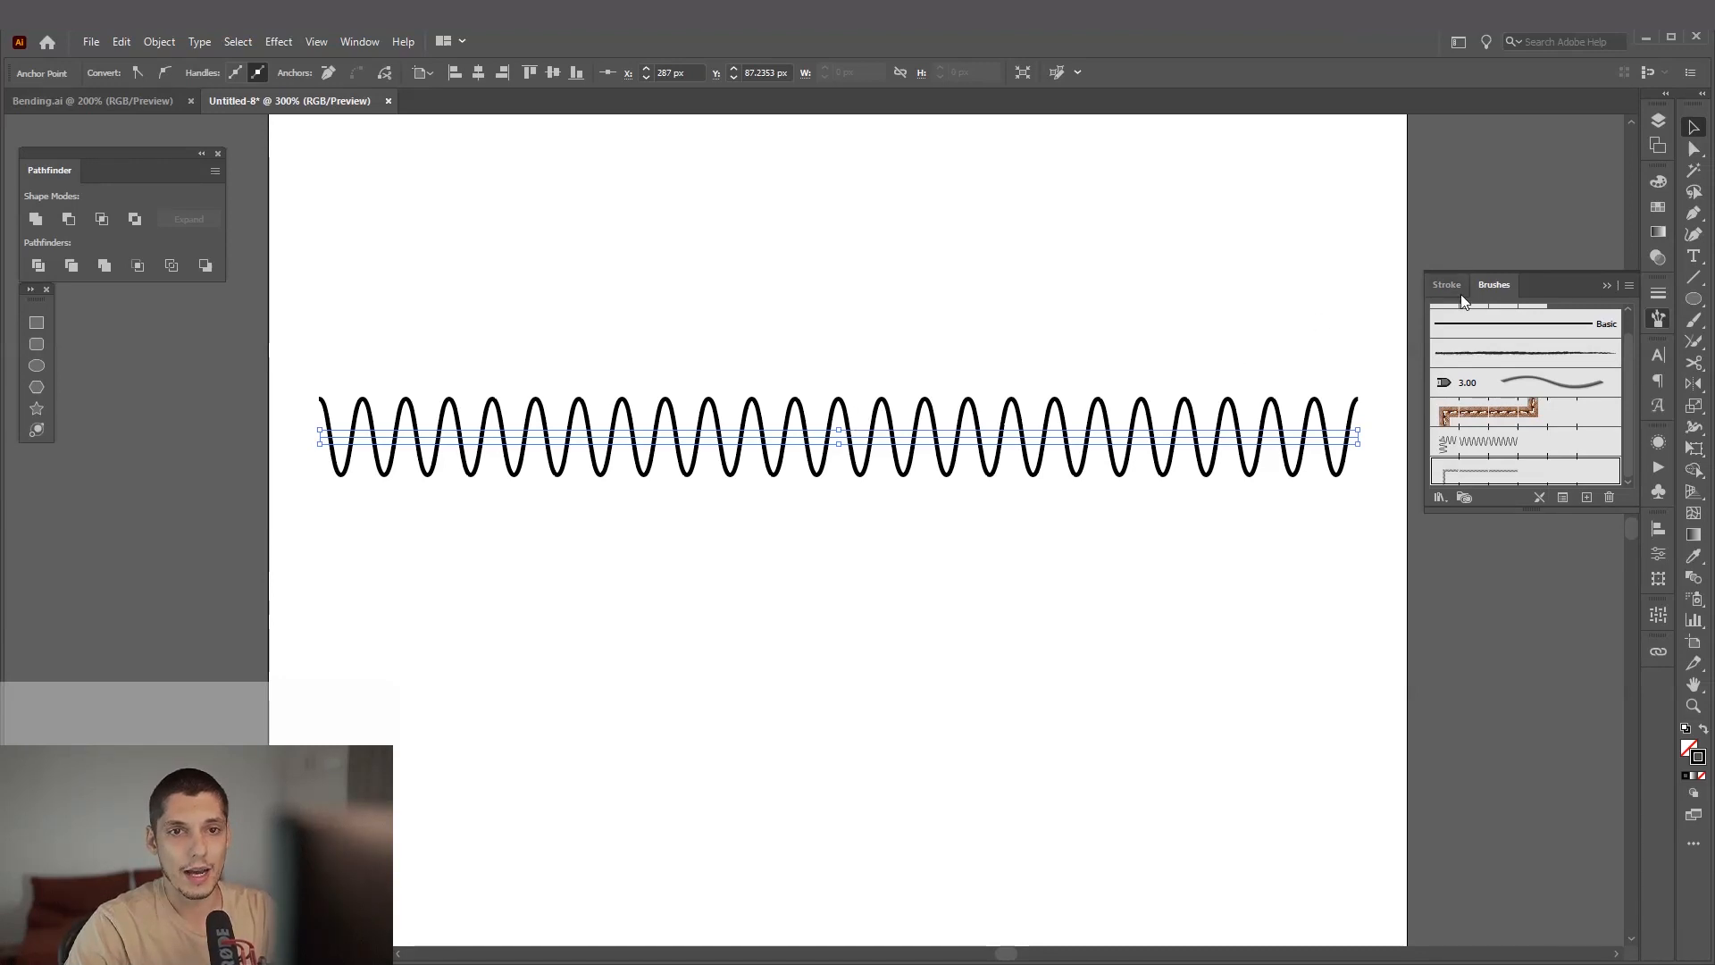
# Step: Set the wave stroke to Width Profile 1, thick in the middle and thin at the ends
pyautogui.click(1445, 284)
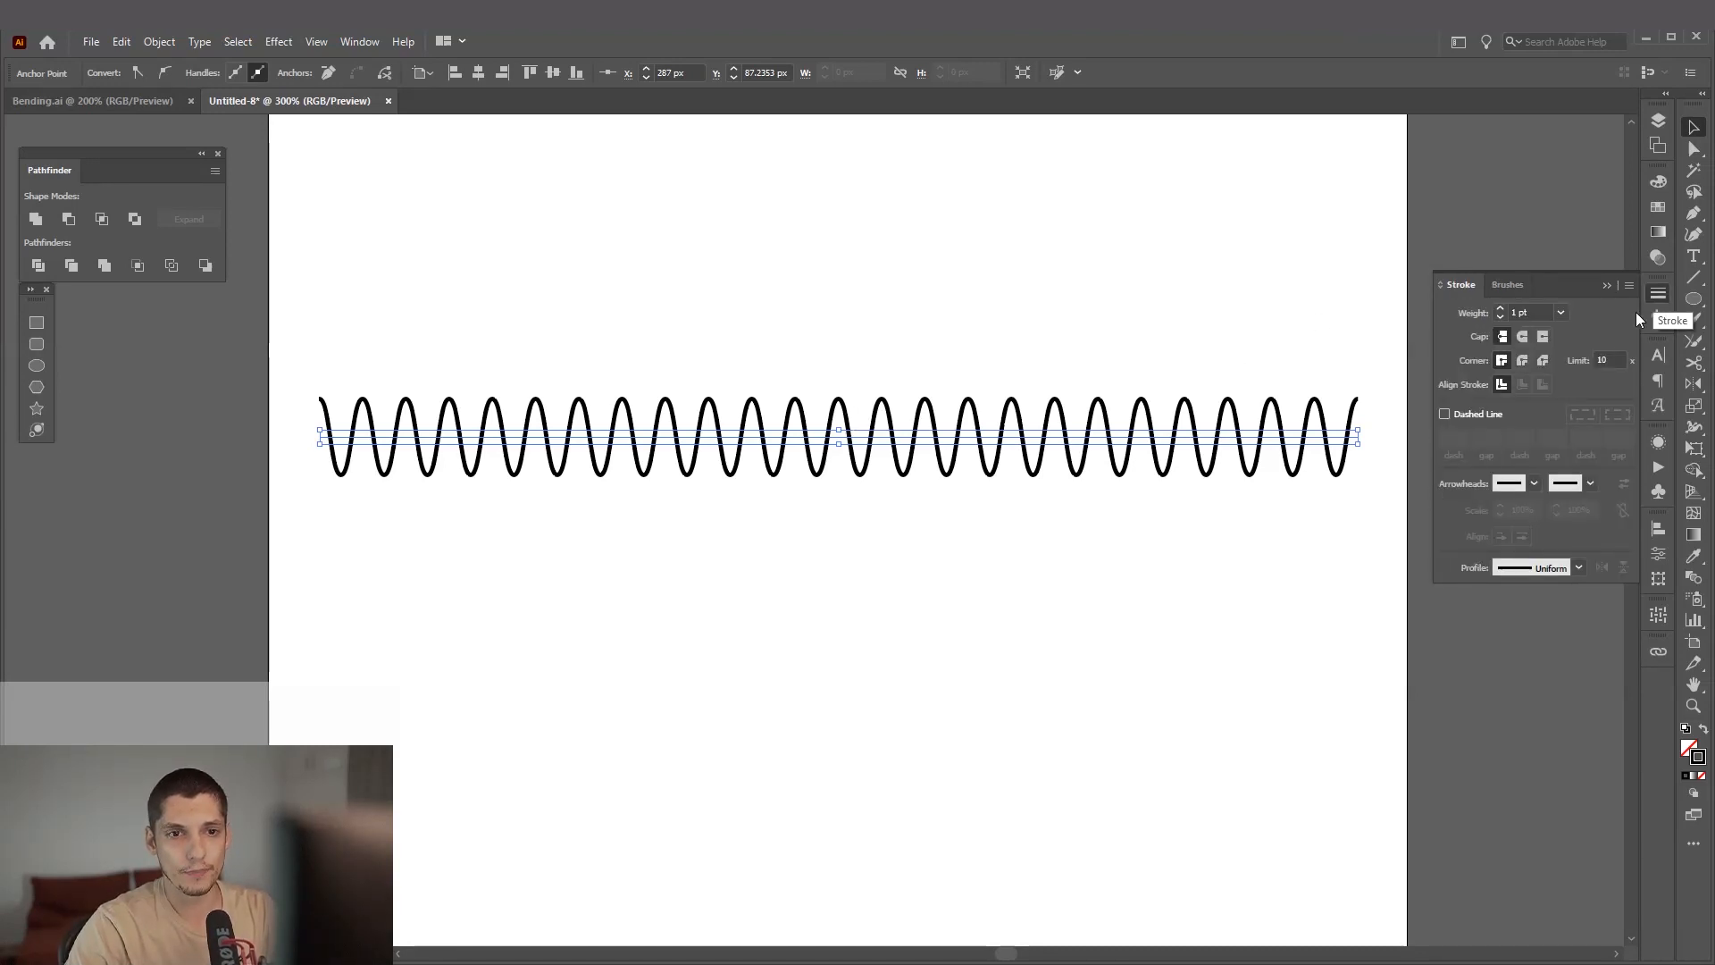
pyautogui.click(1577, 567)
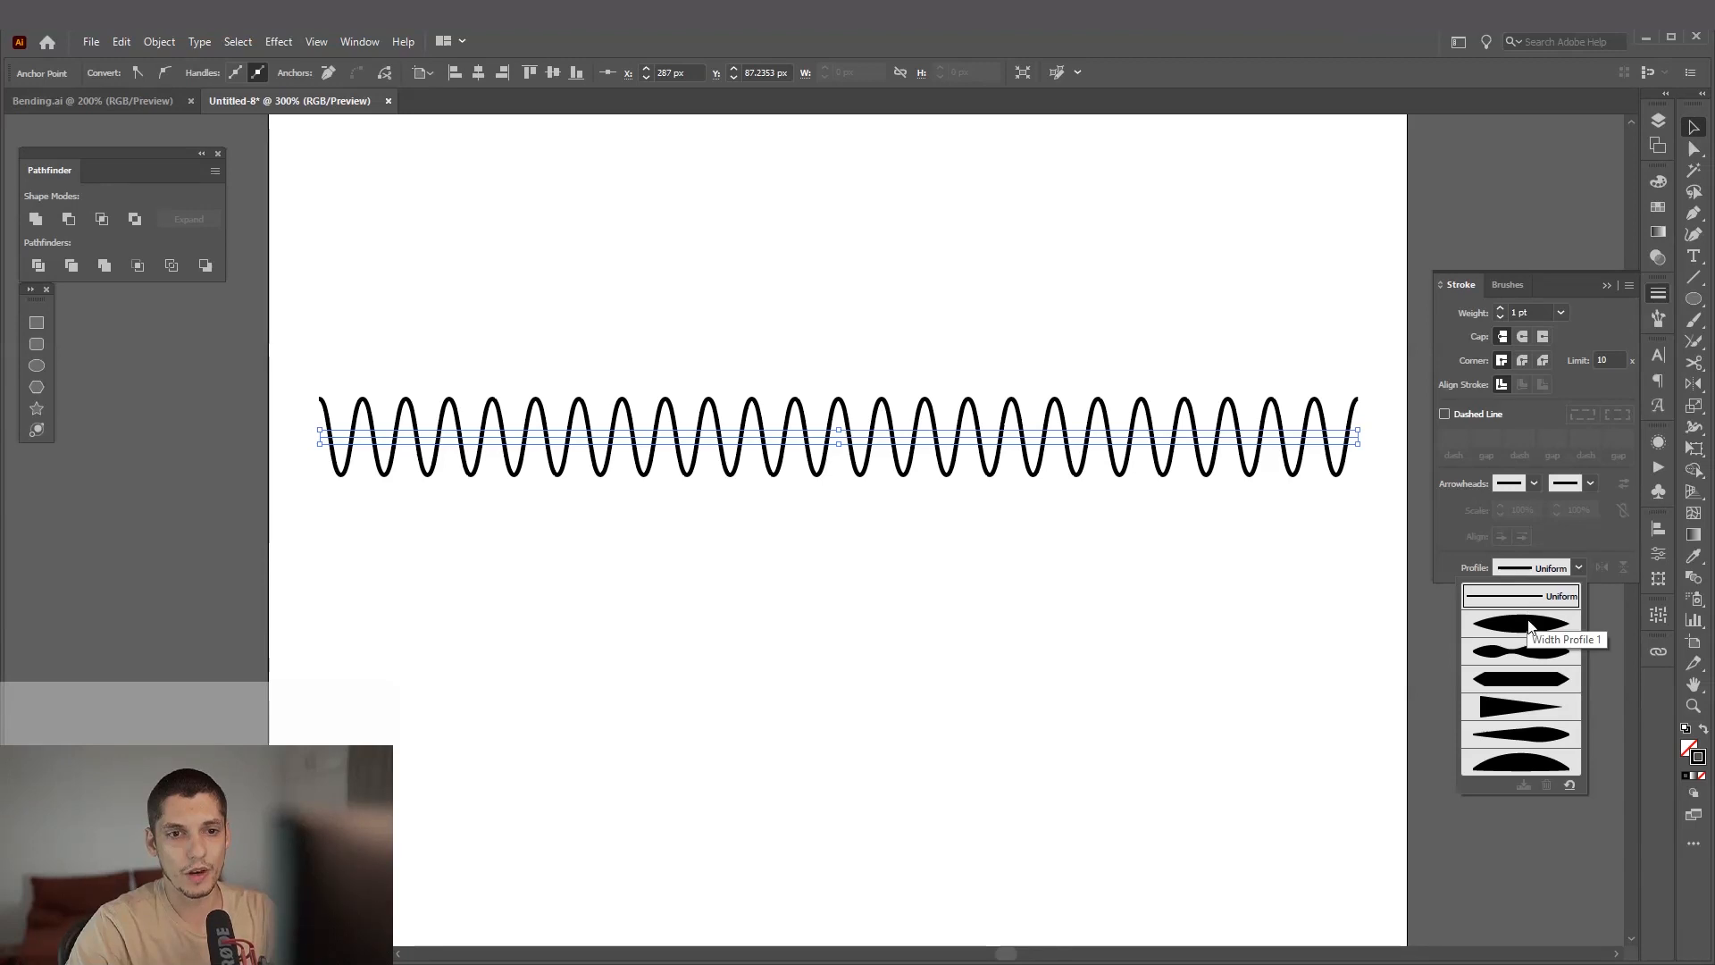
pyautogui.click(1522, 626)
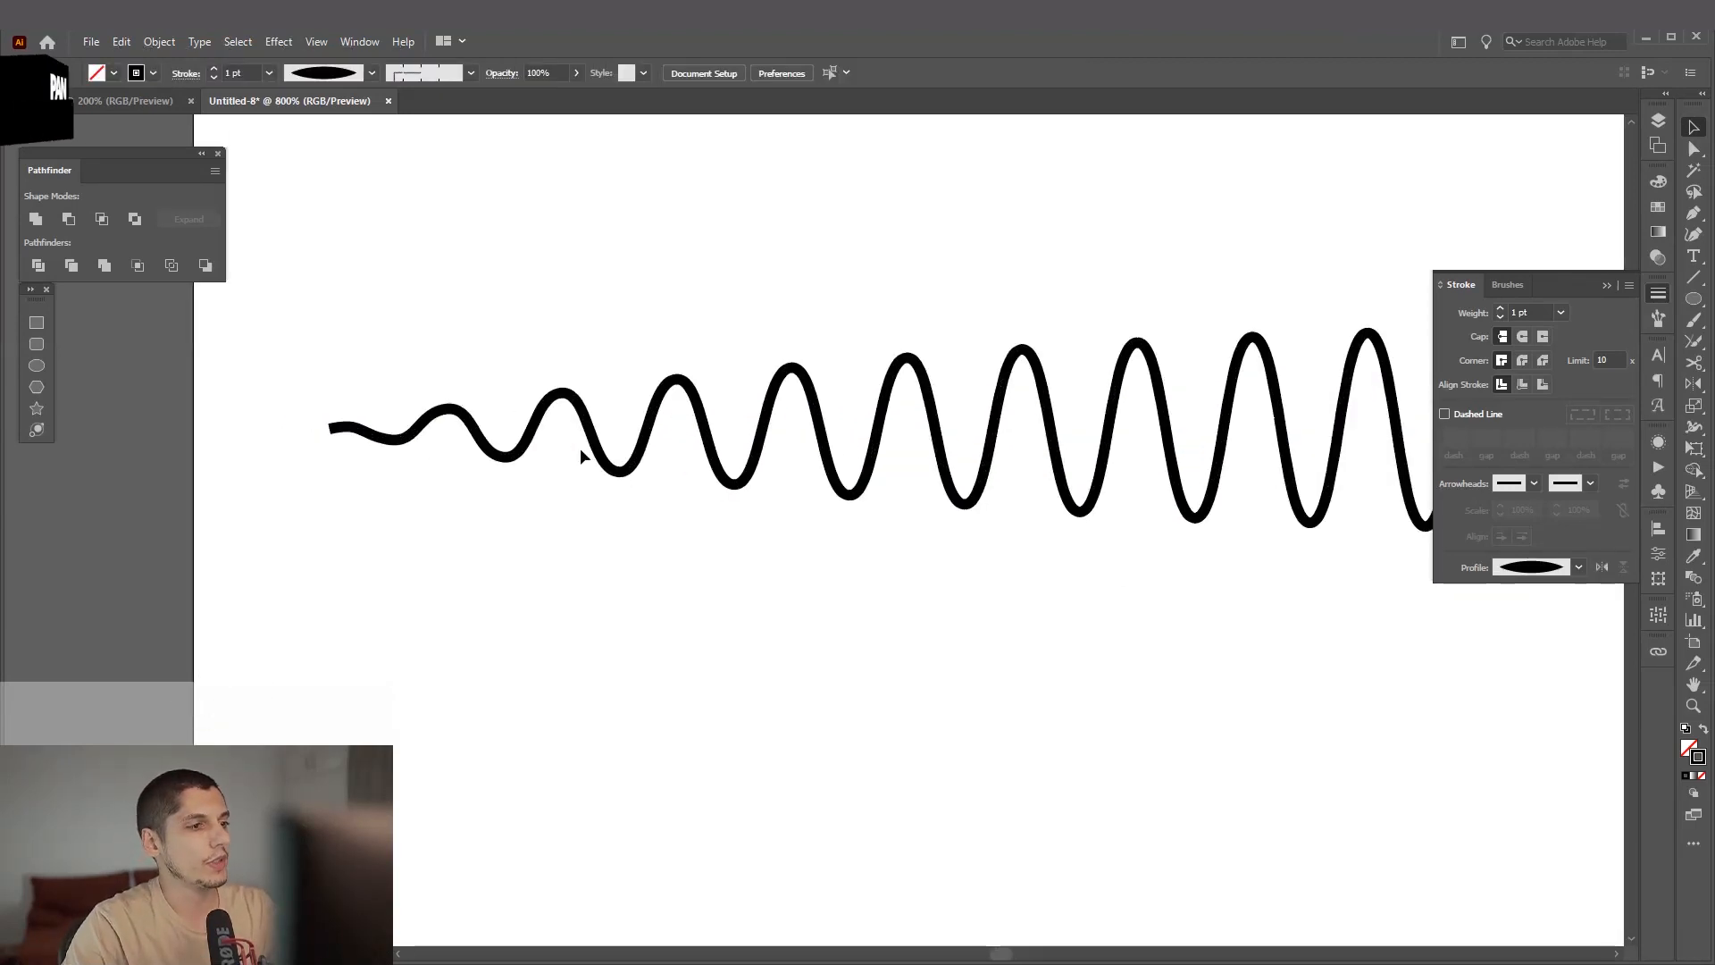
pyautogui.press('space')
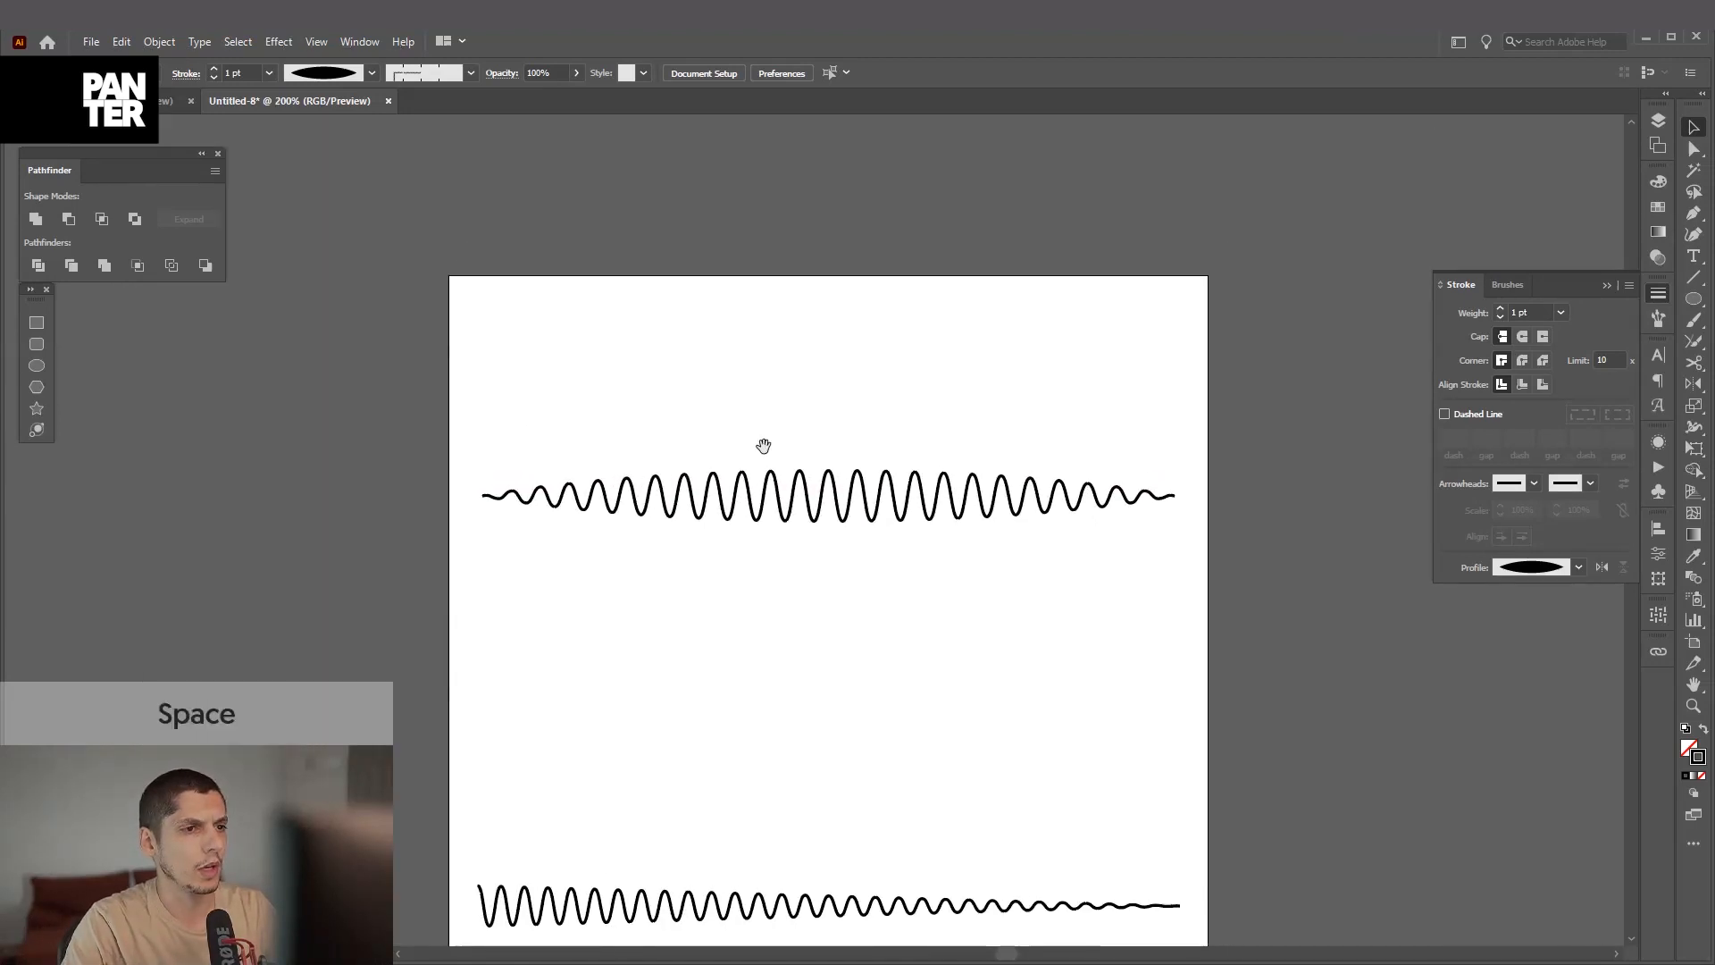
# Step: Scroll the lower wave lines into view
pyautogui.moveTo(859, 495); pyautogui.dragTo(860, 298)
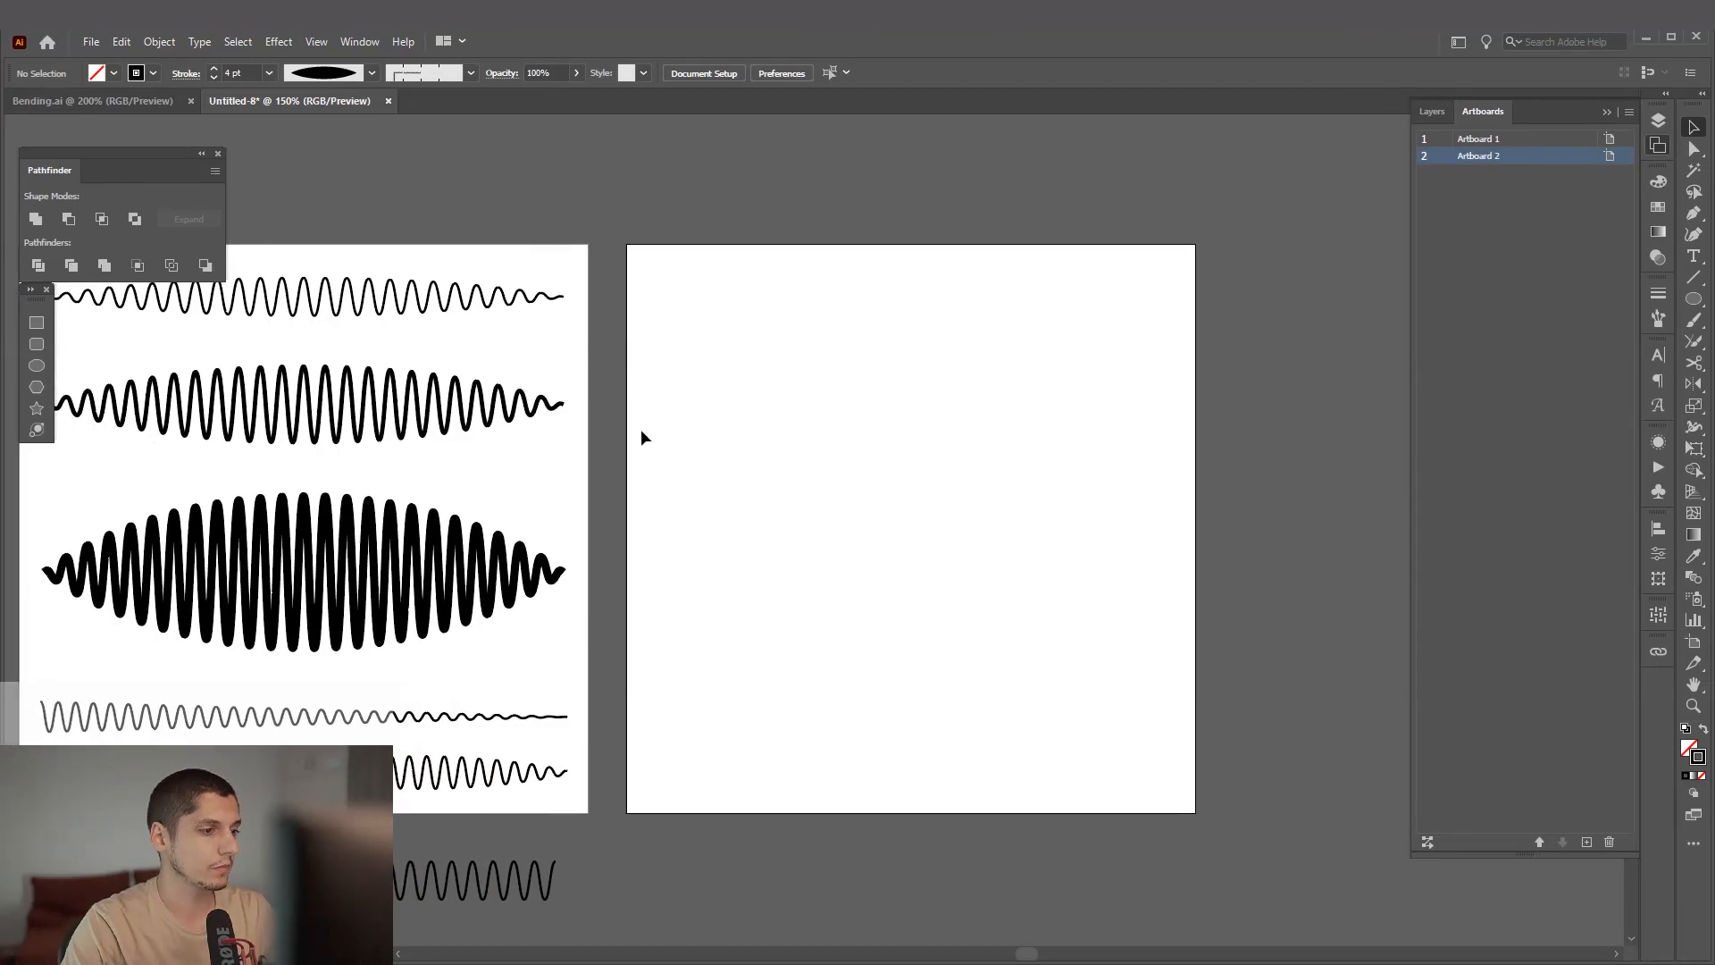
pyautogui.moveTo(674, 252)
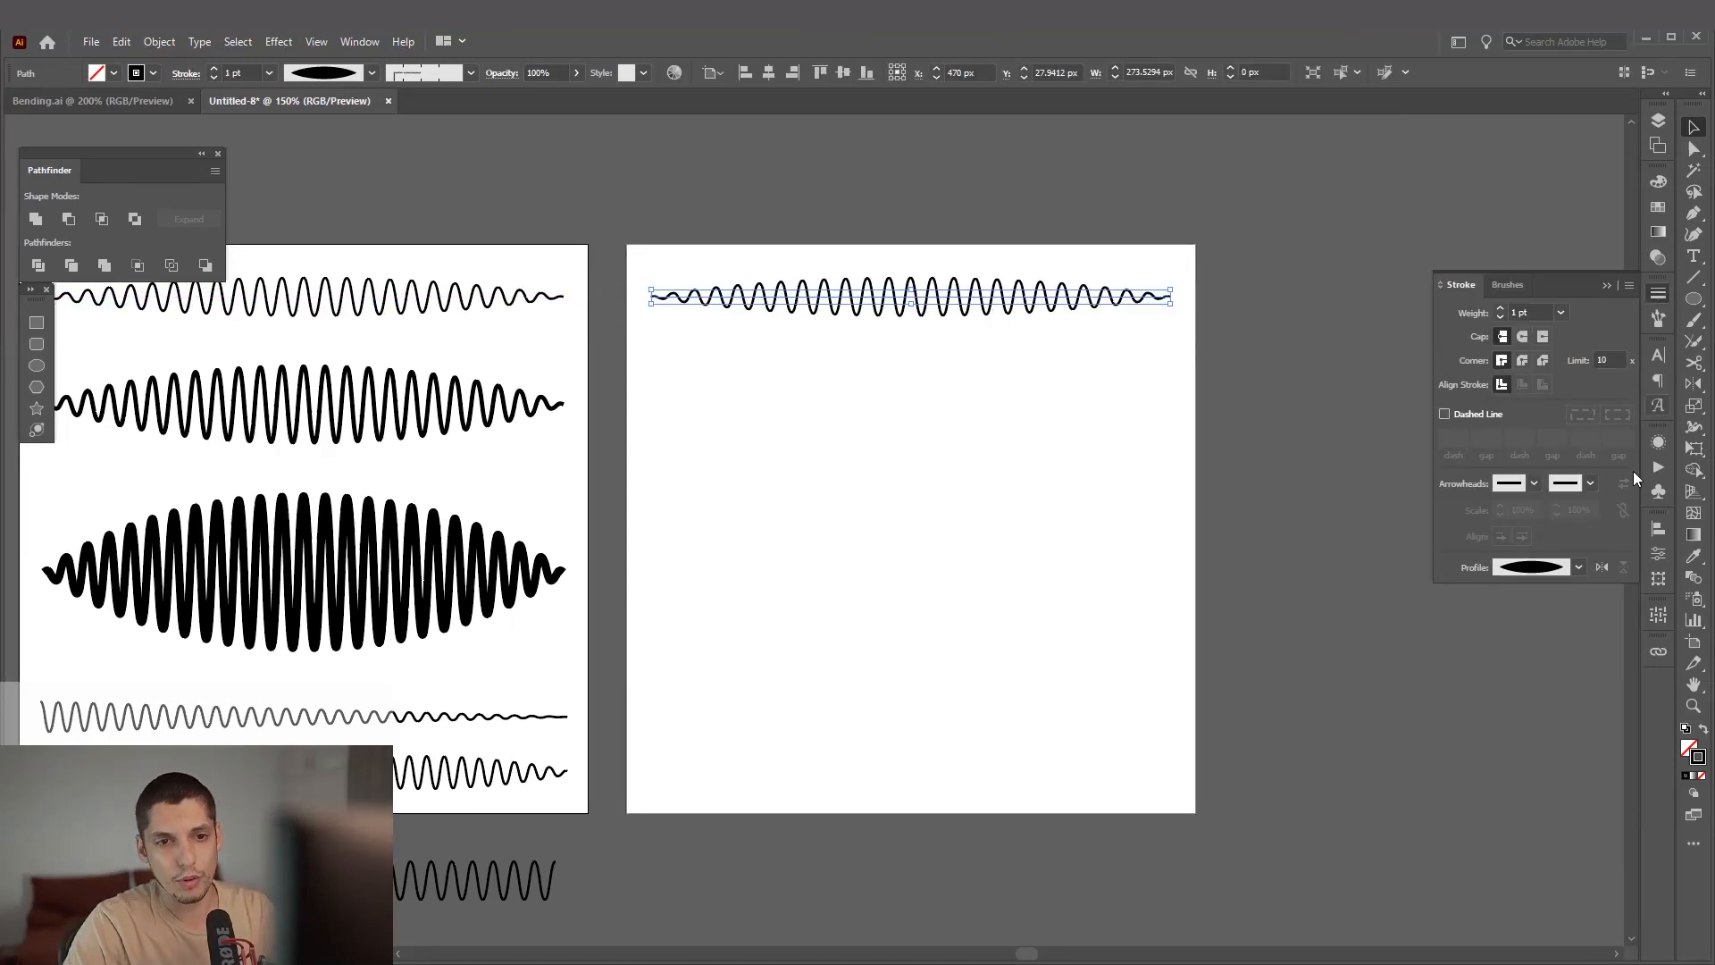
# Step: Browse the Stroke panel's width profiles for the lower wave copy
pyautogui.click(1578, 567)
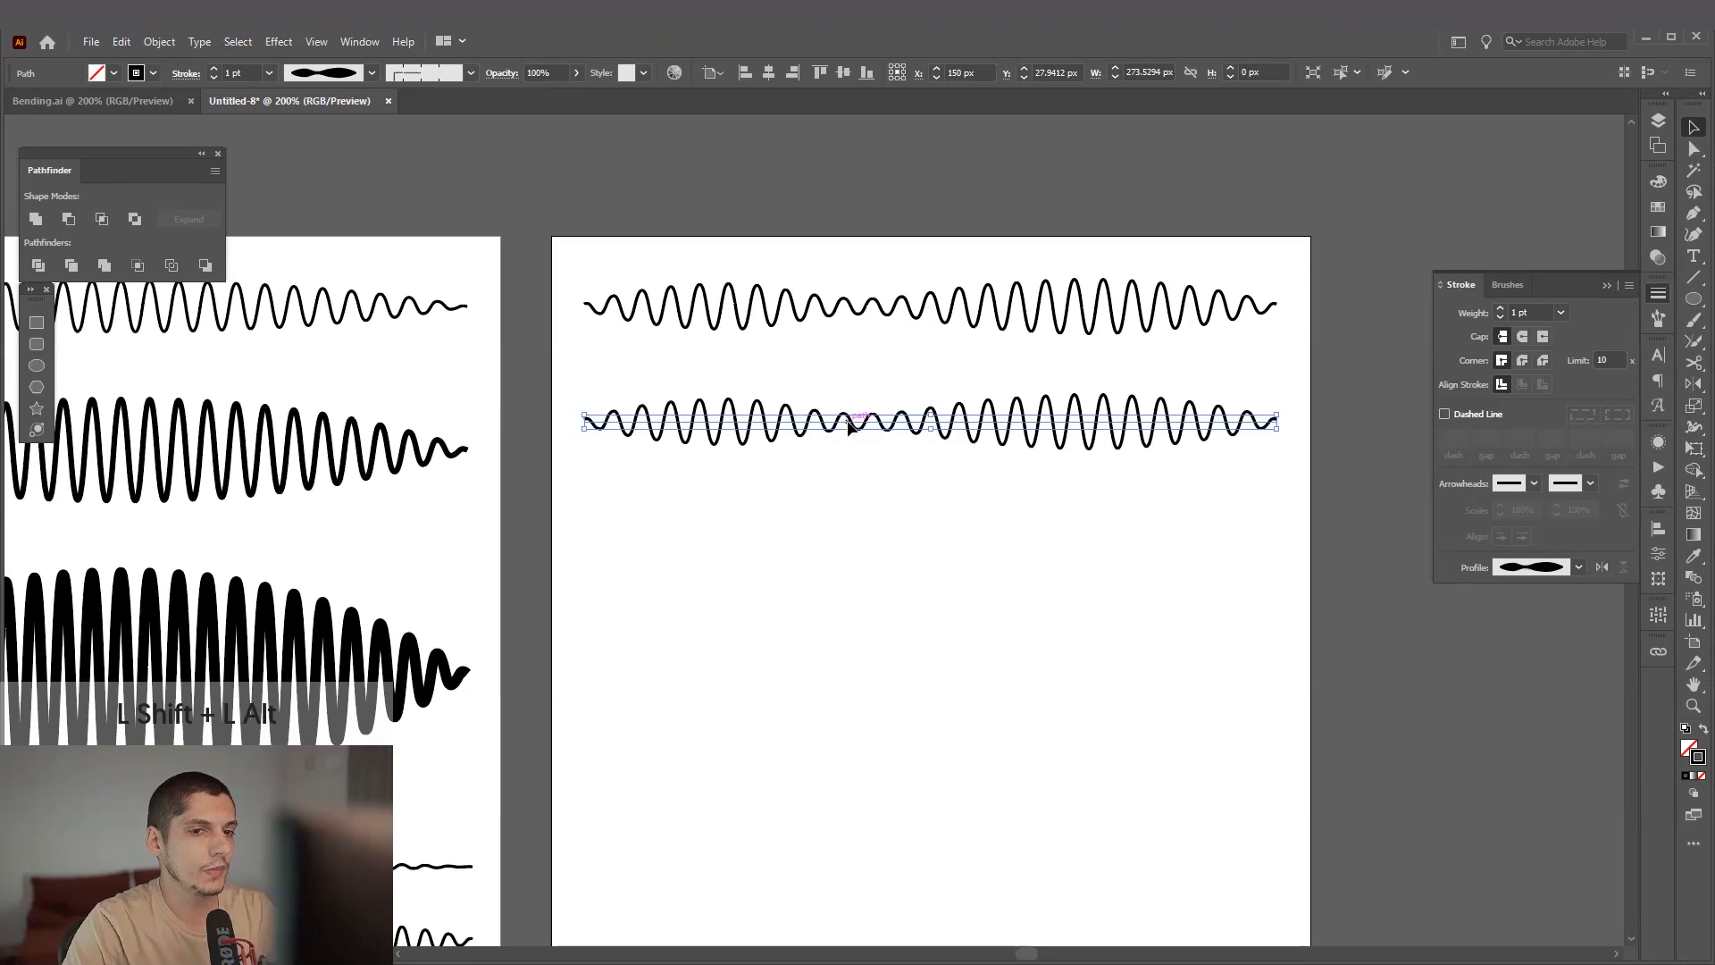
pyautogui.click(1577, 566)
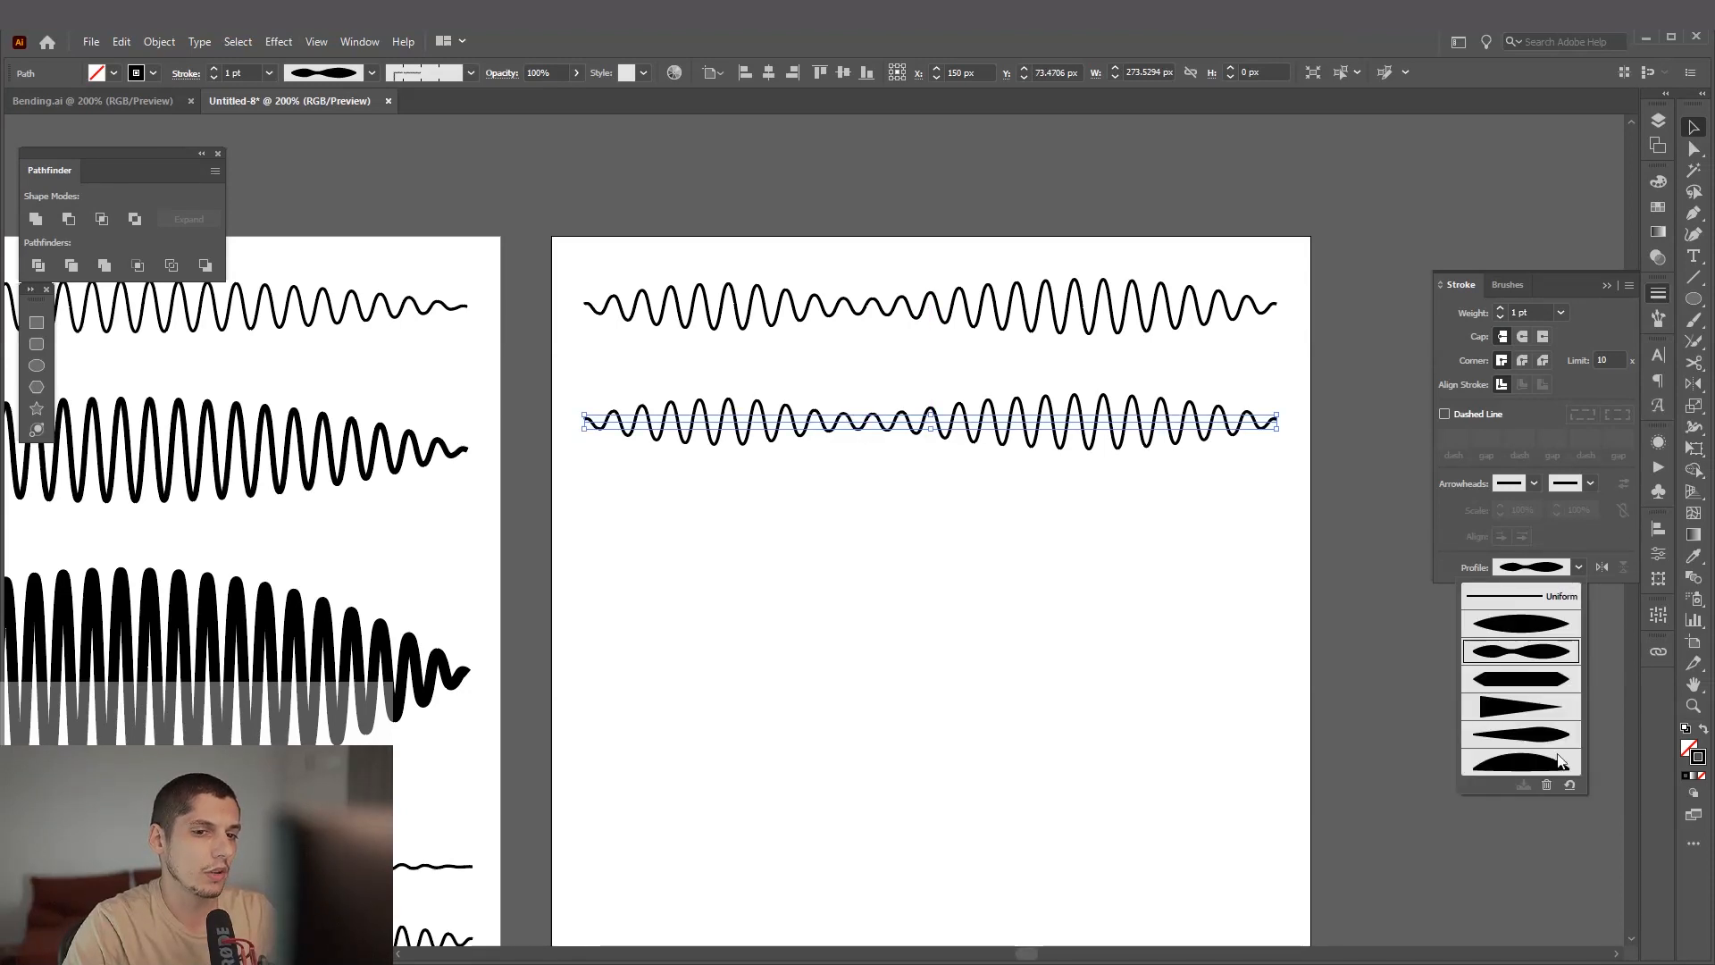
pyautogui.moveTo(1602, 569)
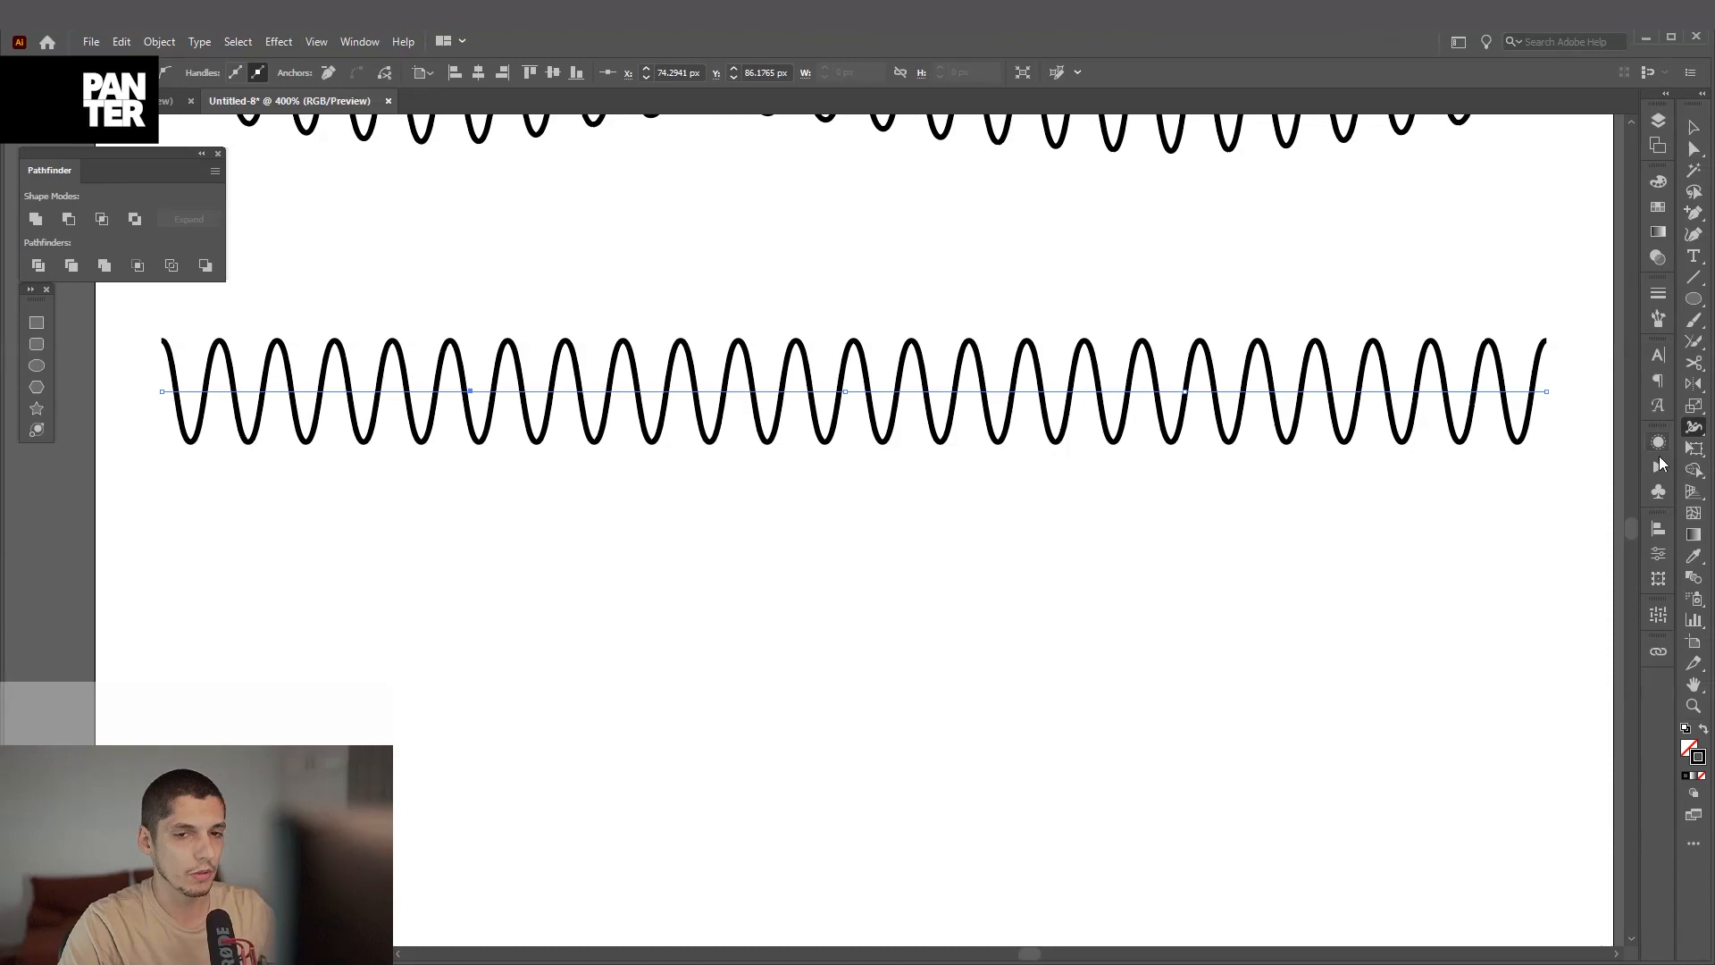
pyautogui.moveTo(1696, 427)
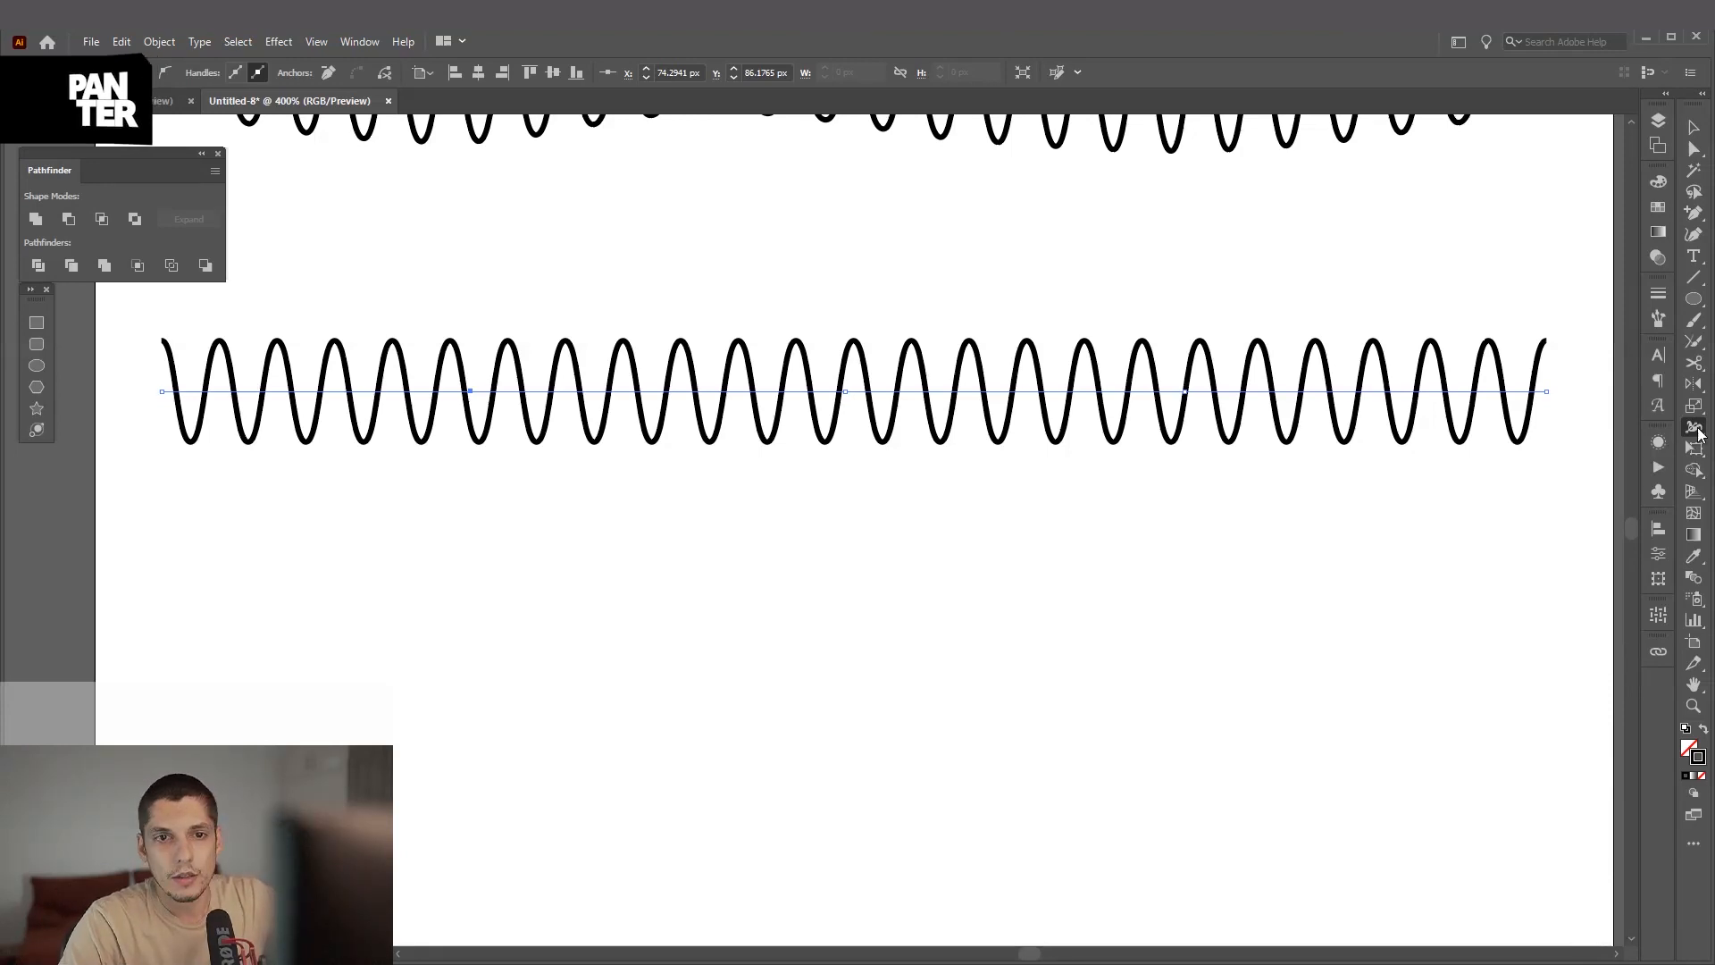
# Step: Reveal the toolbar flyout holding the Width Tool
pyautogui.click(1693, 427)
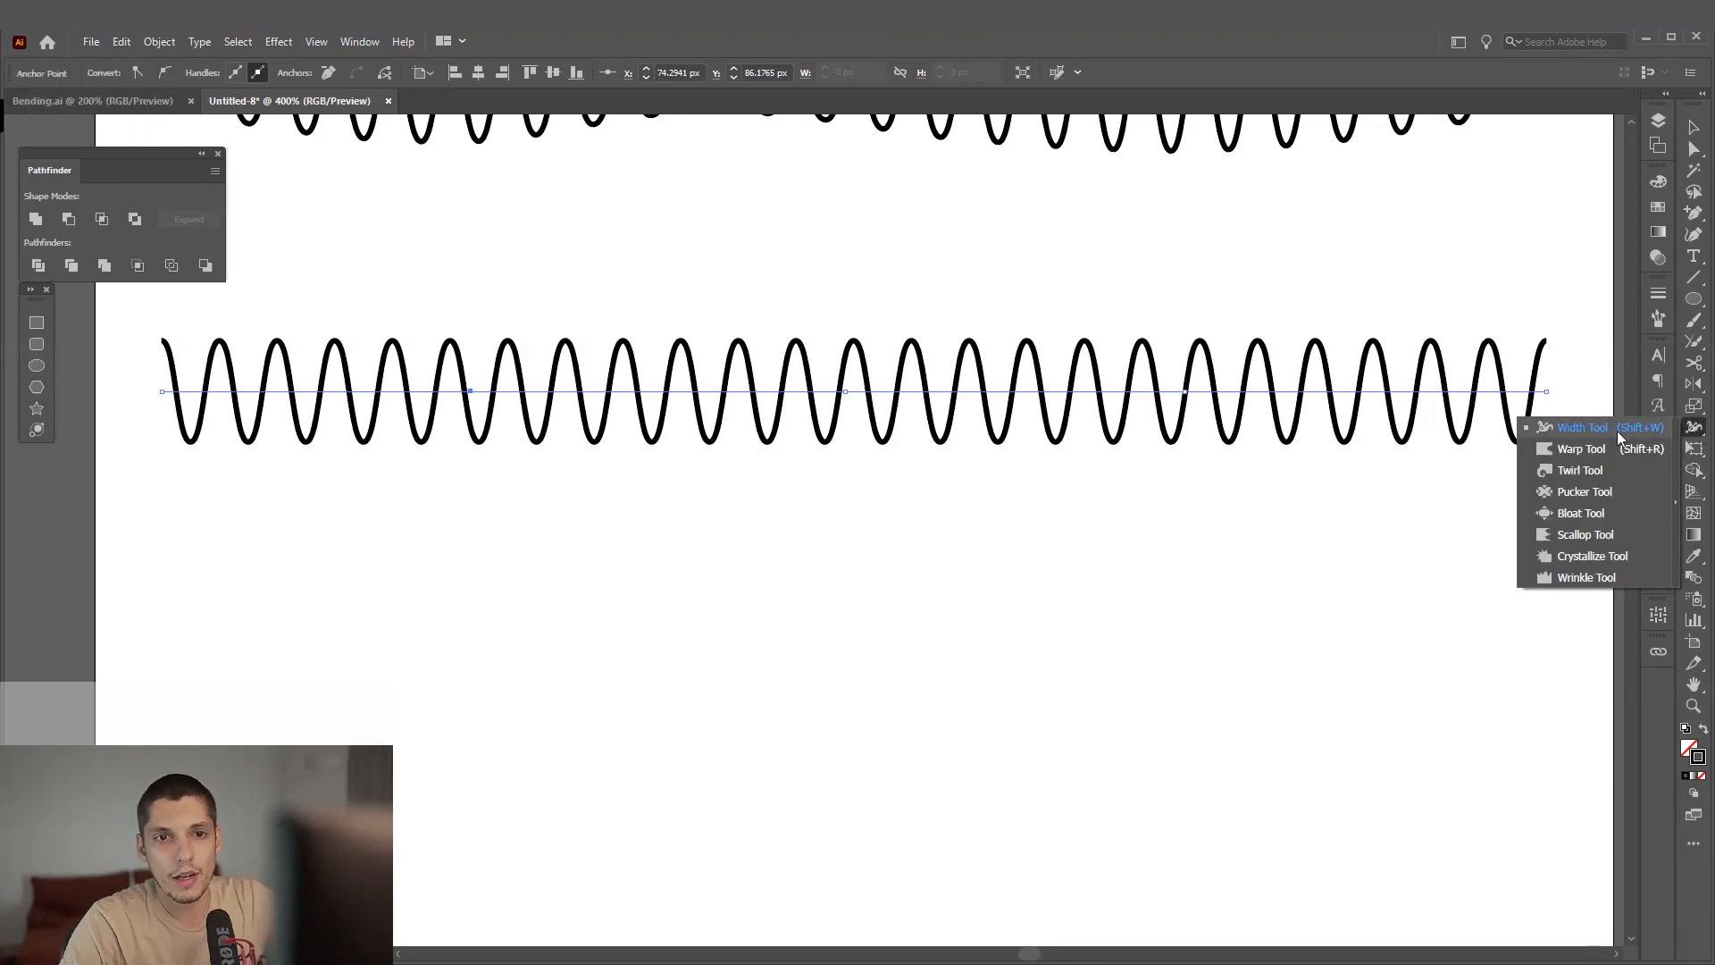
pyautogui.moveTo(1592, 428)
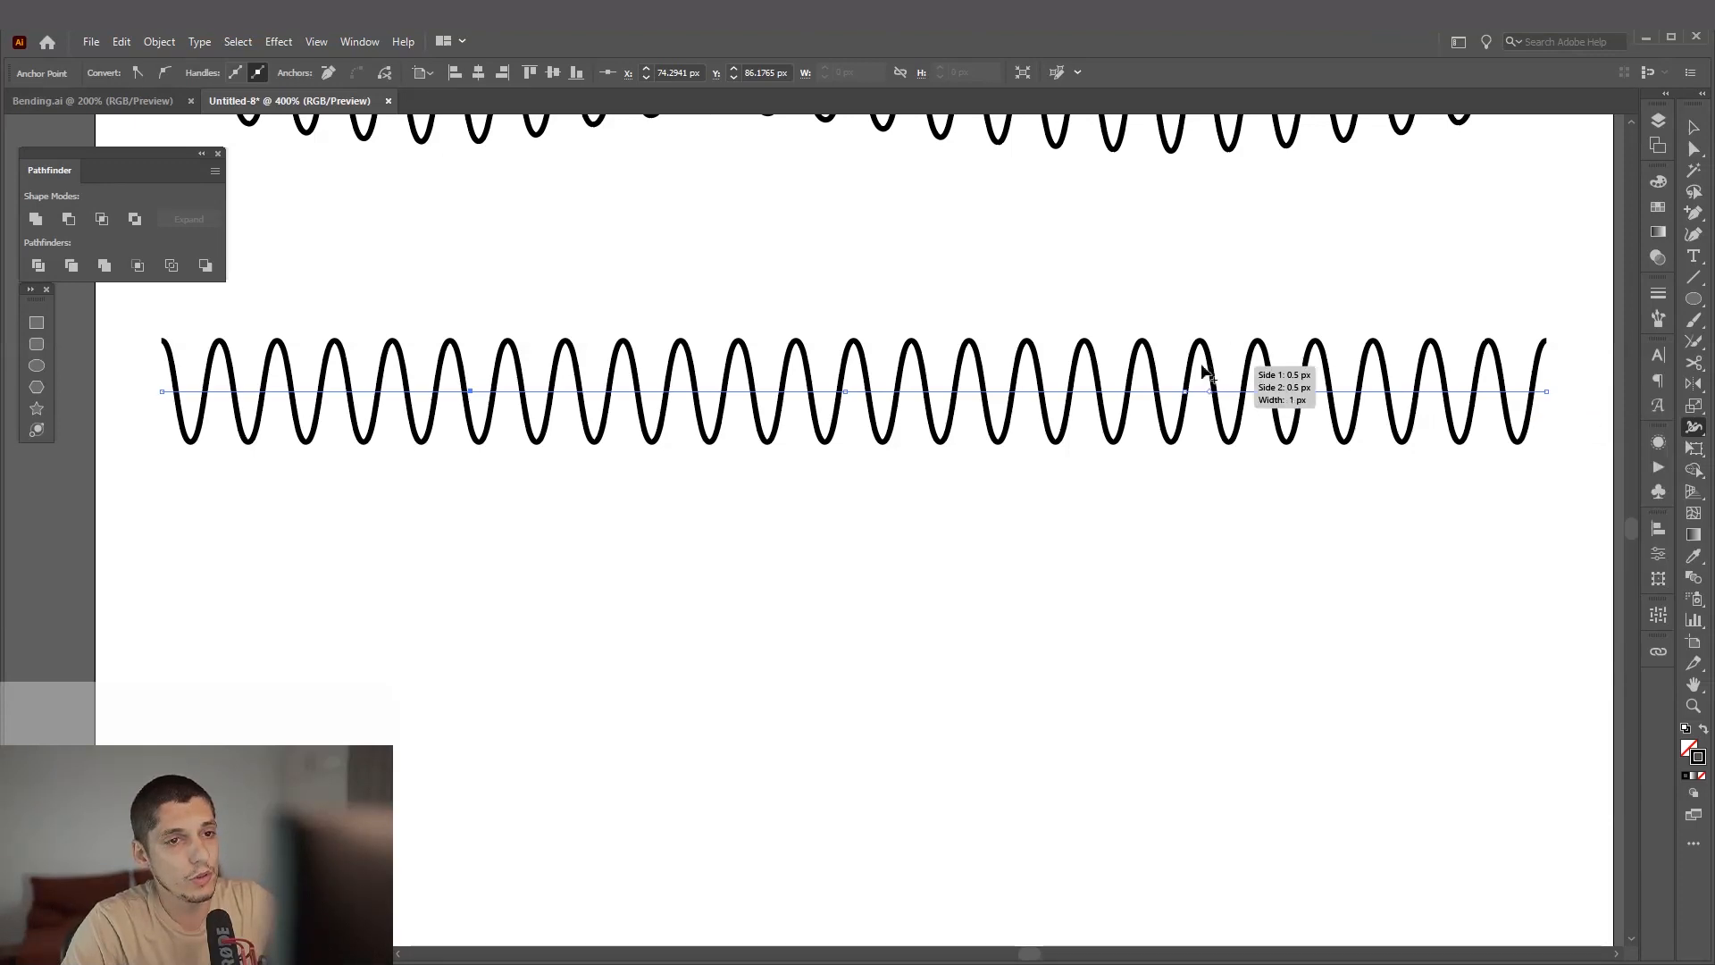
pyautogui.moveTo(1220, 398)
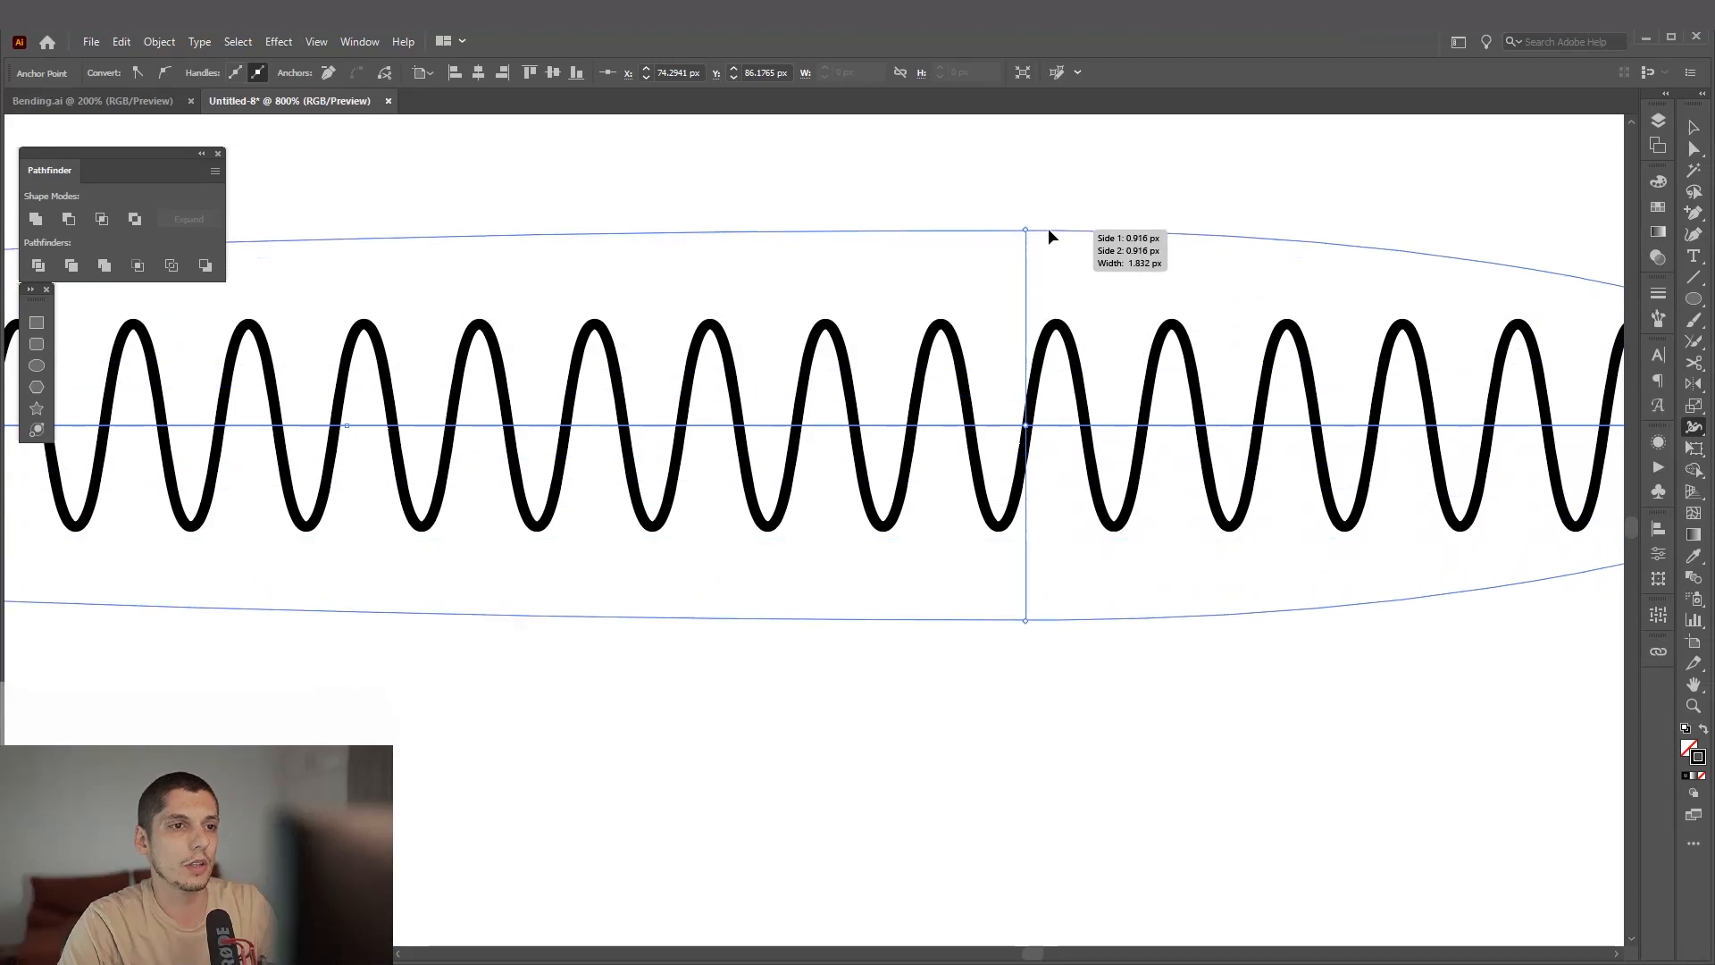
# Step: Widen the wave around its middle with the Width Tool, then view the whole waveform
pyautogui.moveTo(1025, 232); pyautogui.dragTo(1060, 208)
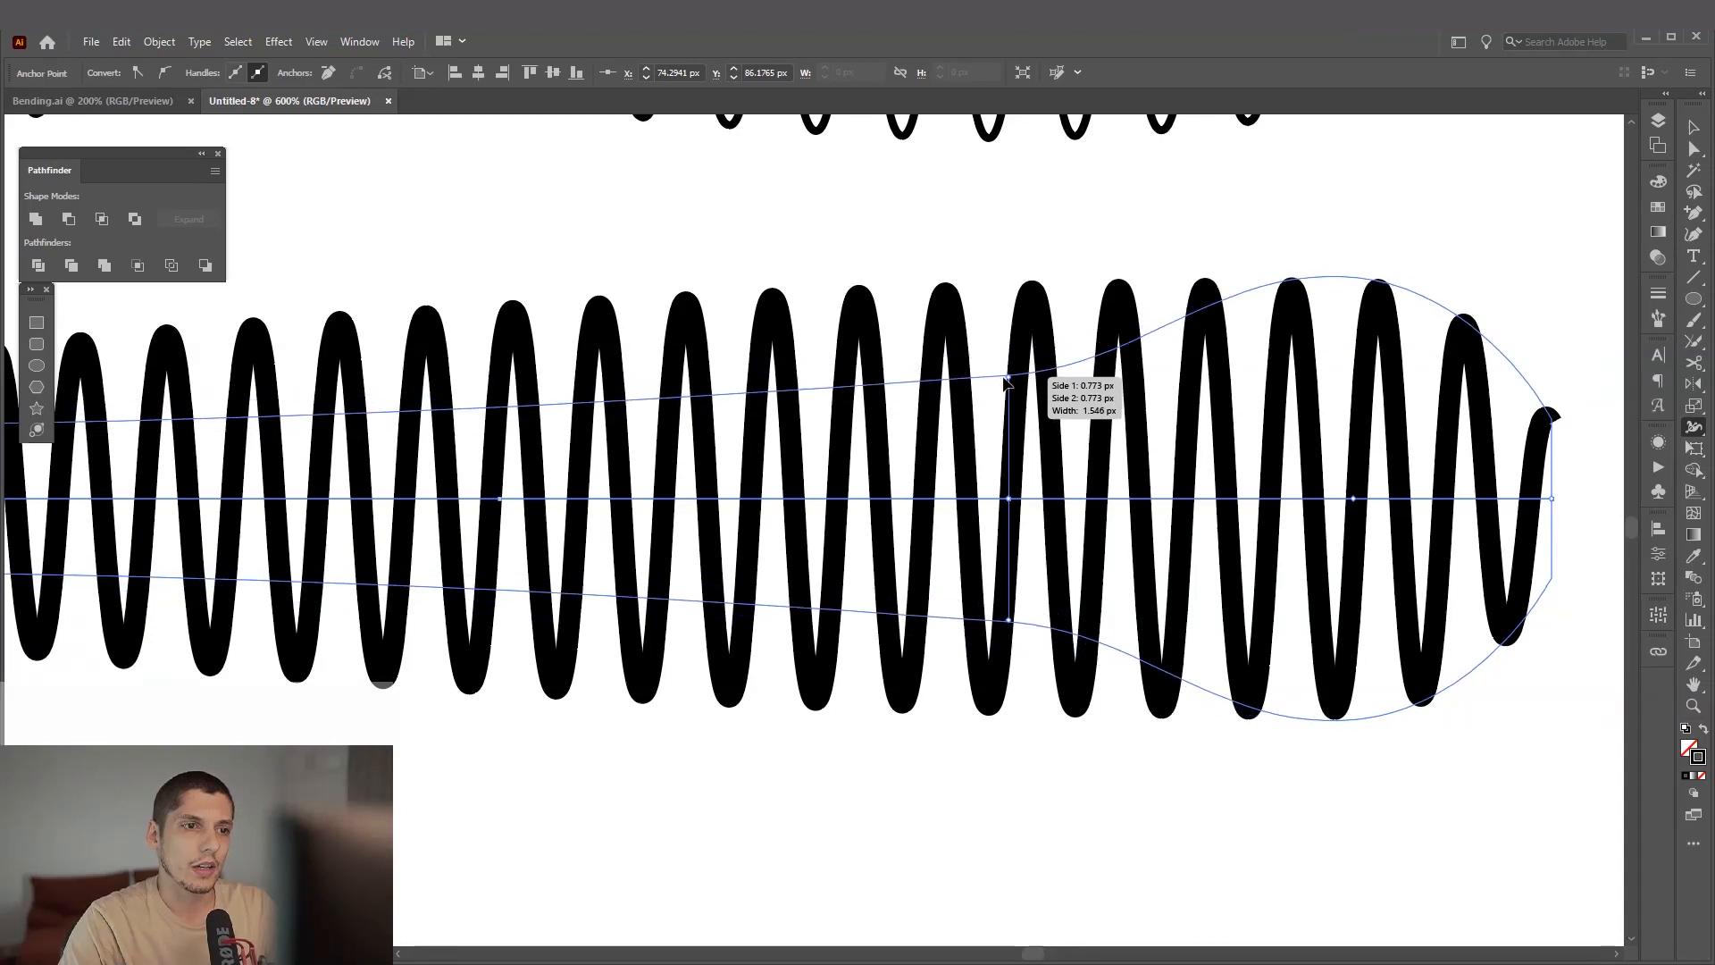
pyautogui.press('space')
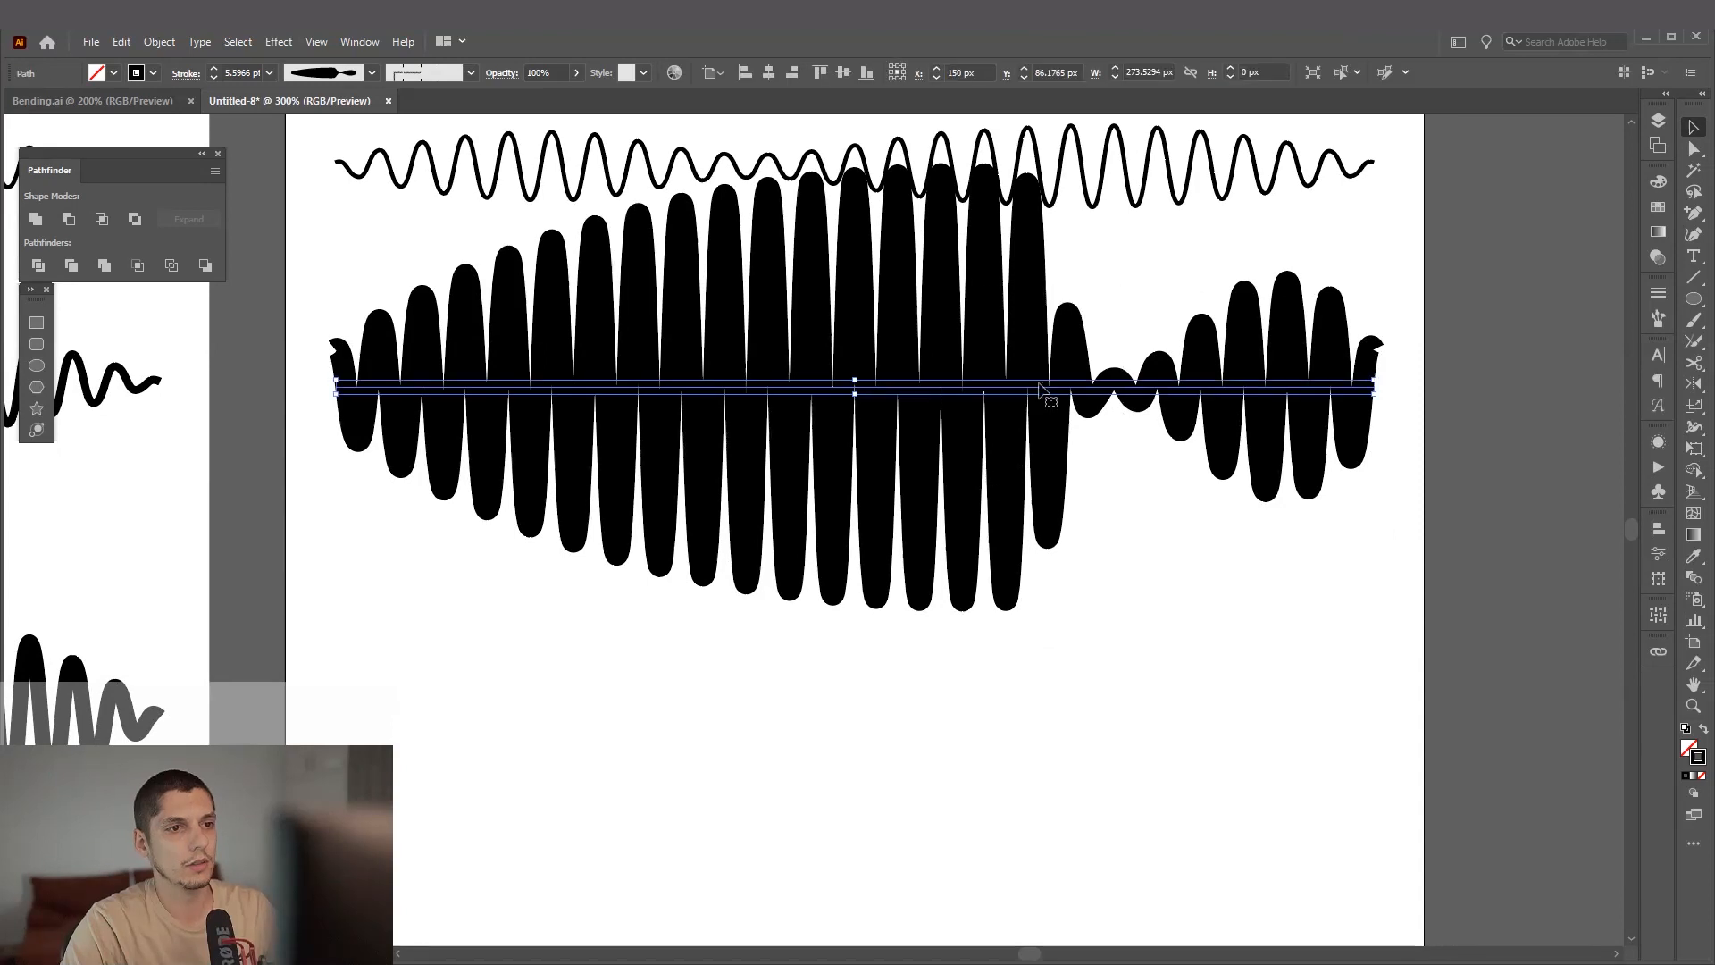
# Step: Copy the wave further down and swell its width into a tall central spike
pyautogui.moveTo(1040, 387); pyautogui.dragTo(1046, 536)
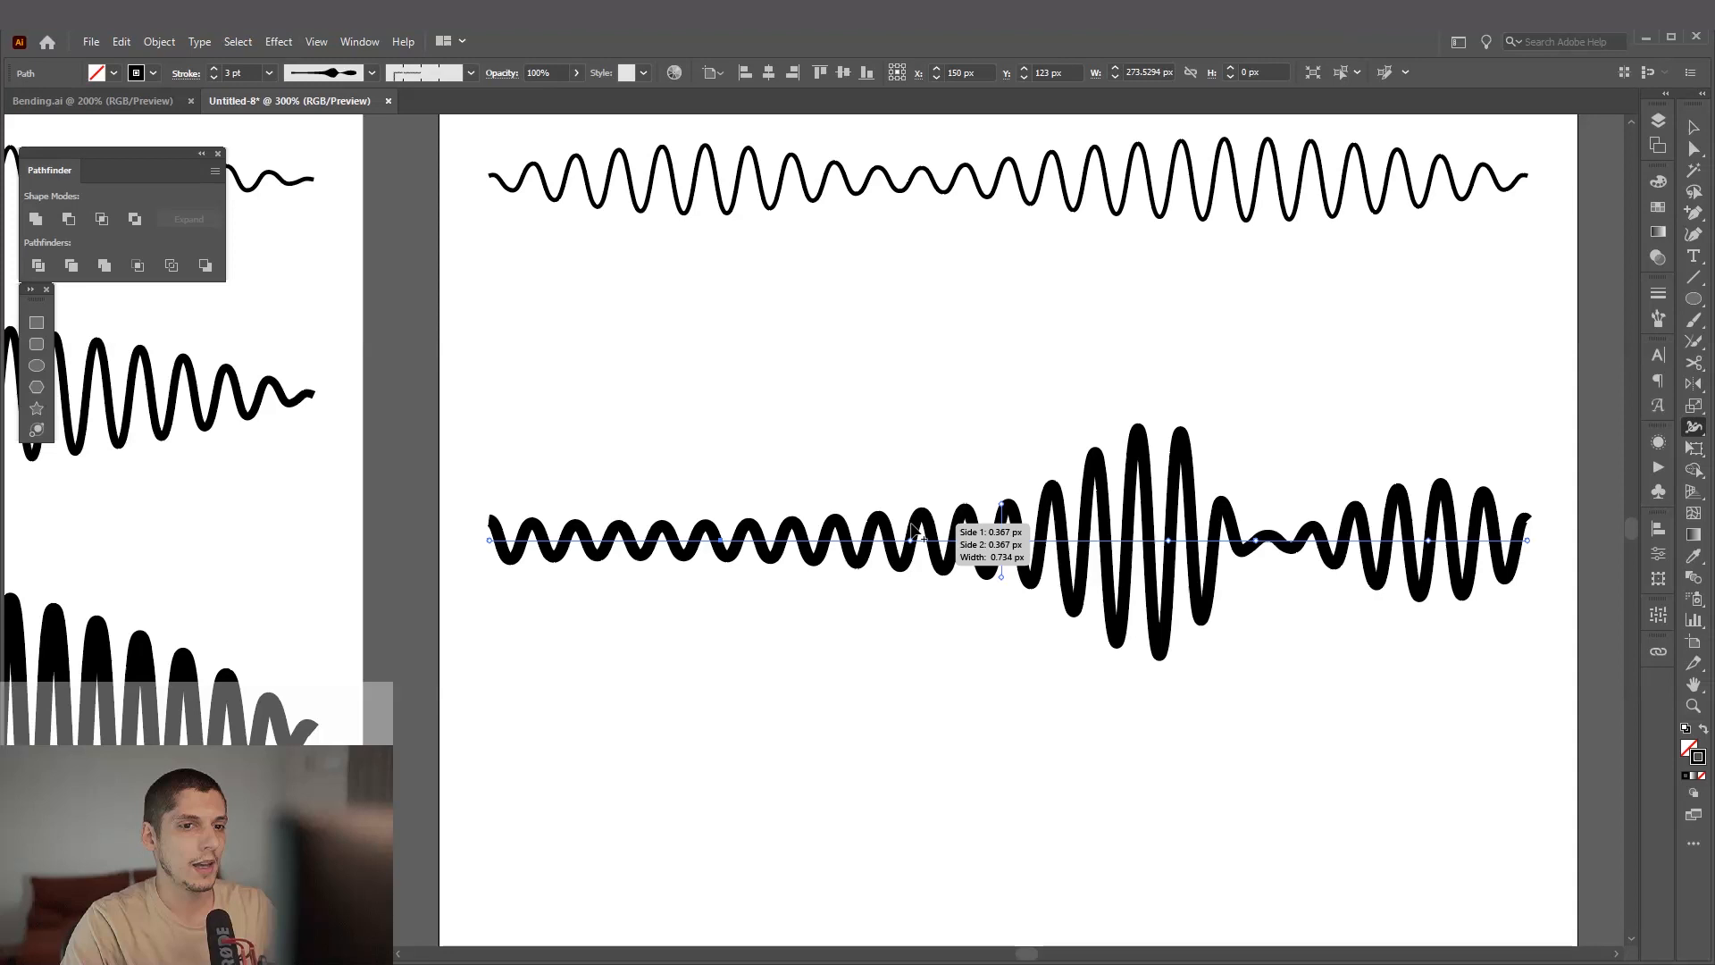
pyautogui.moveTo(999, 542); pyautogui.dragTo(891, 273)
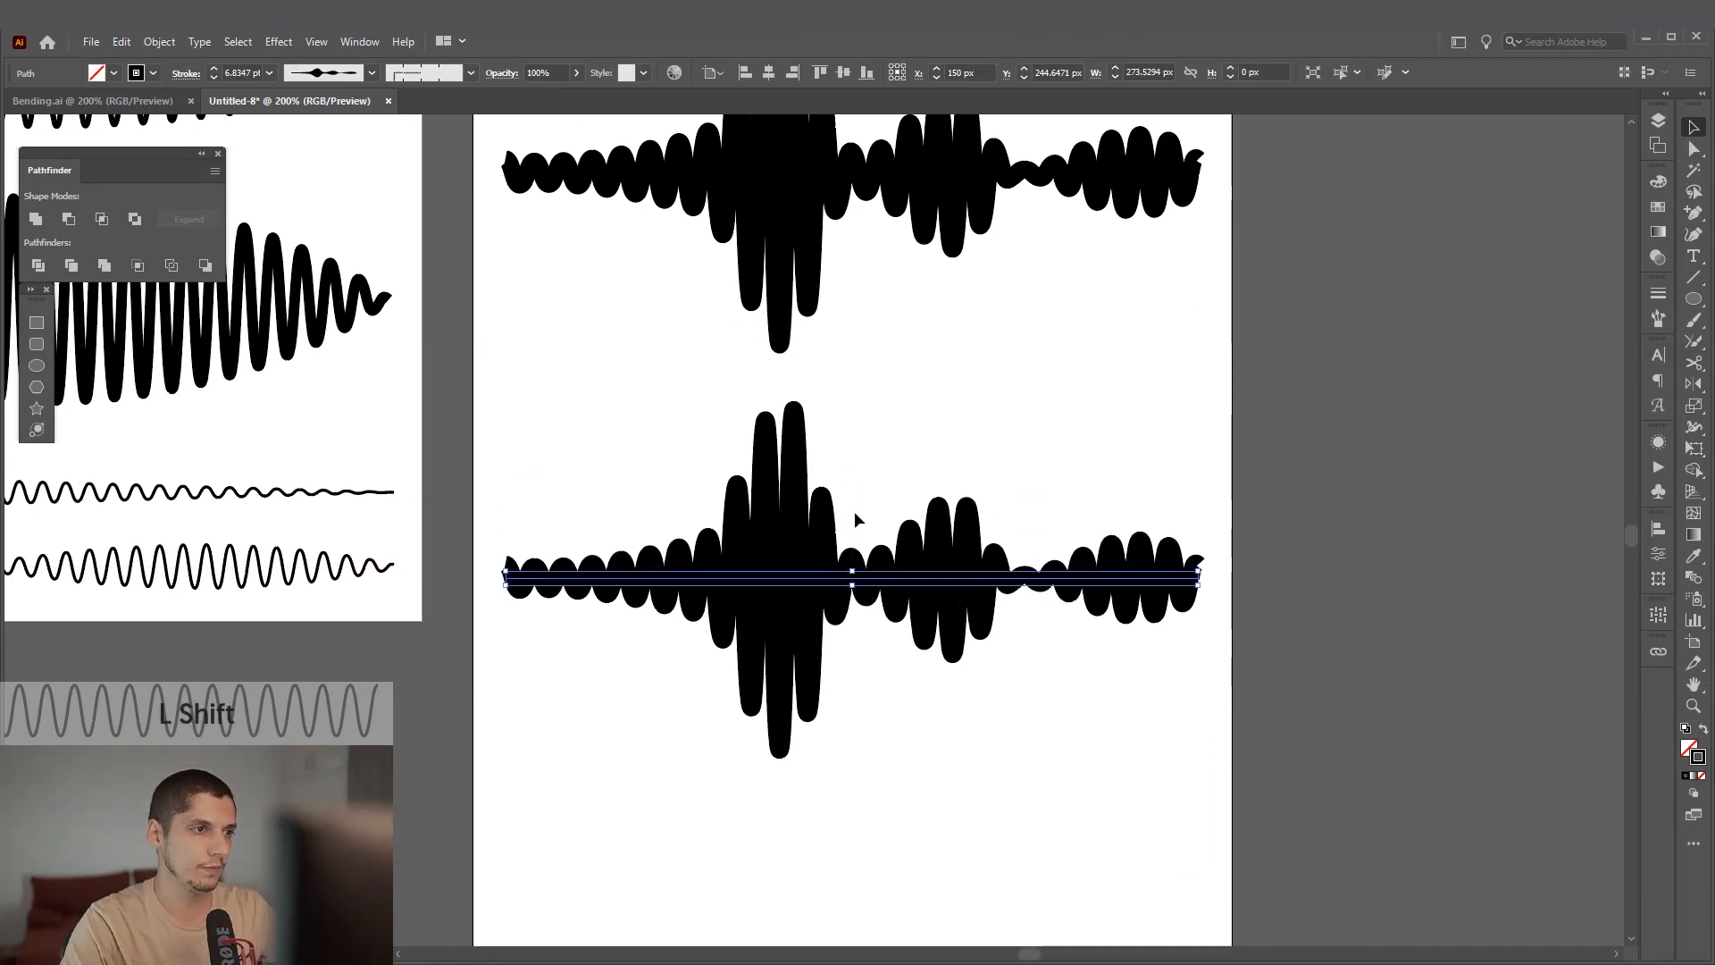
# Step: Select the spiked waveform and its lower copy, expanding the copy into a filled outline
pyautogui.click(238, 71)
pyautogui.write('4')
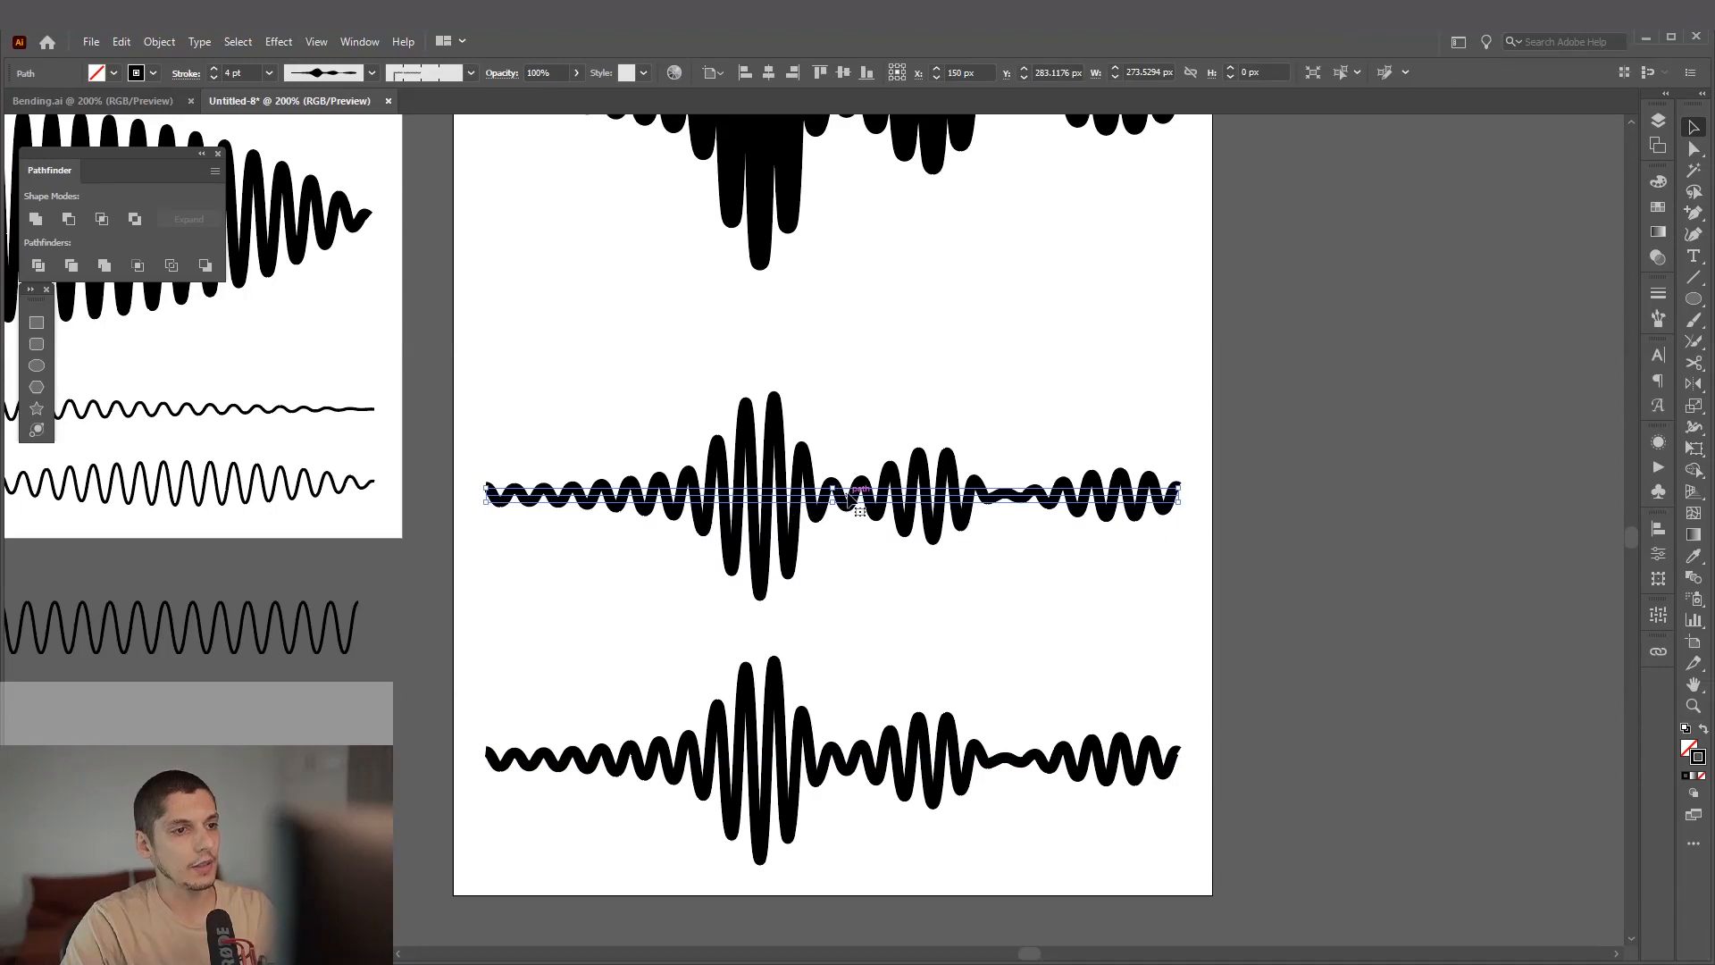
pyautogui.scroll(-3)
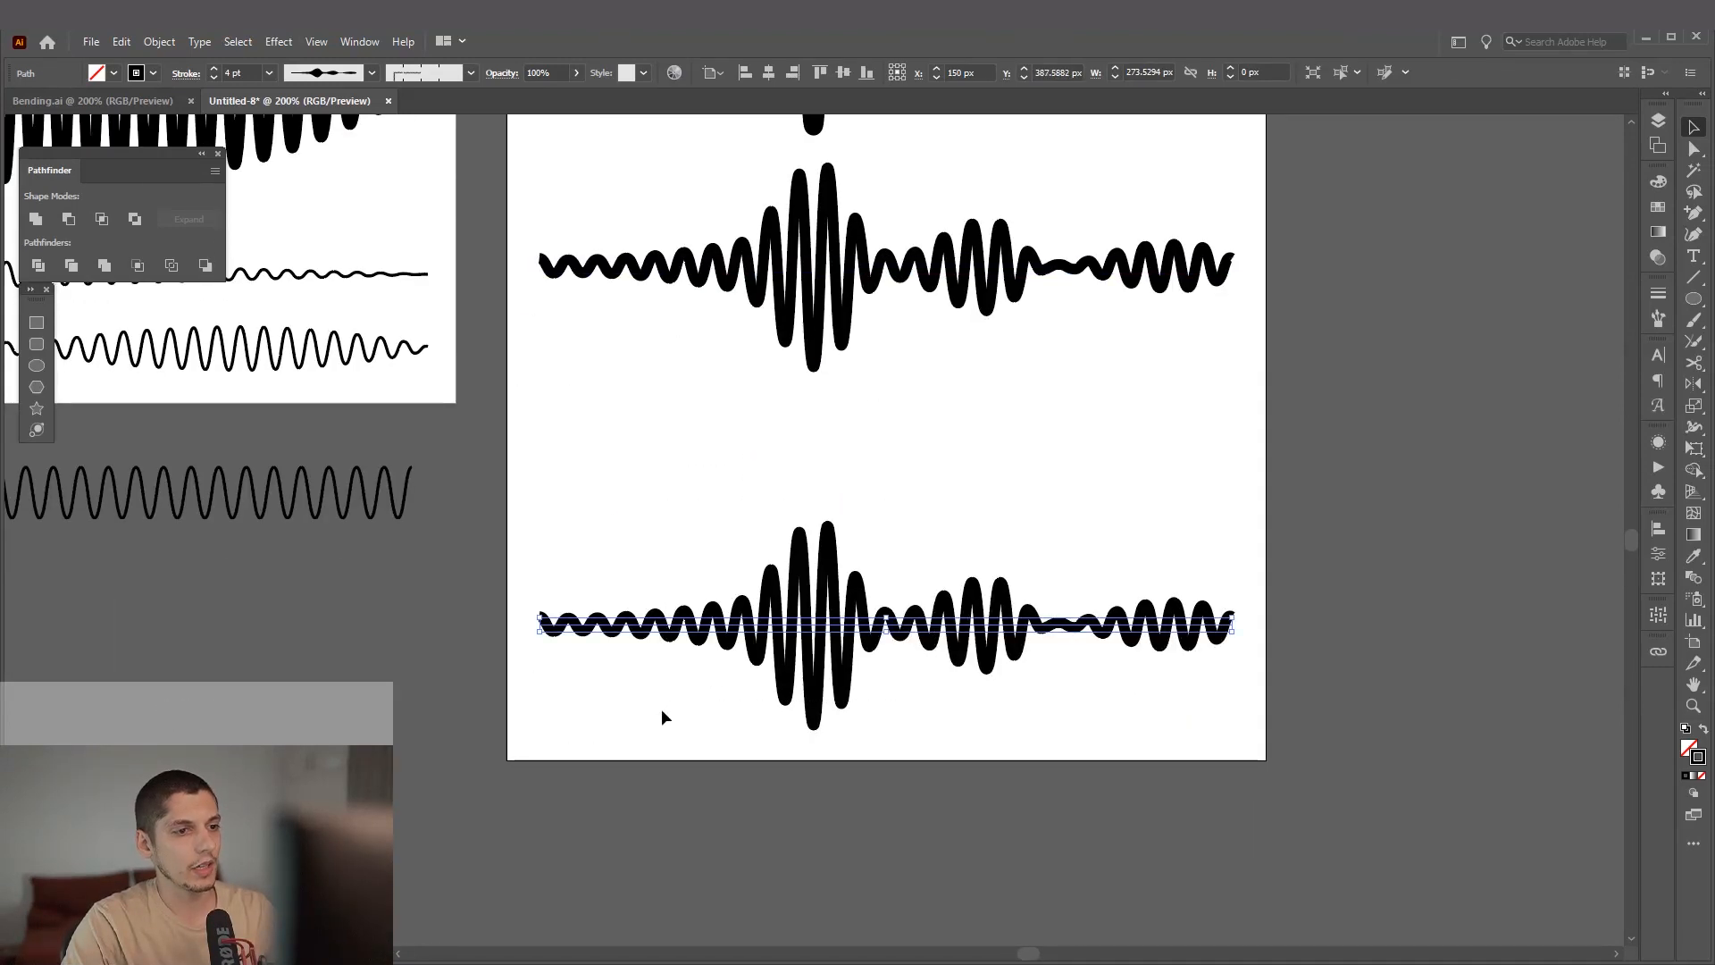
pyautogui.click(159, 41)
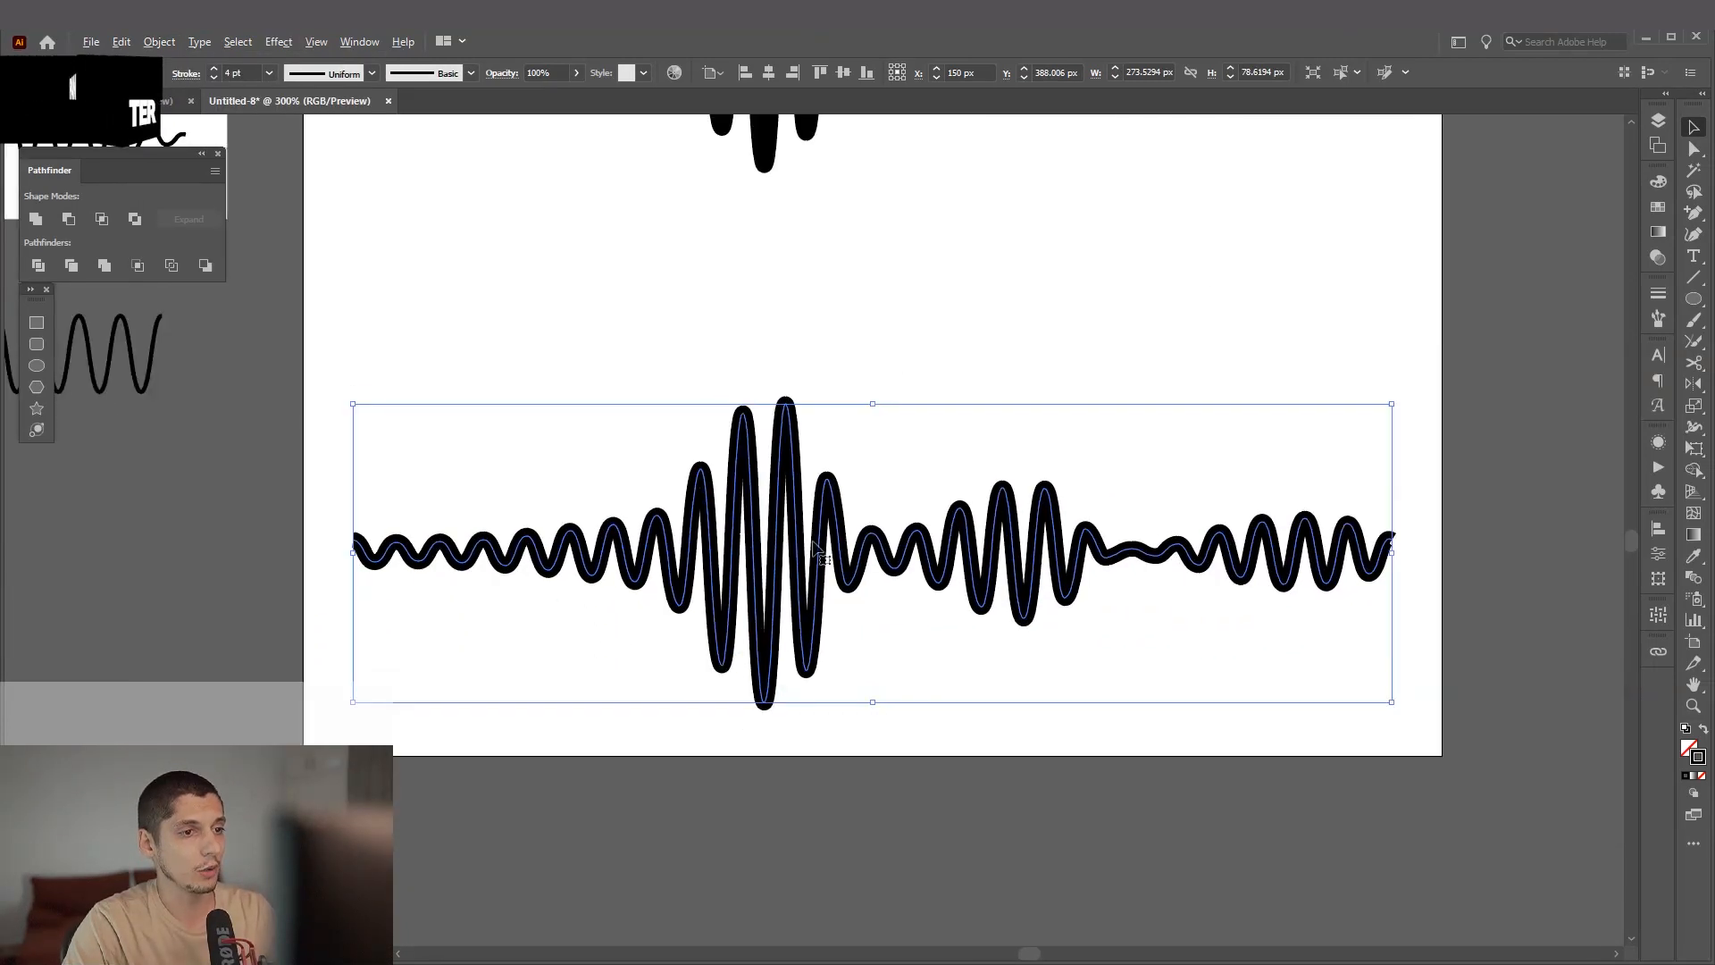
pyautogui.press('alt')
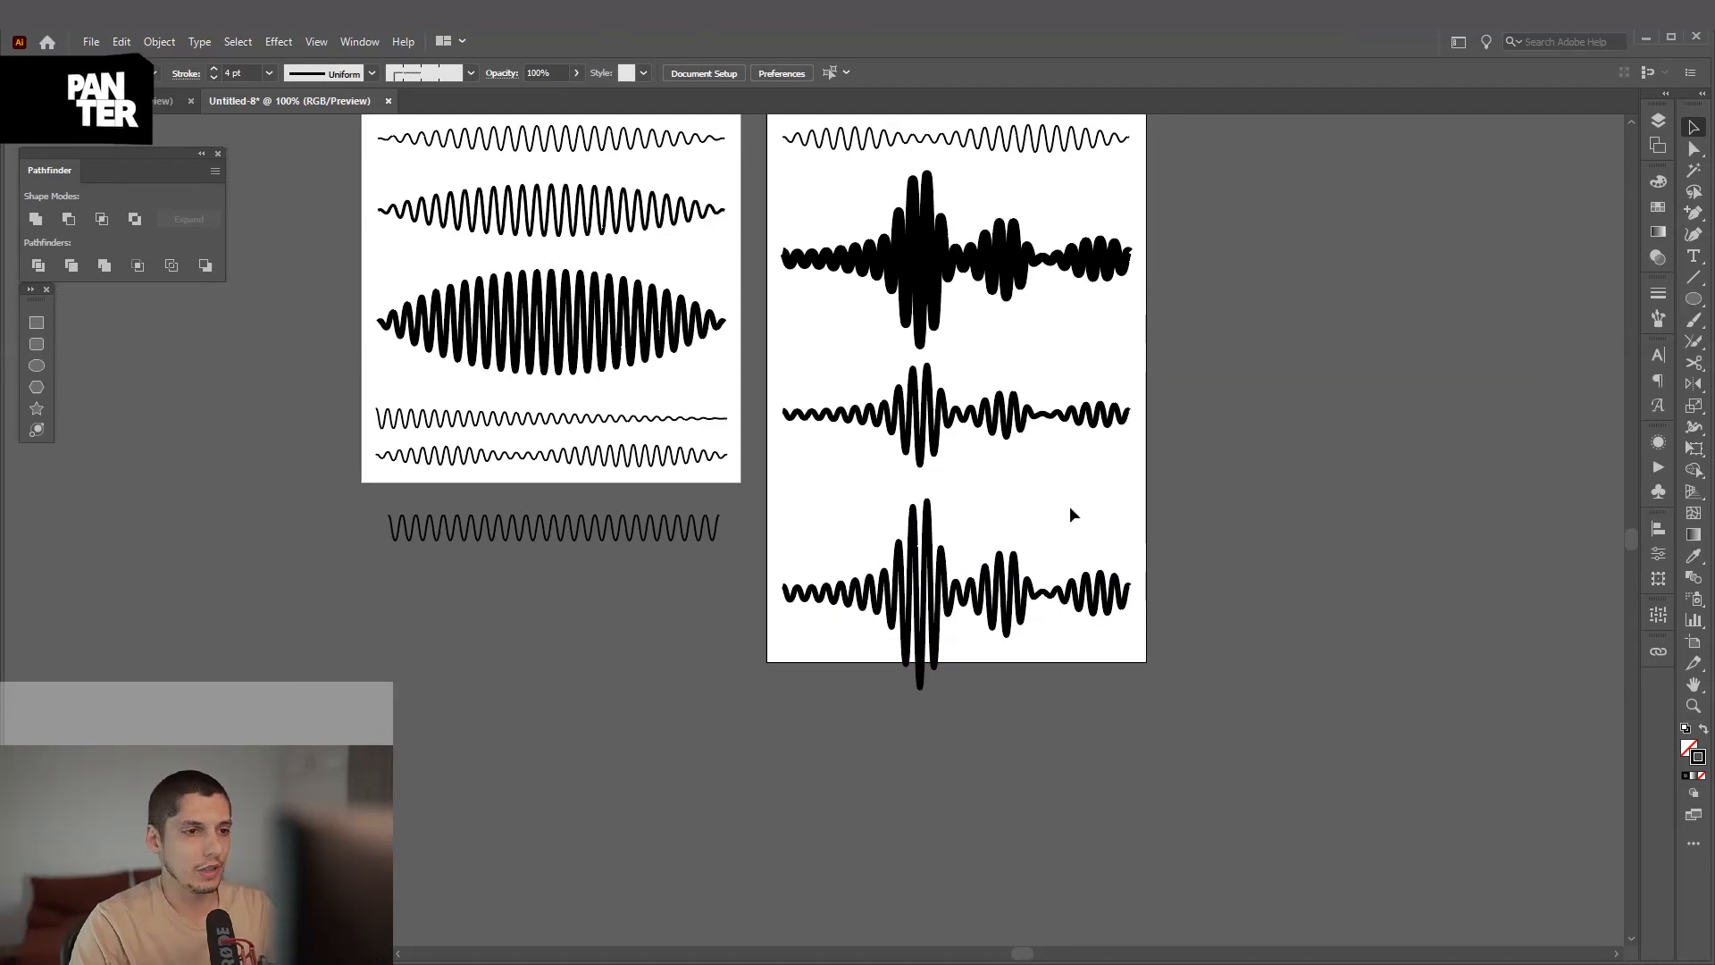
# Step: Stretch Artboard 2's bottom edge down below the last waveform with the Artboard Tool
pyautogui.press('shift')
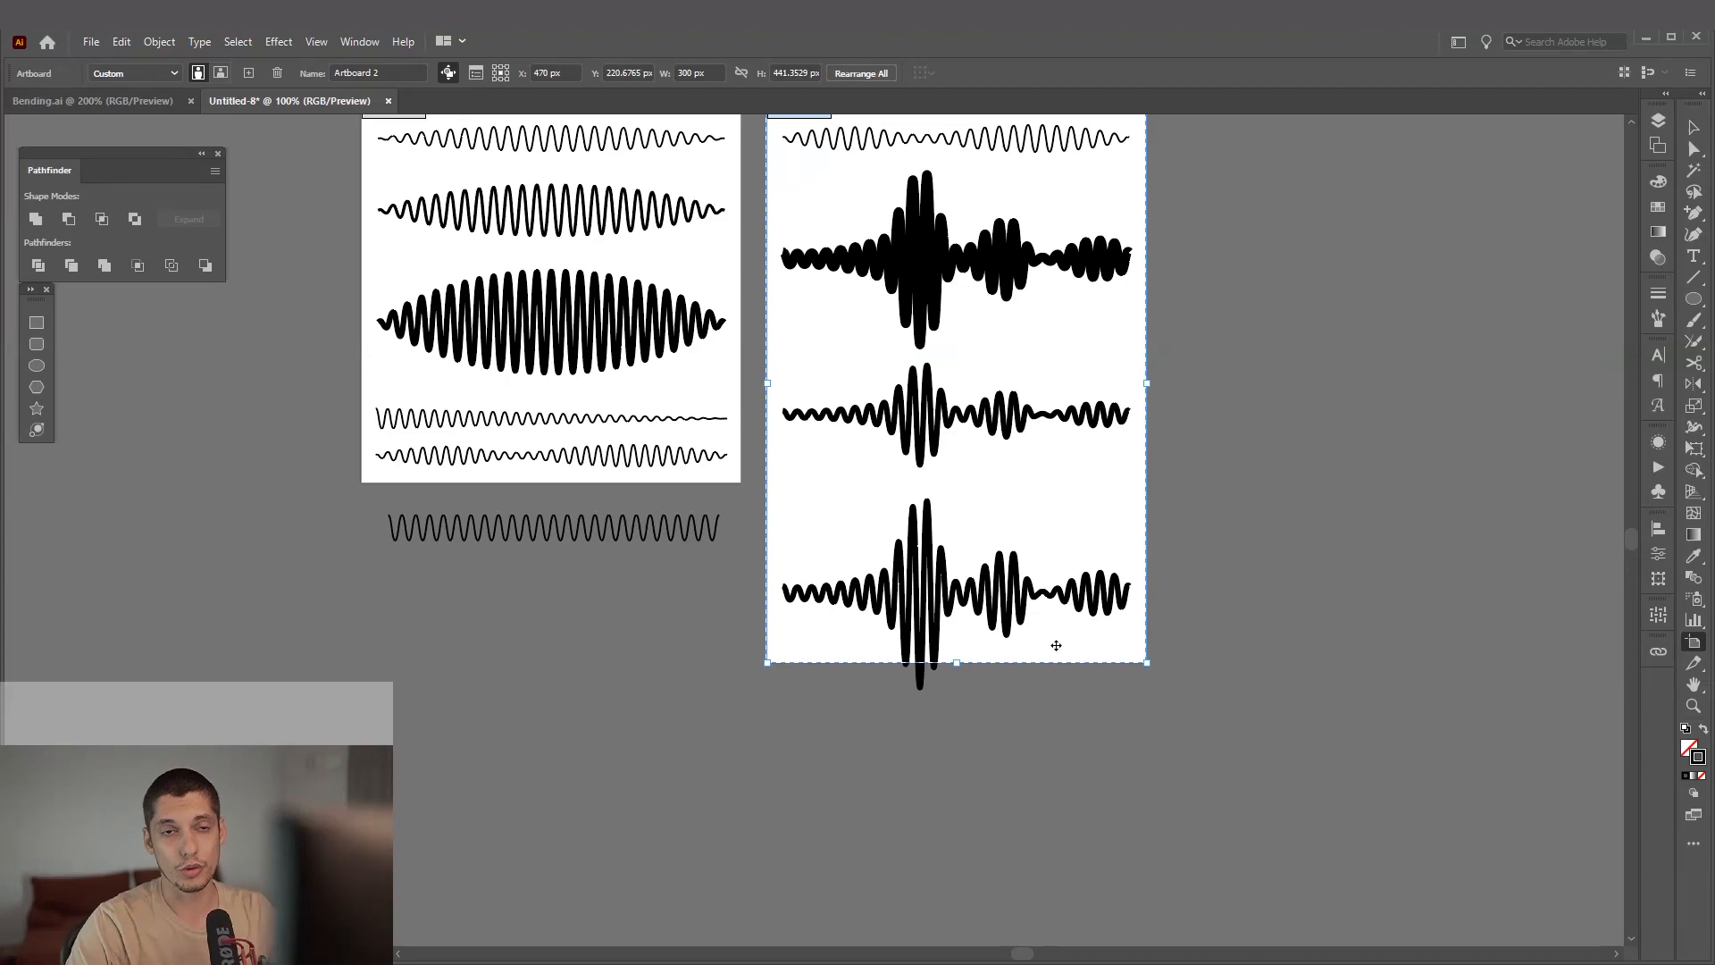
pyautogui.moveTo(954, 661); pyautogui.dragTo(954, 711)
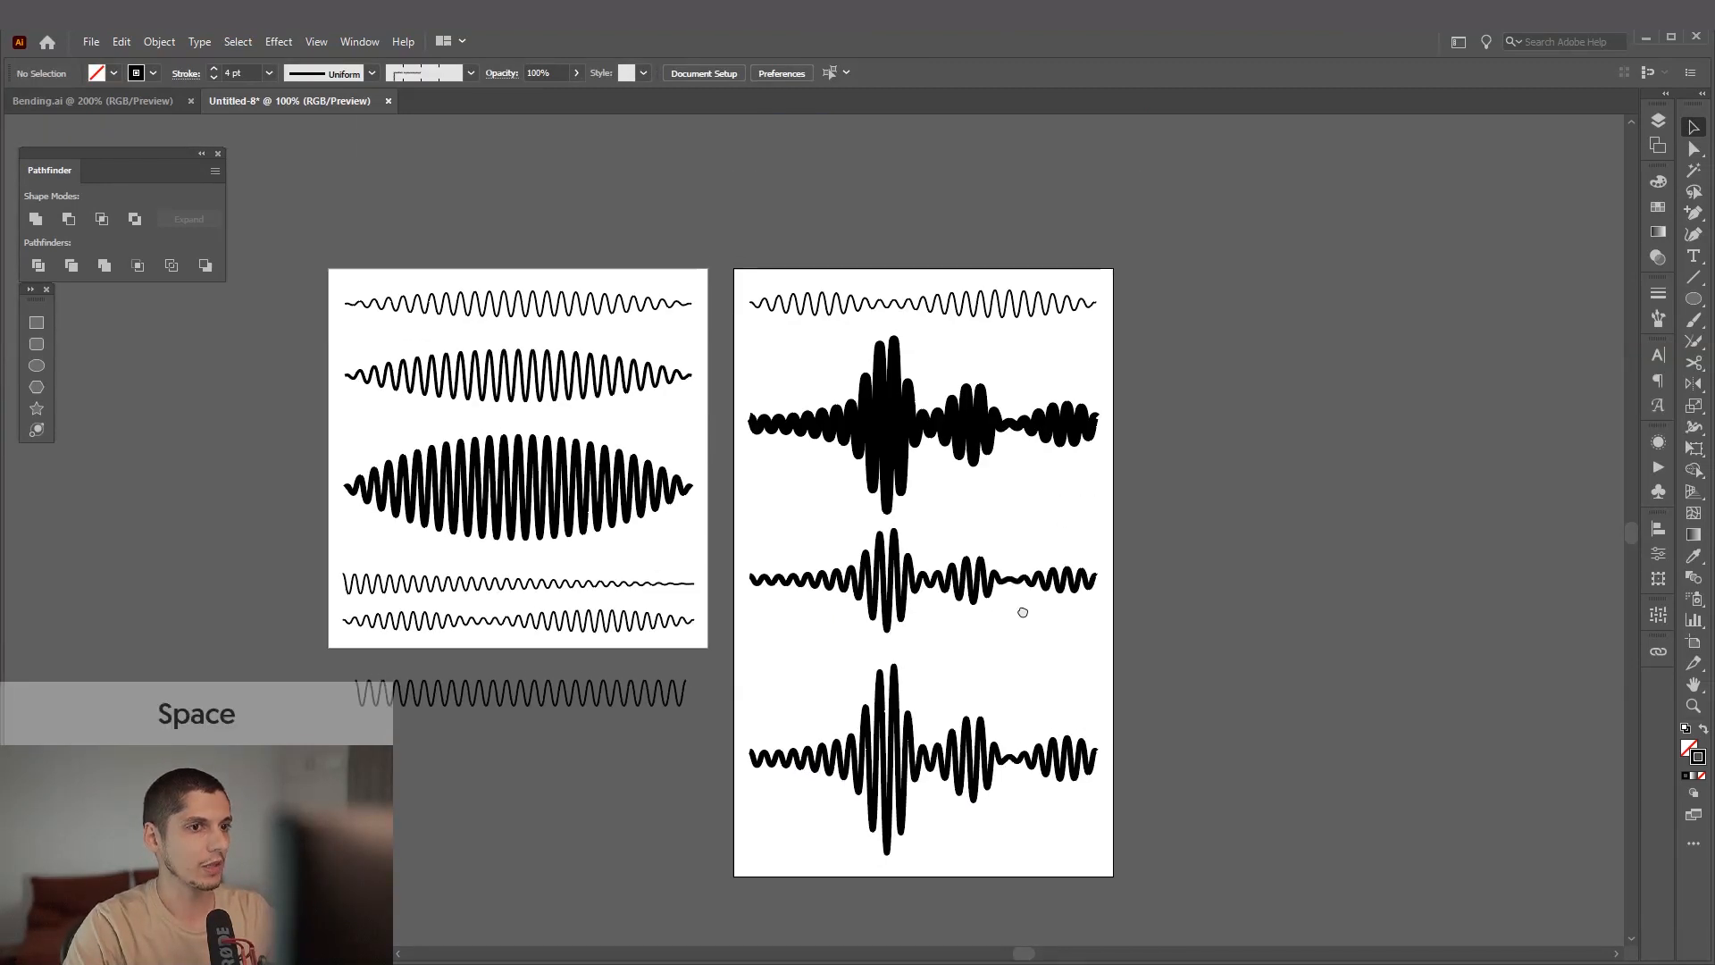
pyautogui.press('ctrl++')
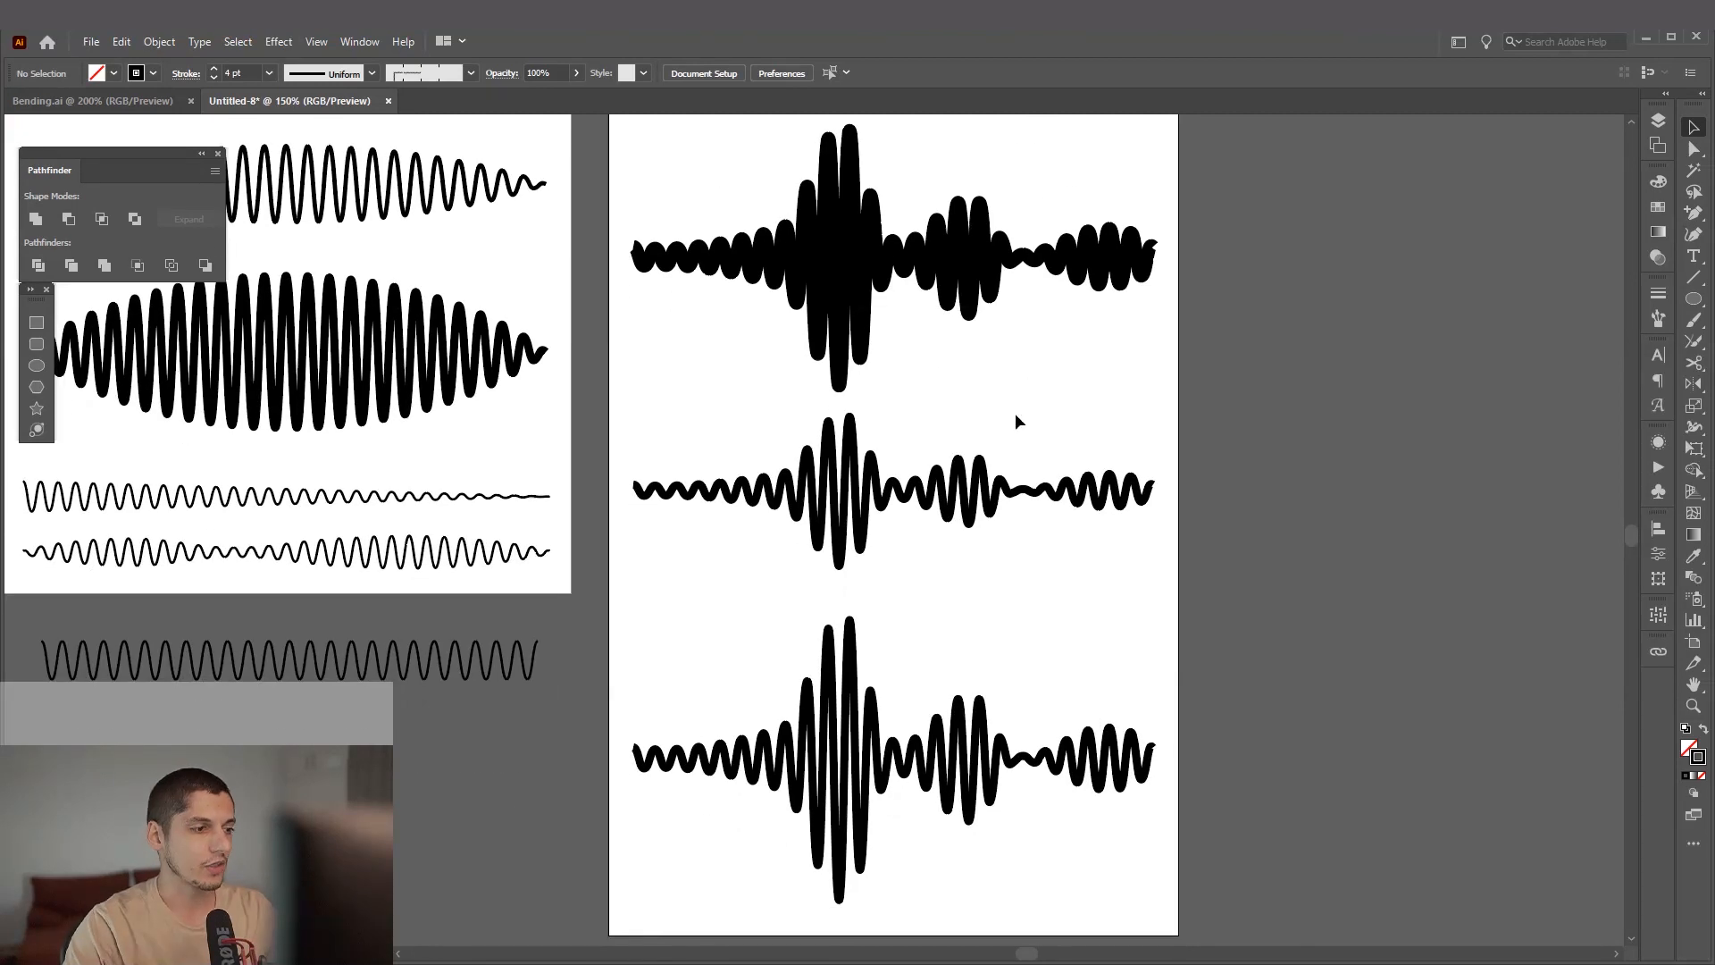